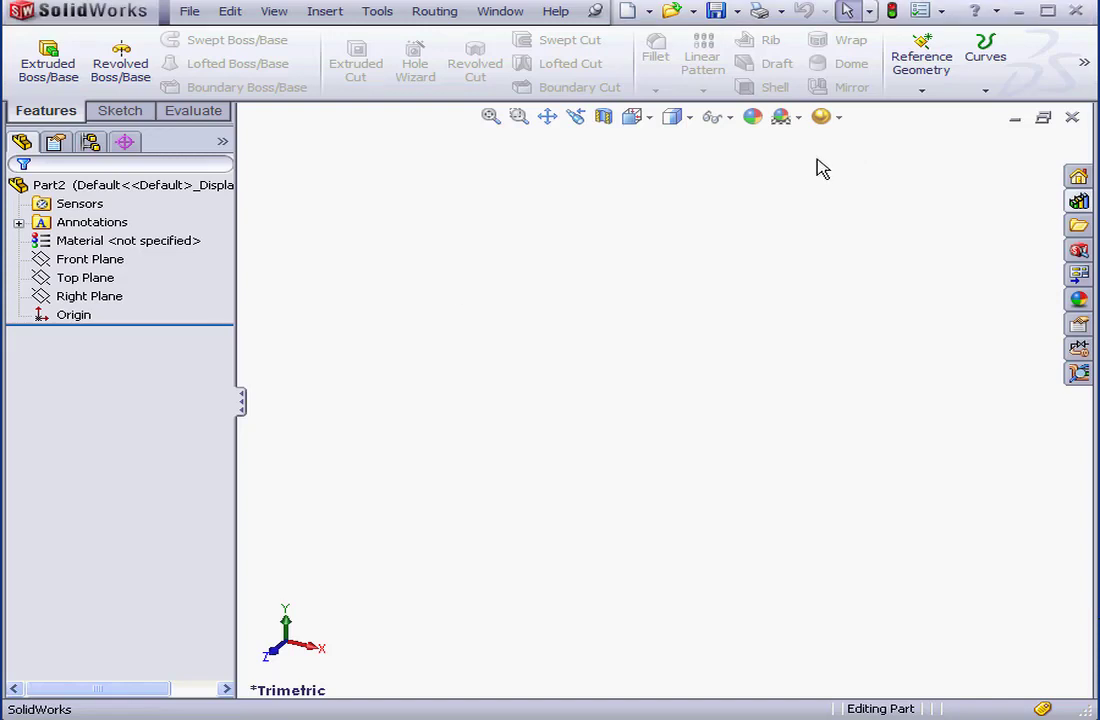
mouse_move(770, 172)
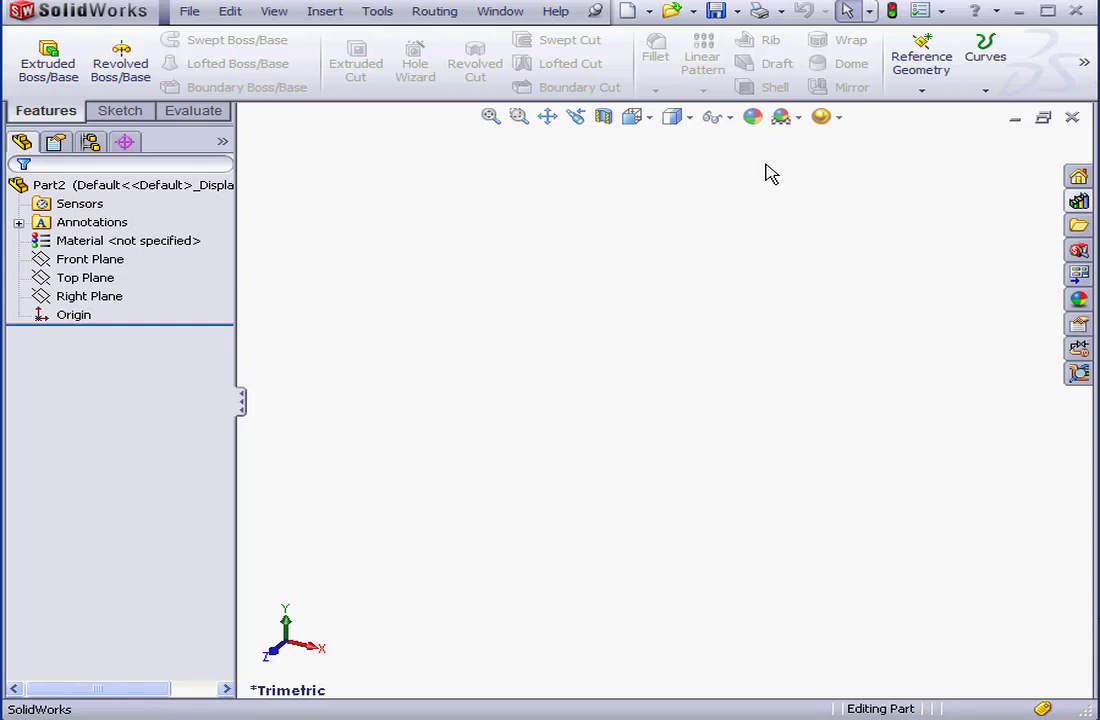
mouse_move(736, 198)
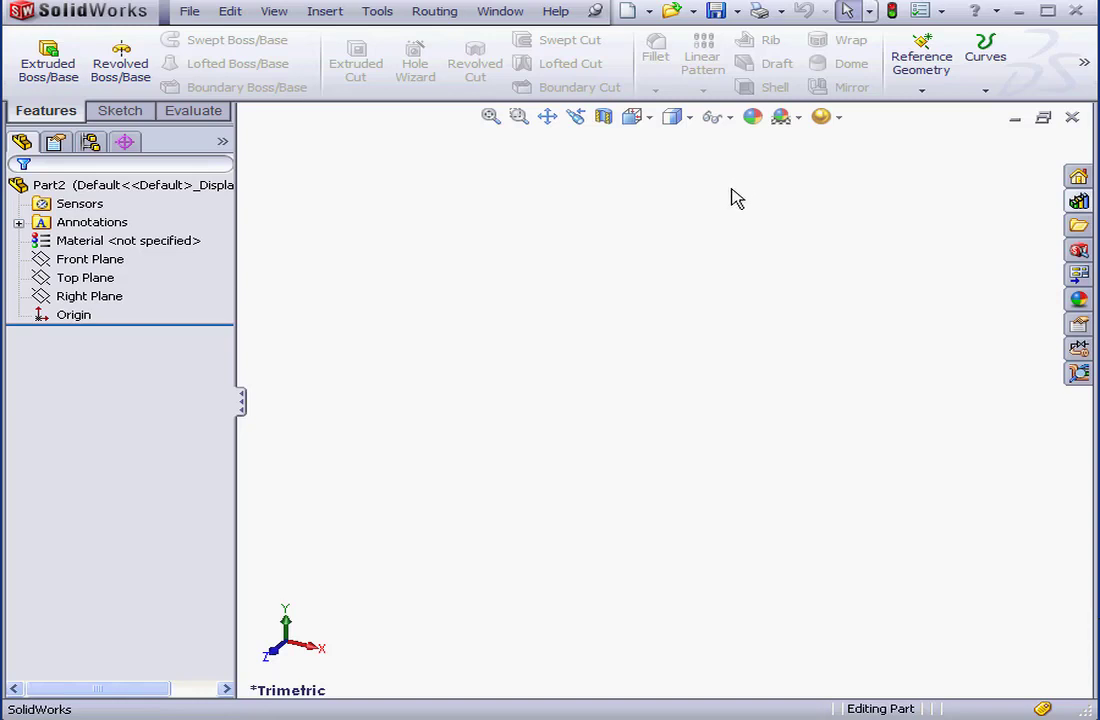
mouse_move(636, 218)
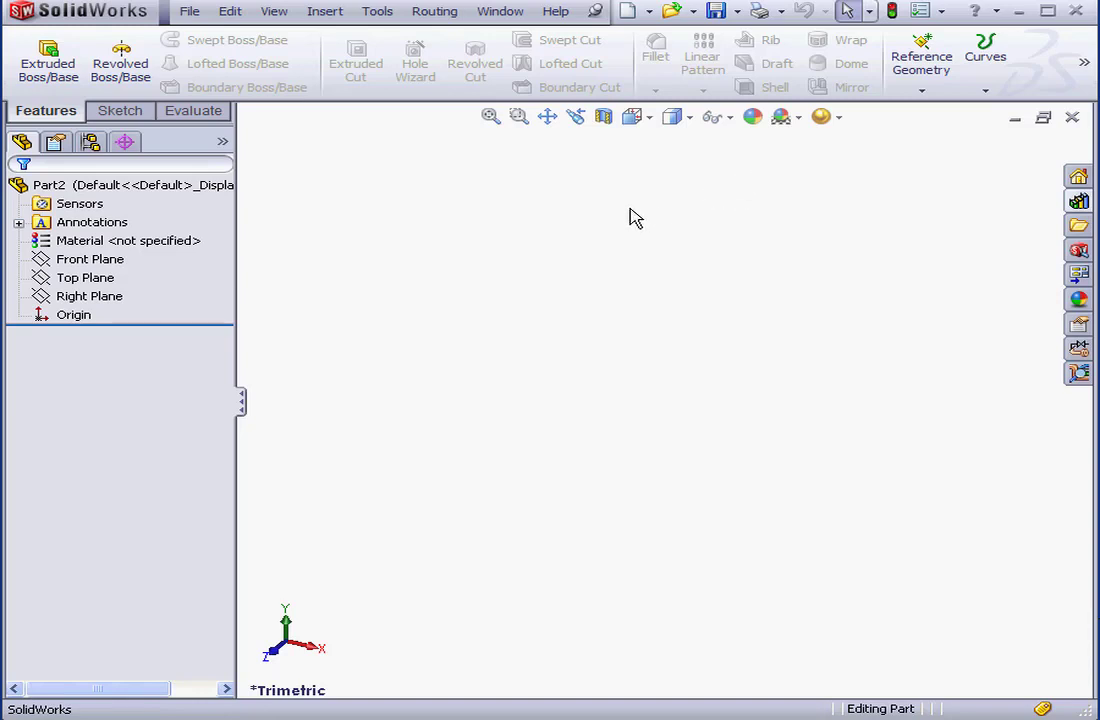
mouse_move(606, 244)
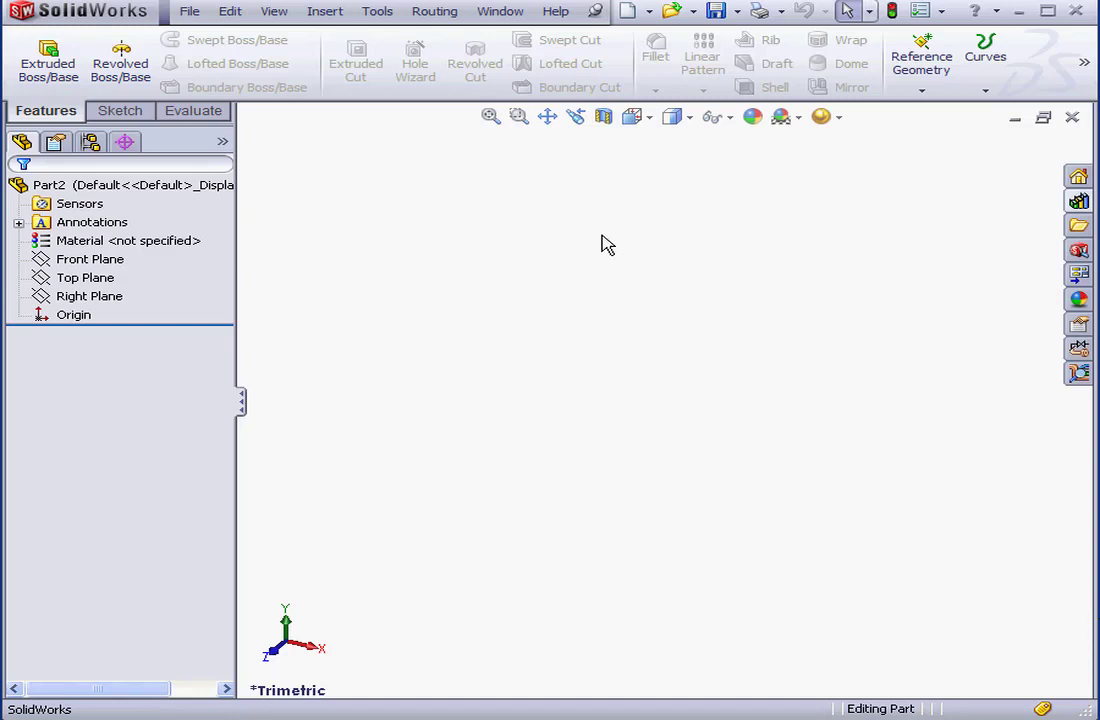
mouse_move(612, 240)
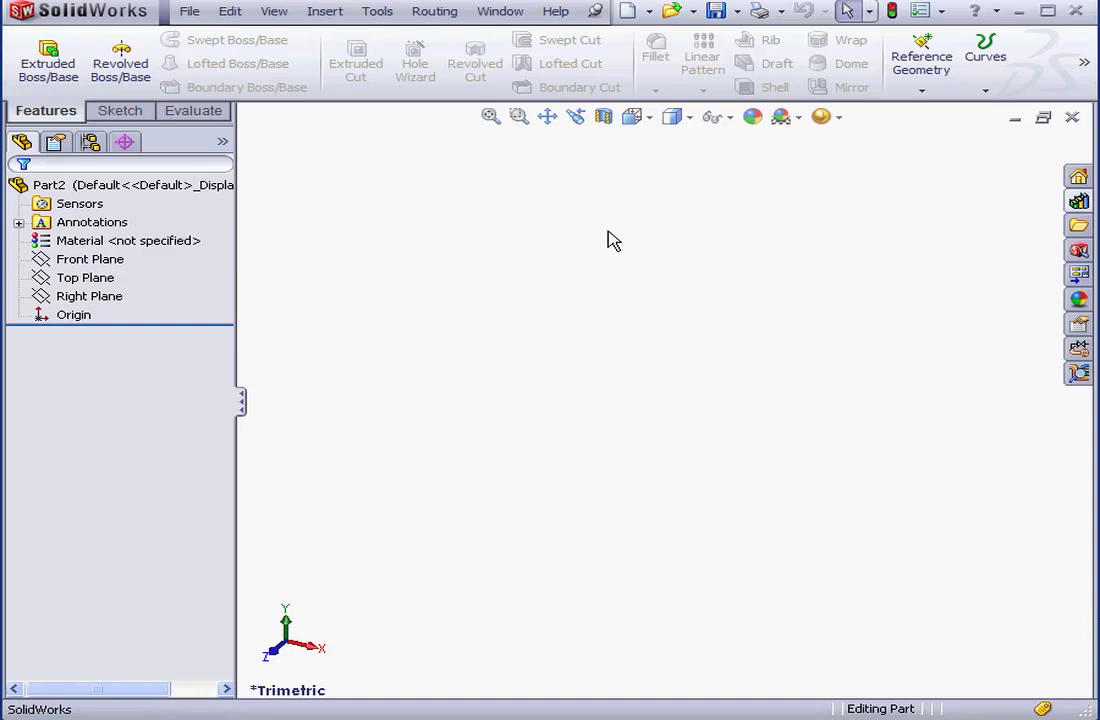
mouse_move(604, 236)
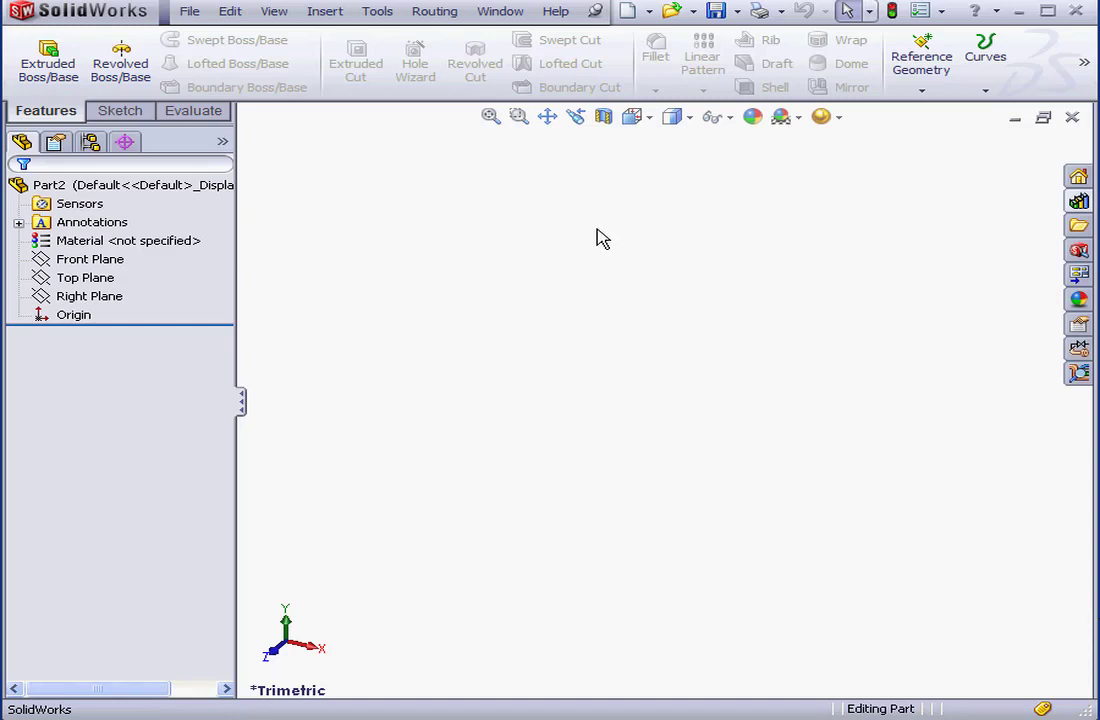
mouse_move(584, 236)
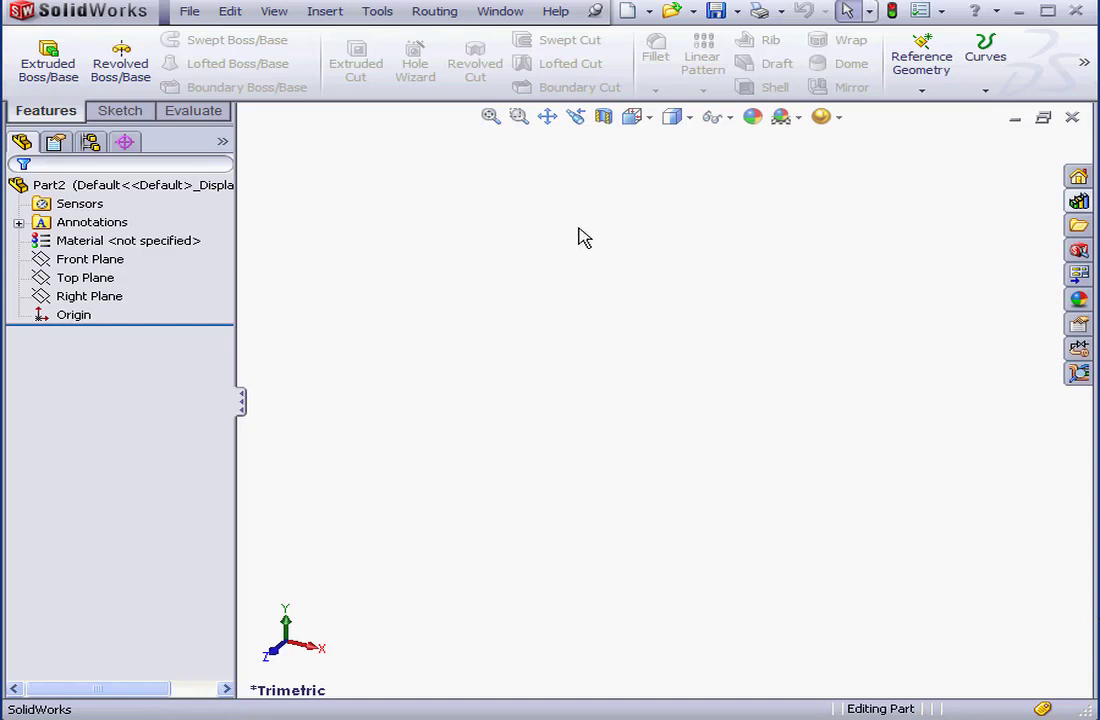
mouse_move(580, 234)
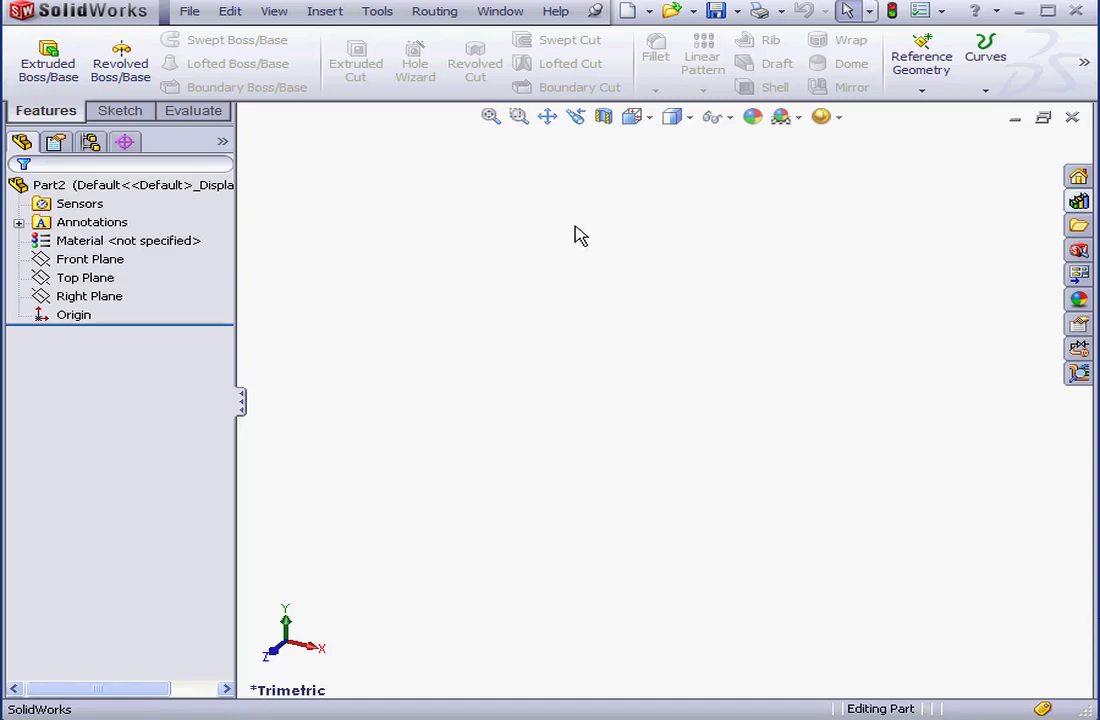
Sketch two concentric circles on the Front Plane dimensioned 2.1 and 2.4.
left_click(90, 260)
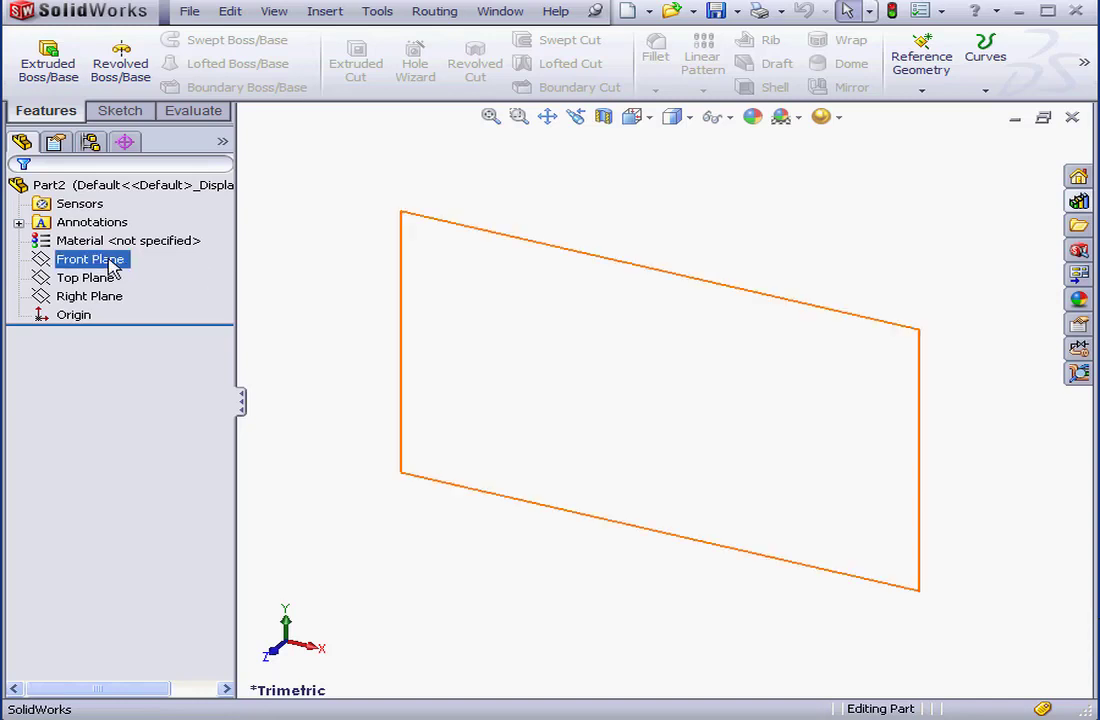
right_click(90, 258)
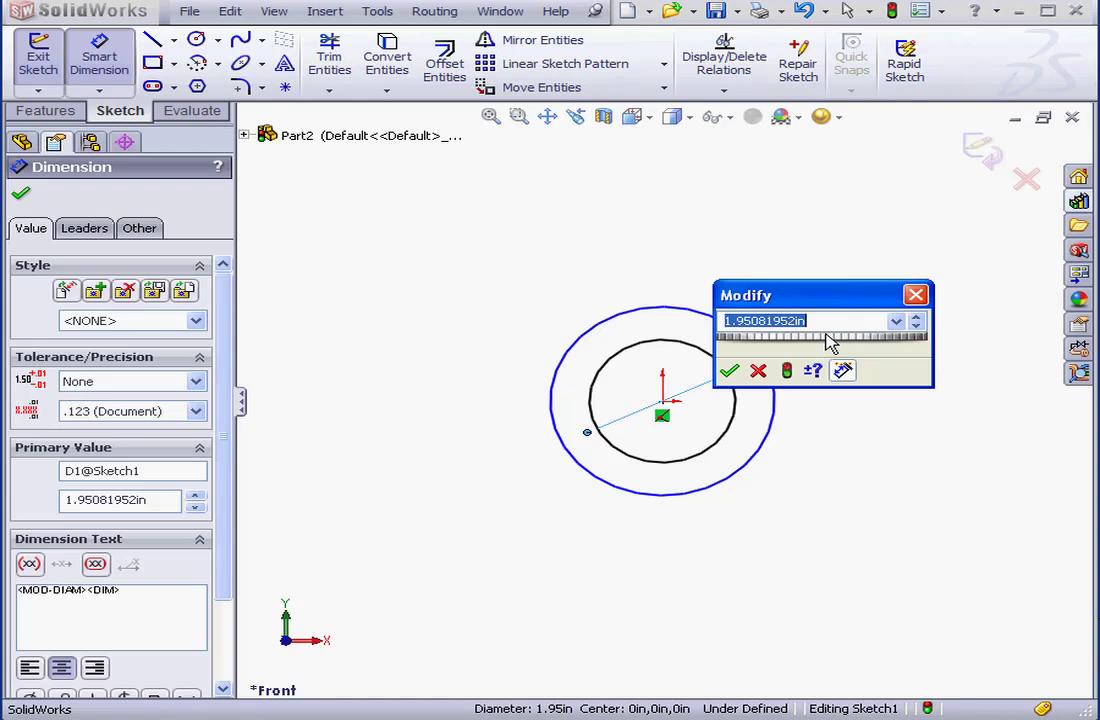
type("2.1")
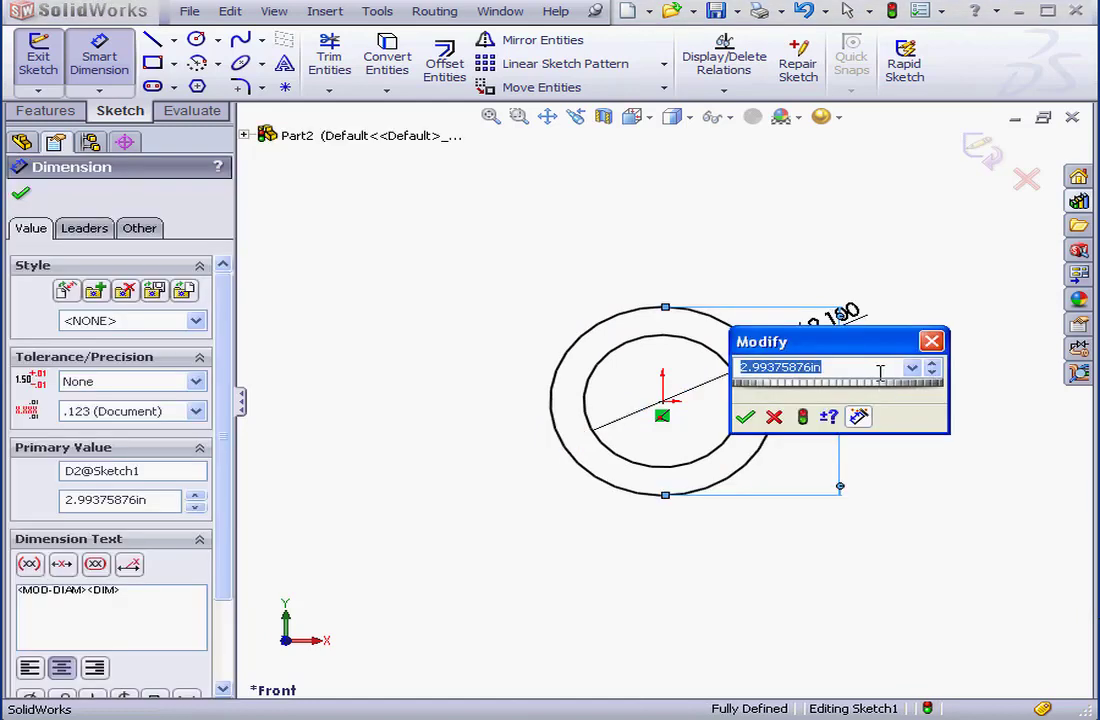
type("2.4")
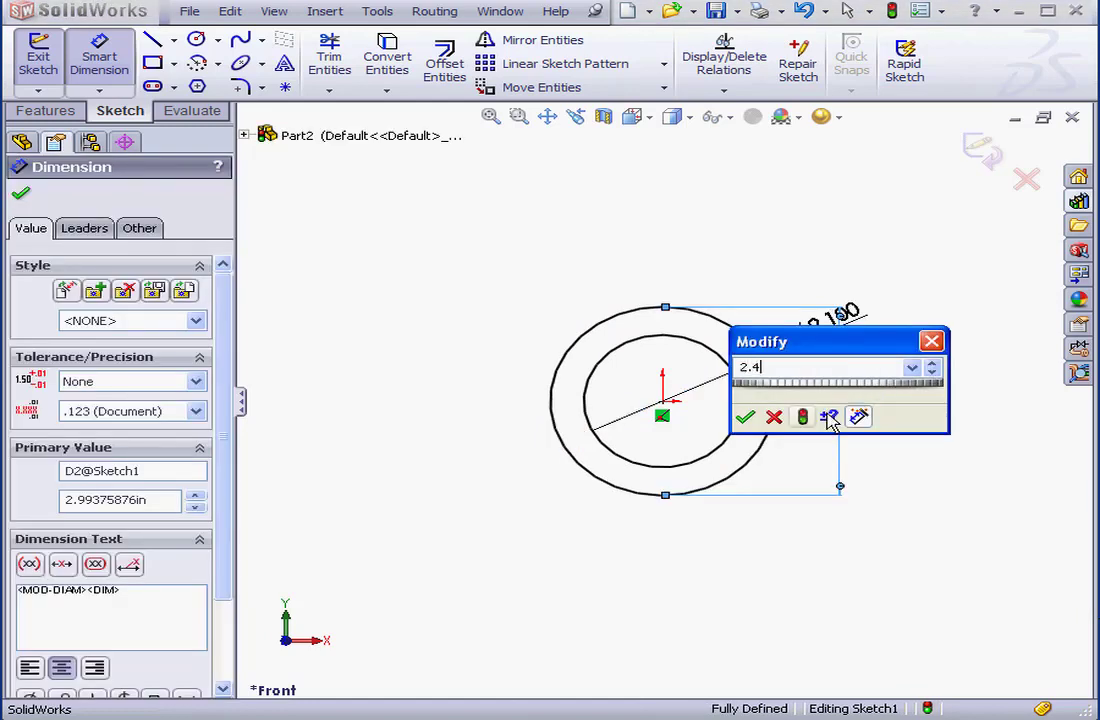
left_click(744, 418)
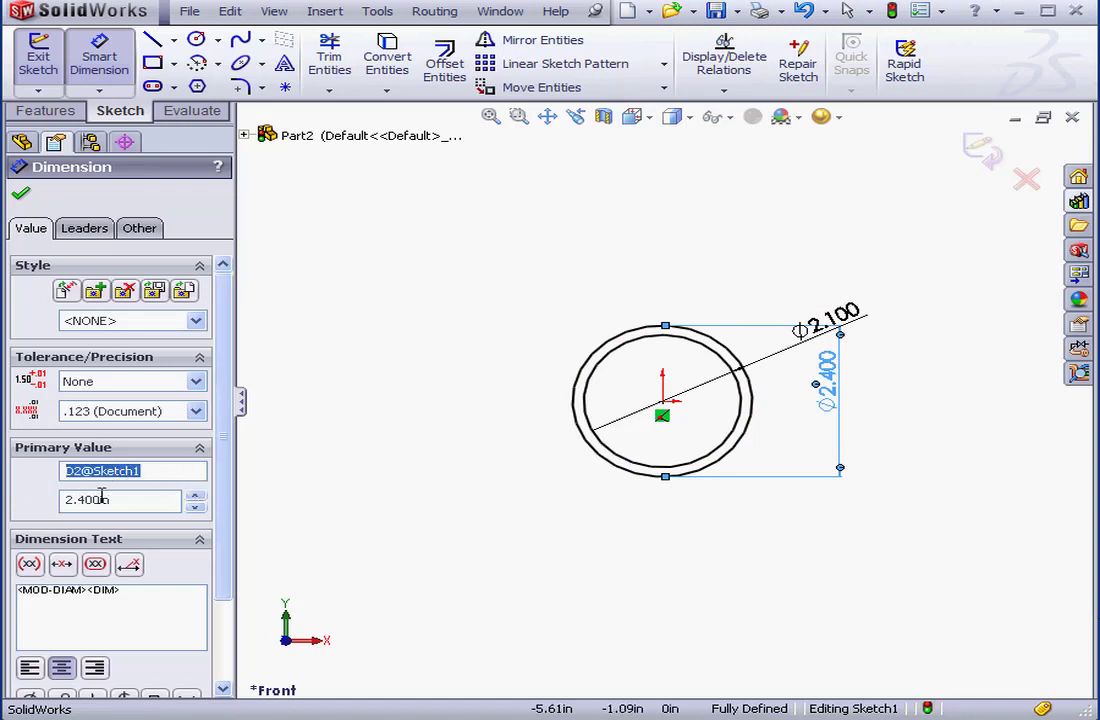
Name the 2.4 dimension Outer and the 2.1 dimension inner.
type("Outer")
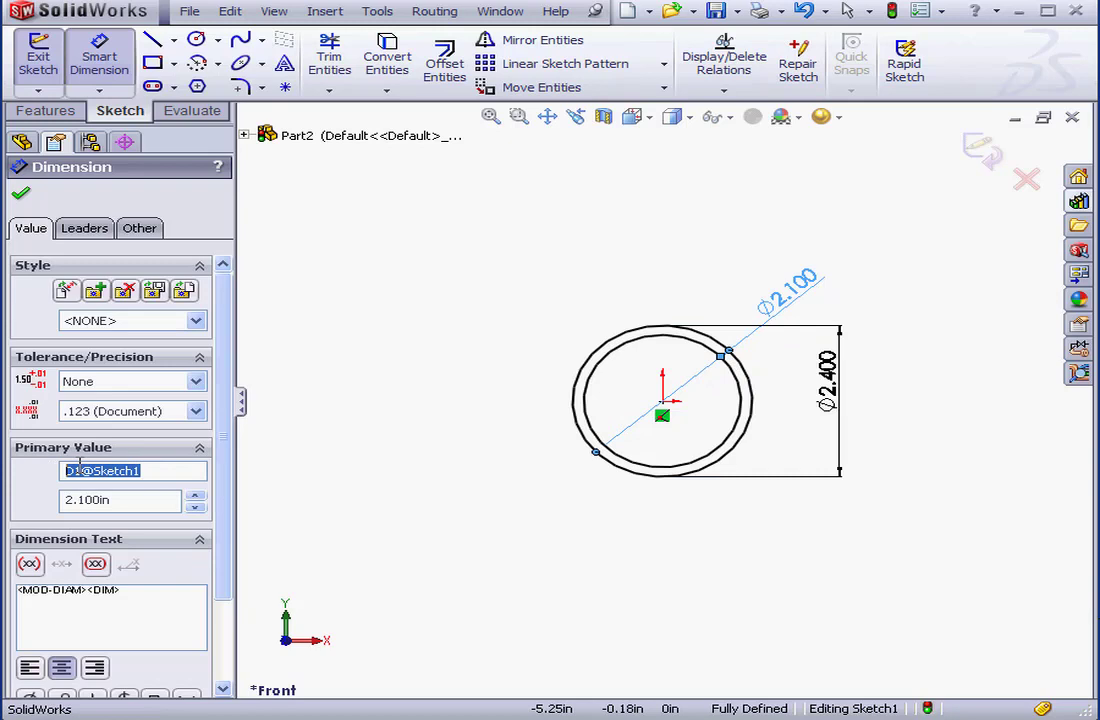
type("inner")
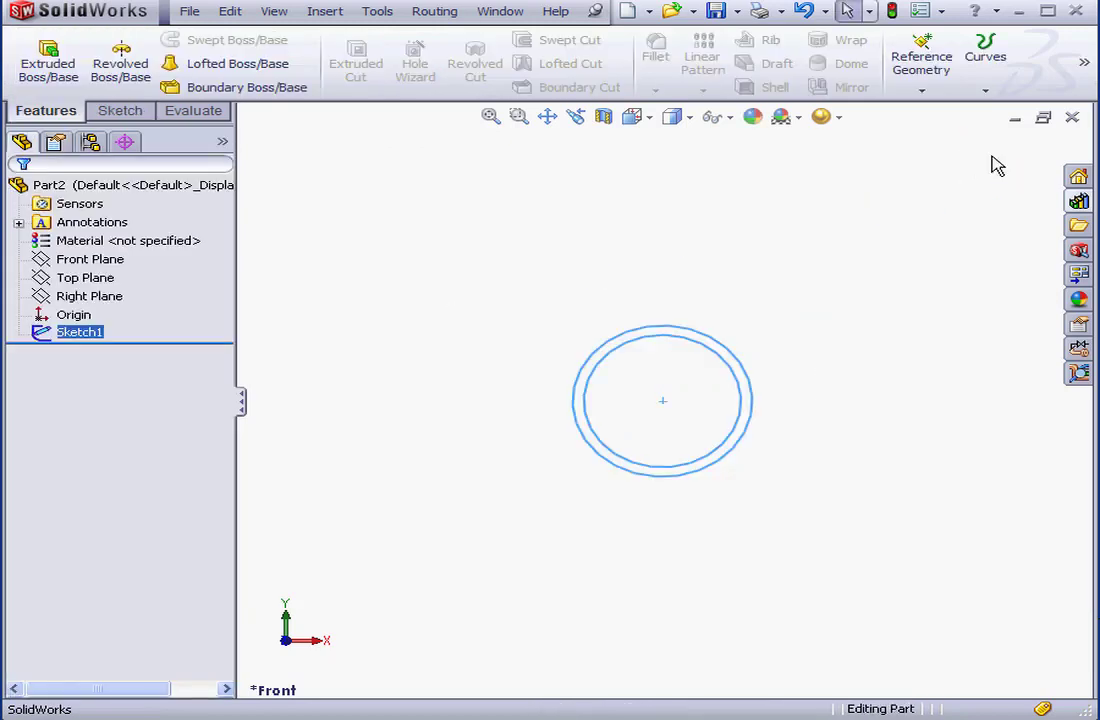
mouse_move(136, 338)
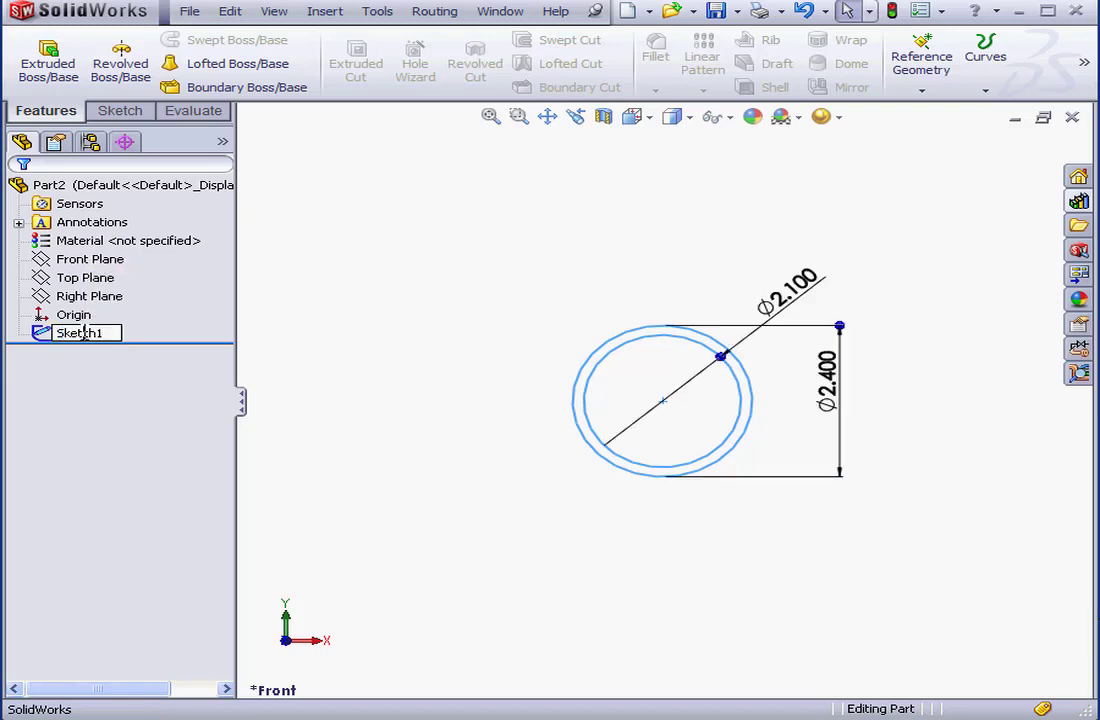
Rename Sketch1 to PipeSketch in the feature tree.
double_click(78, 332)
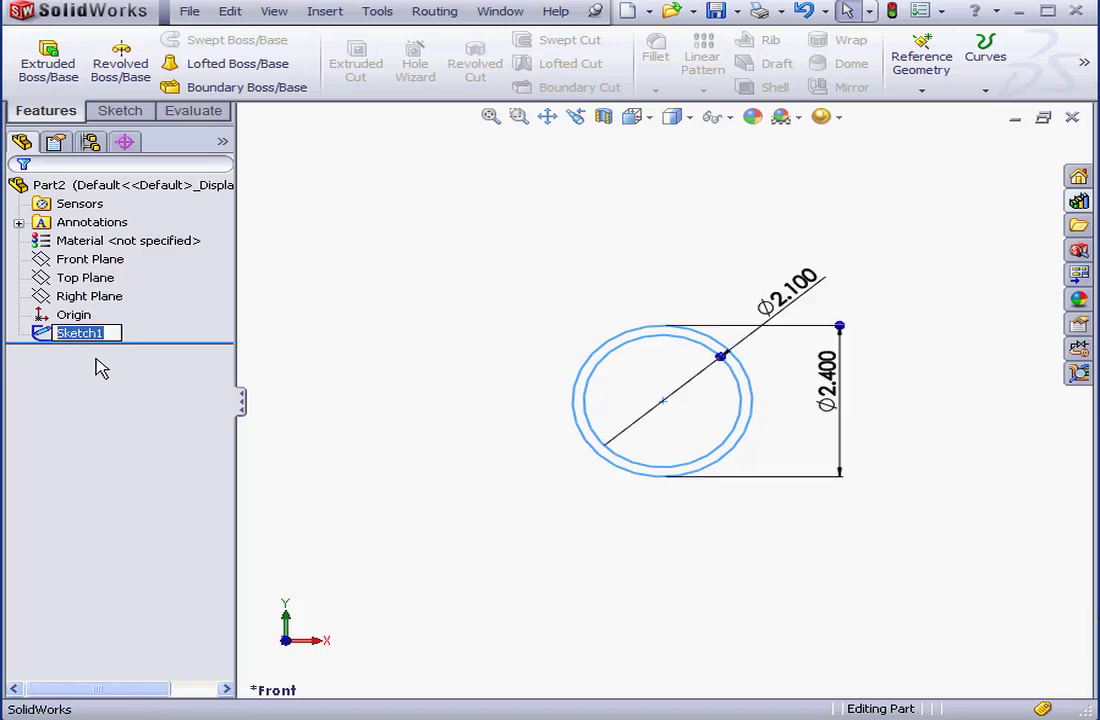
type("Pipe")
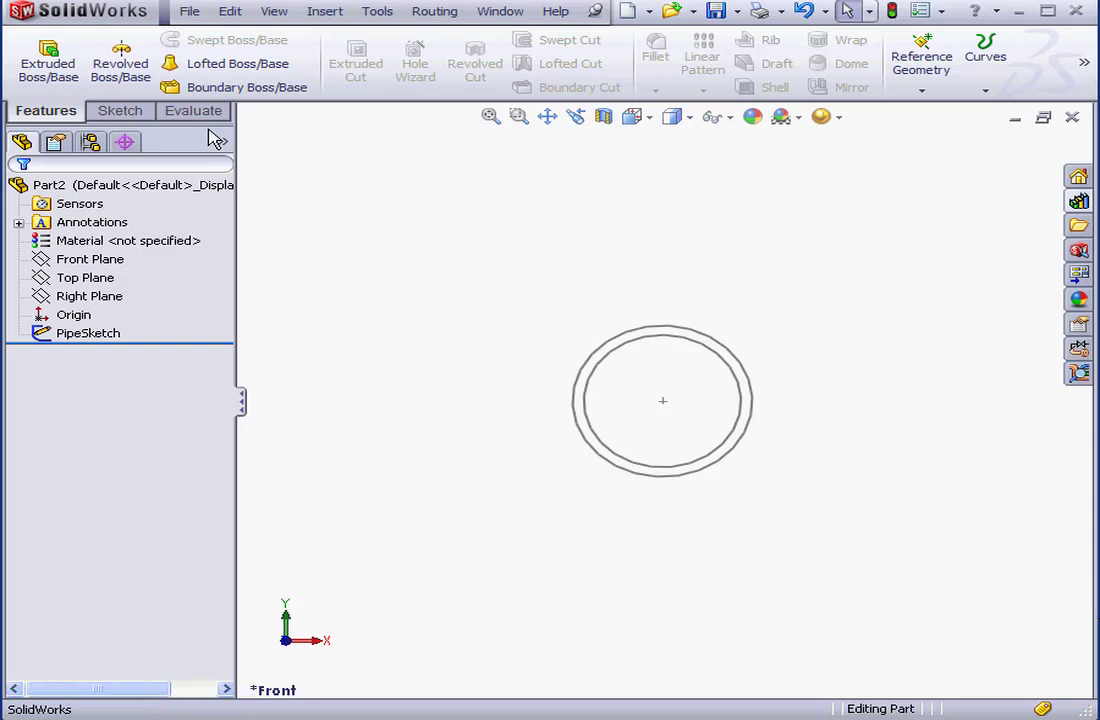
Extrude the ring sketch 1 in with a Blind boss extrusion.
left_click(48, 60)
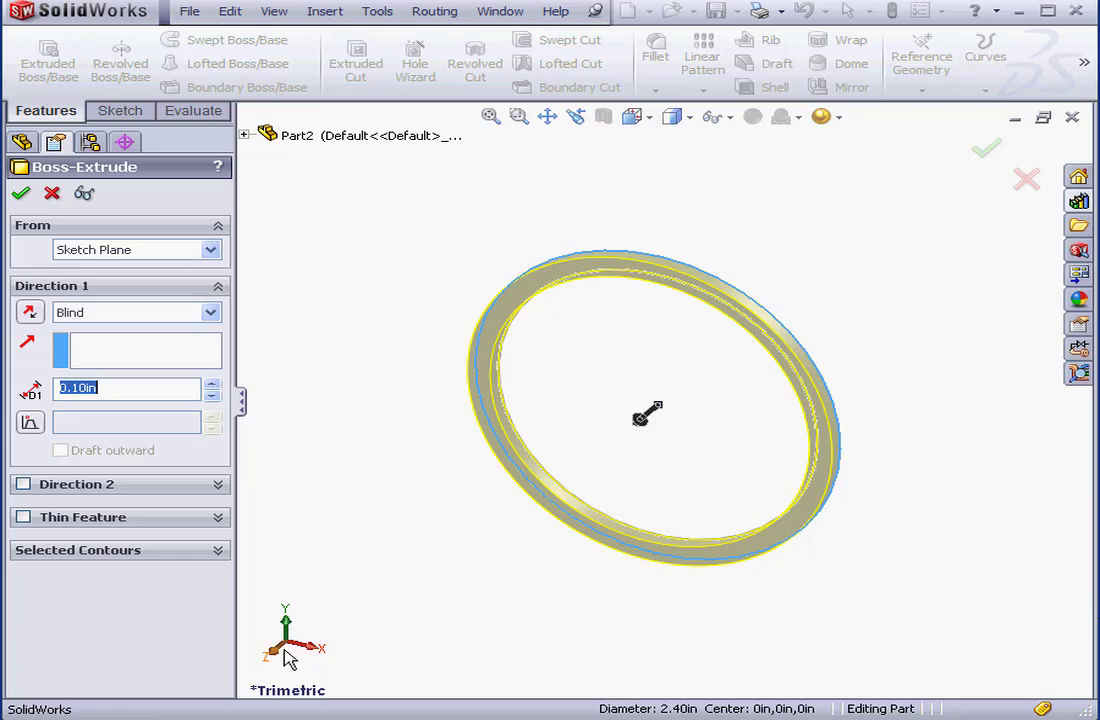
type("1")
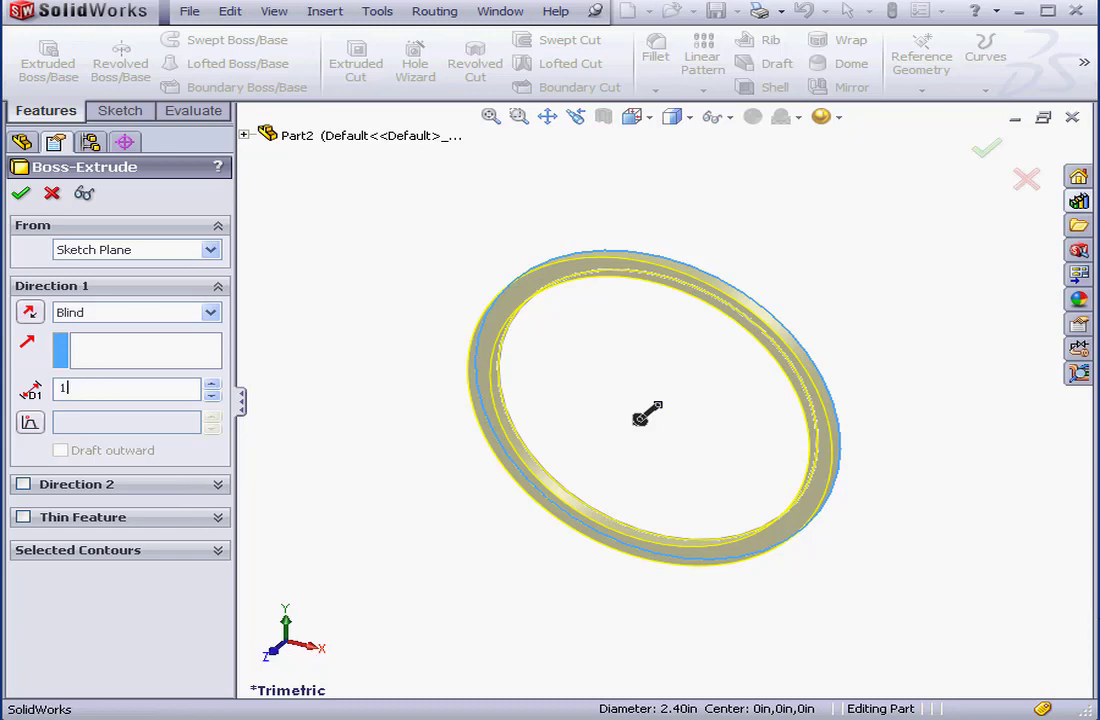
left_click(20, 192)
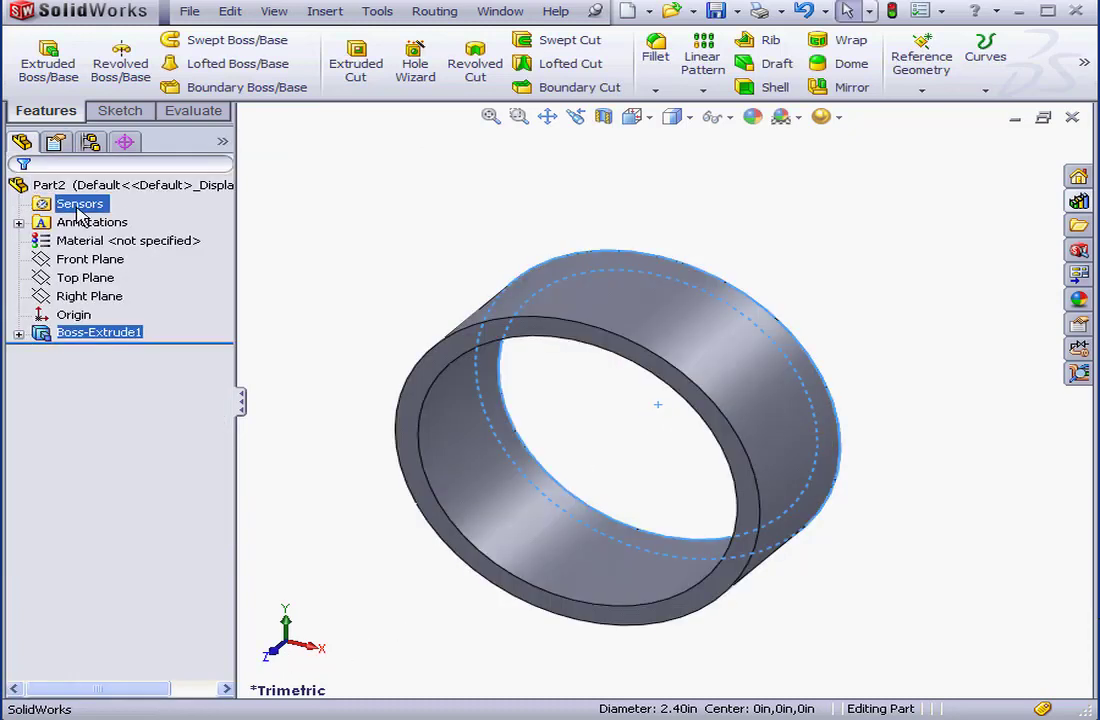
Rename Boss-Extrude1 to Extrusion in the feature tree.
left_click(98, 332)
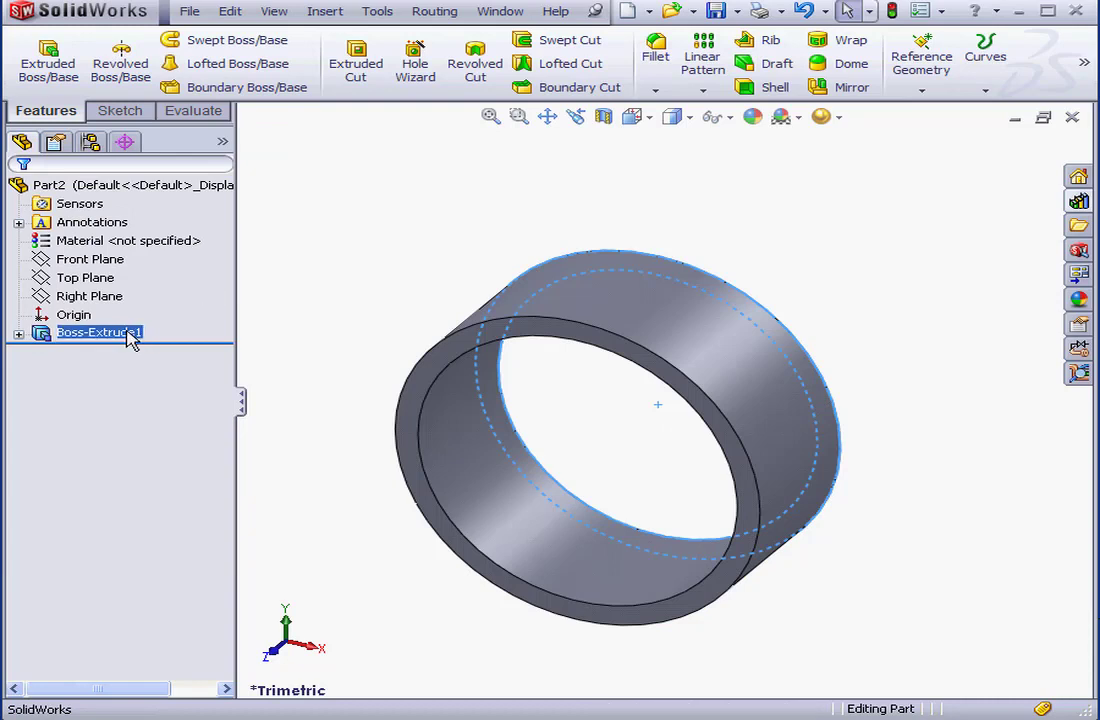
double_click(96, 332)
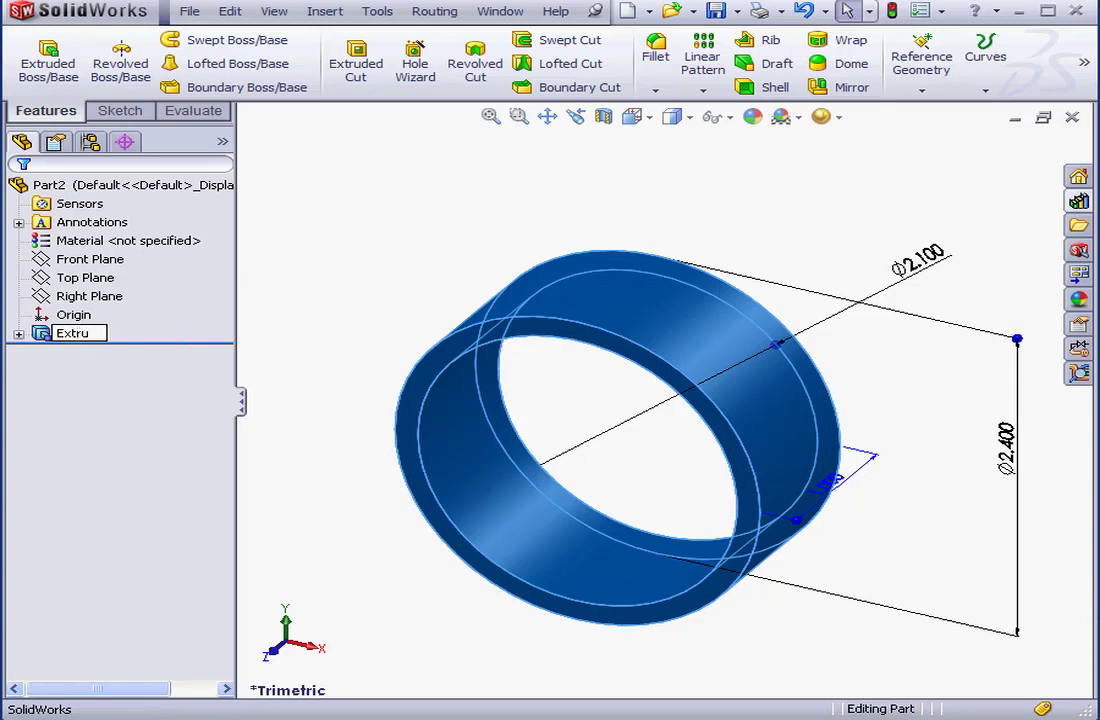
type("Extrusion")
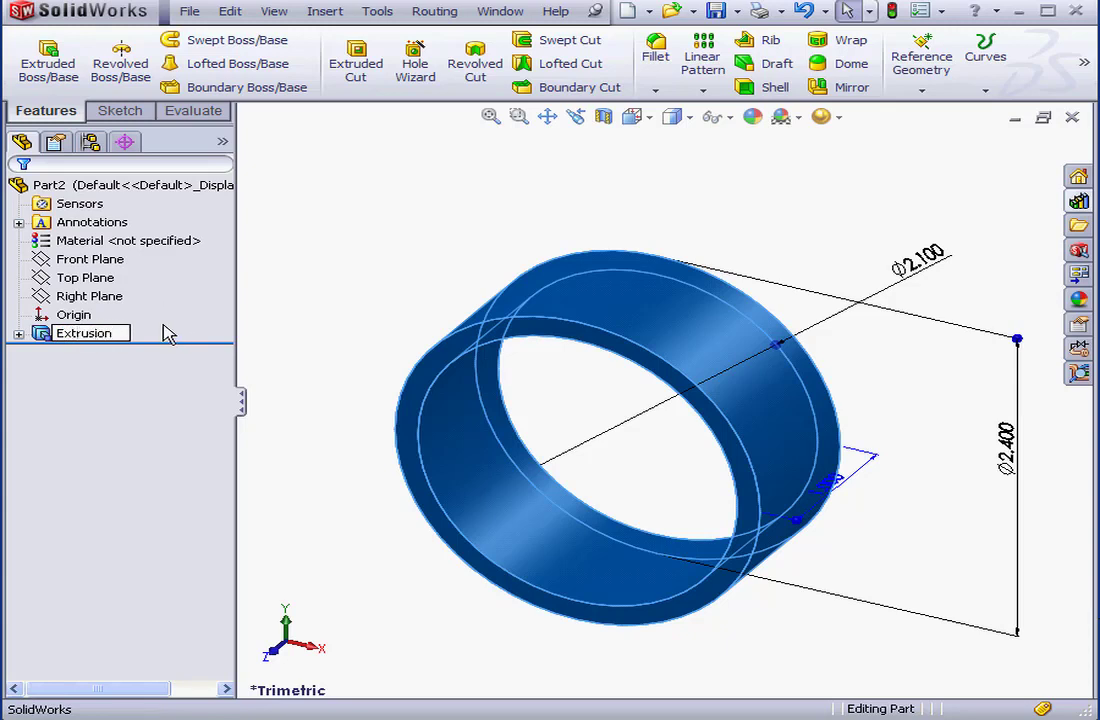
left_click(92, 220)
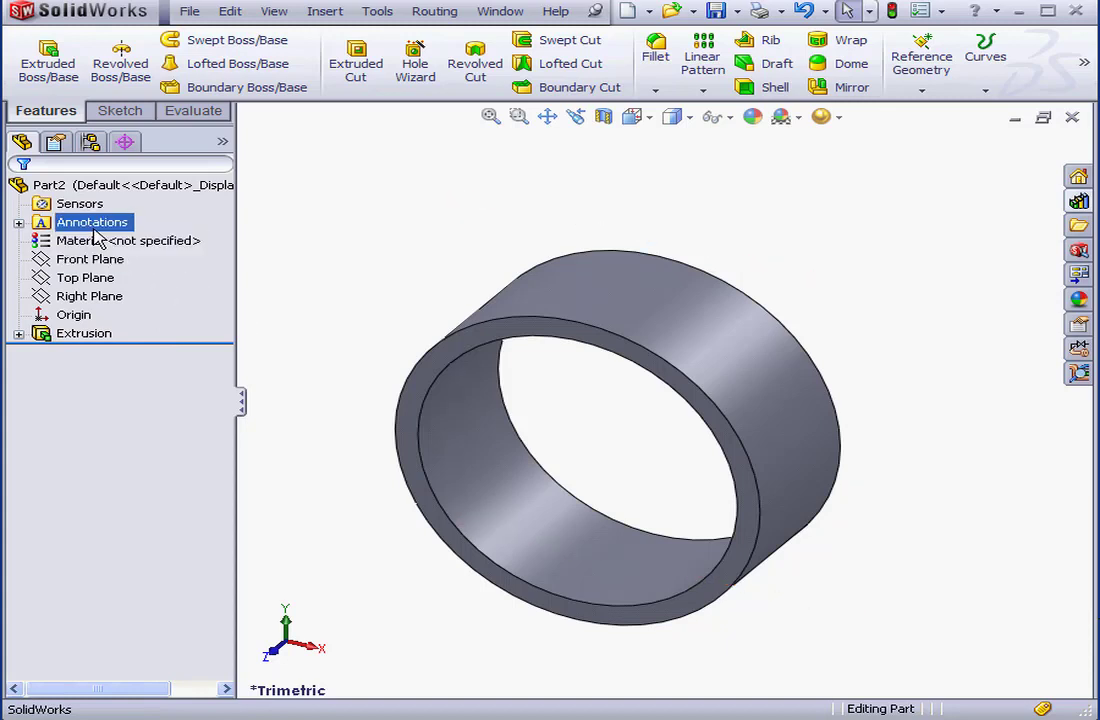
Show the feature dimensions 2.100, 2.400 and 1.000 on the ring and name the depth Le(ngth).
right_click(92, 222)
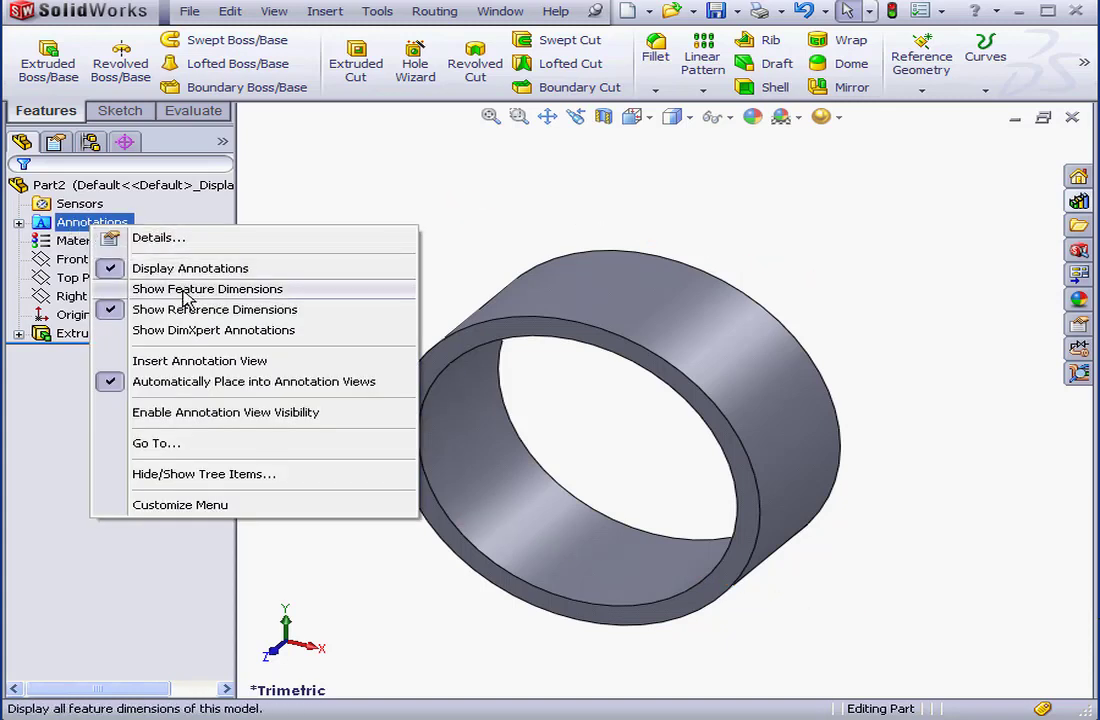
left_click(208, 288)
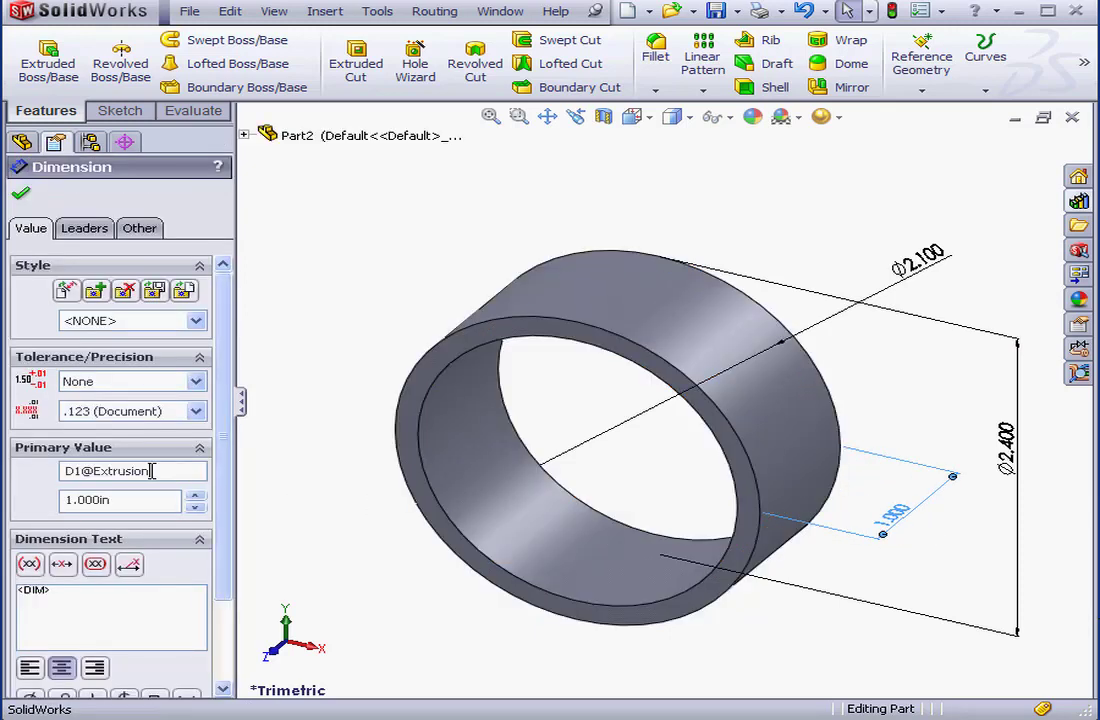
type("Le")
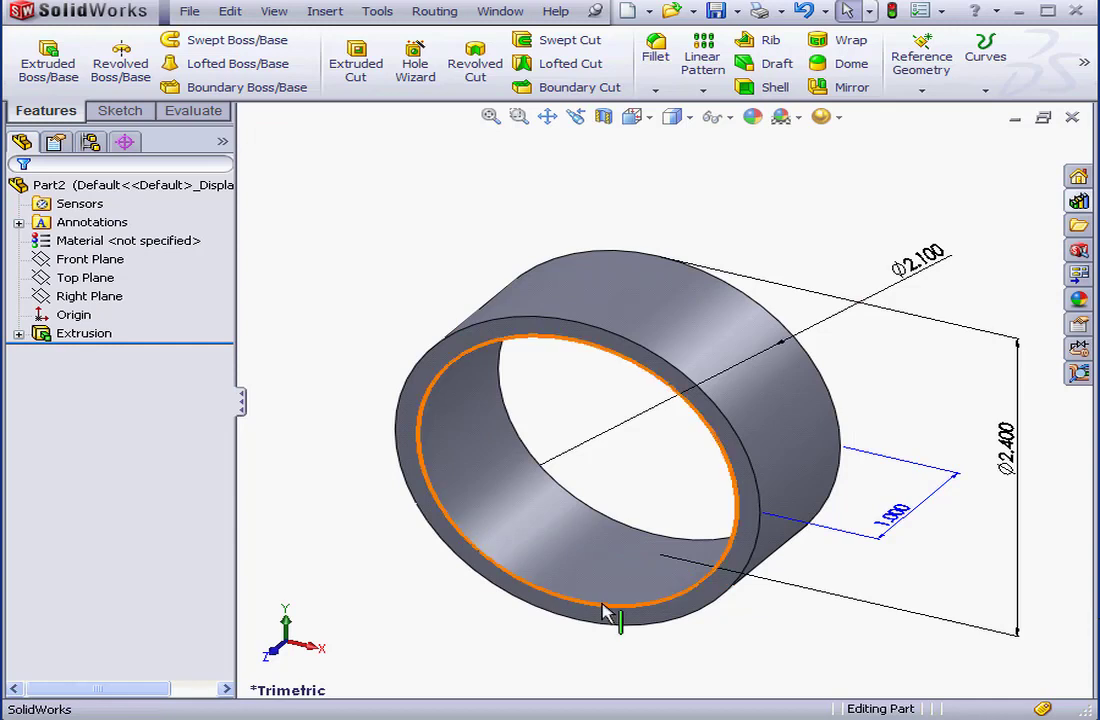
Sketch a circle on the pipe's end face and dimension its diameter to 2.
right_click(604, 610)
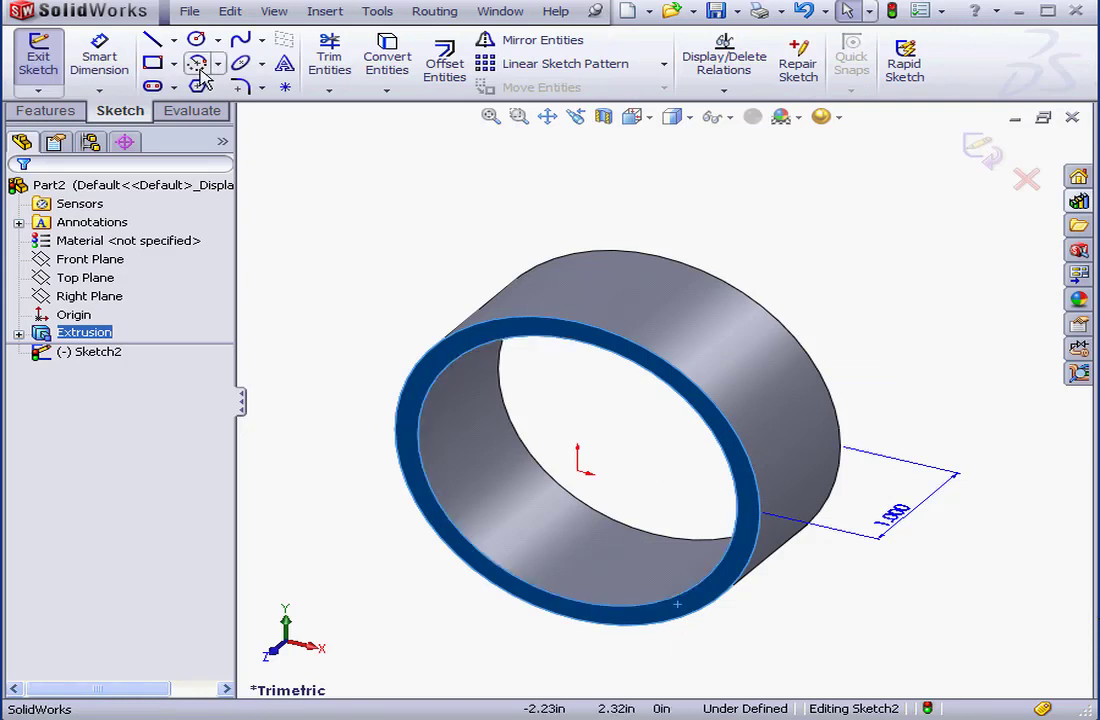
left_click(196, 40)
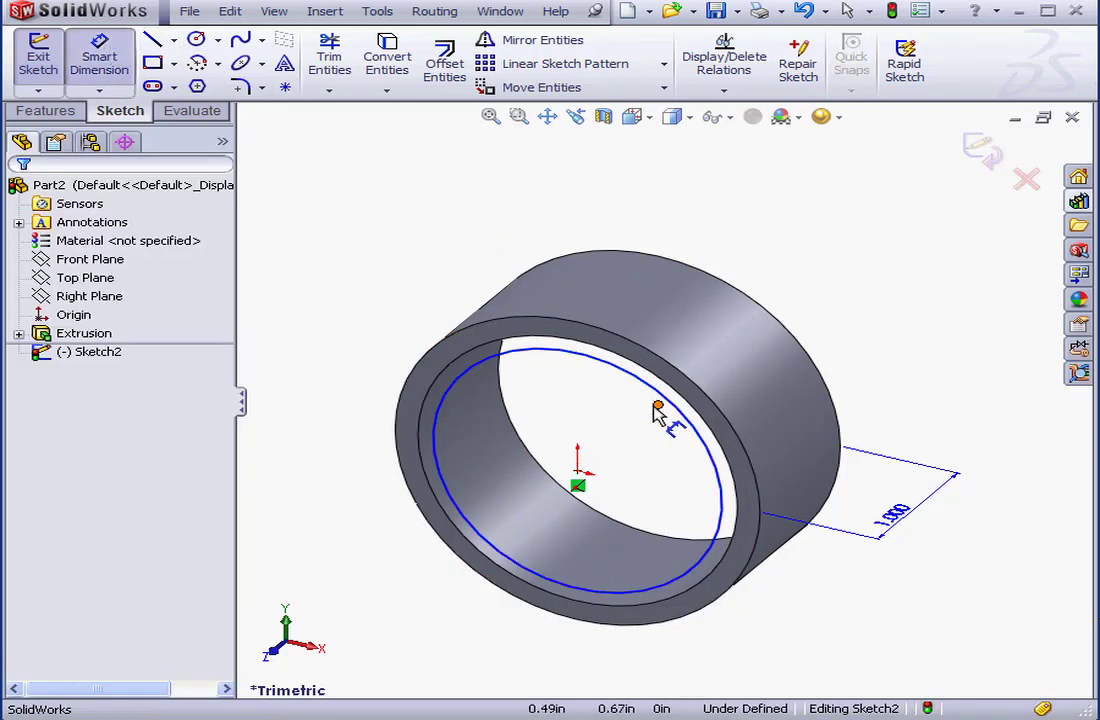
left_click(680, 412)
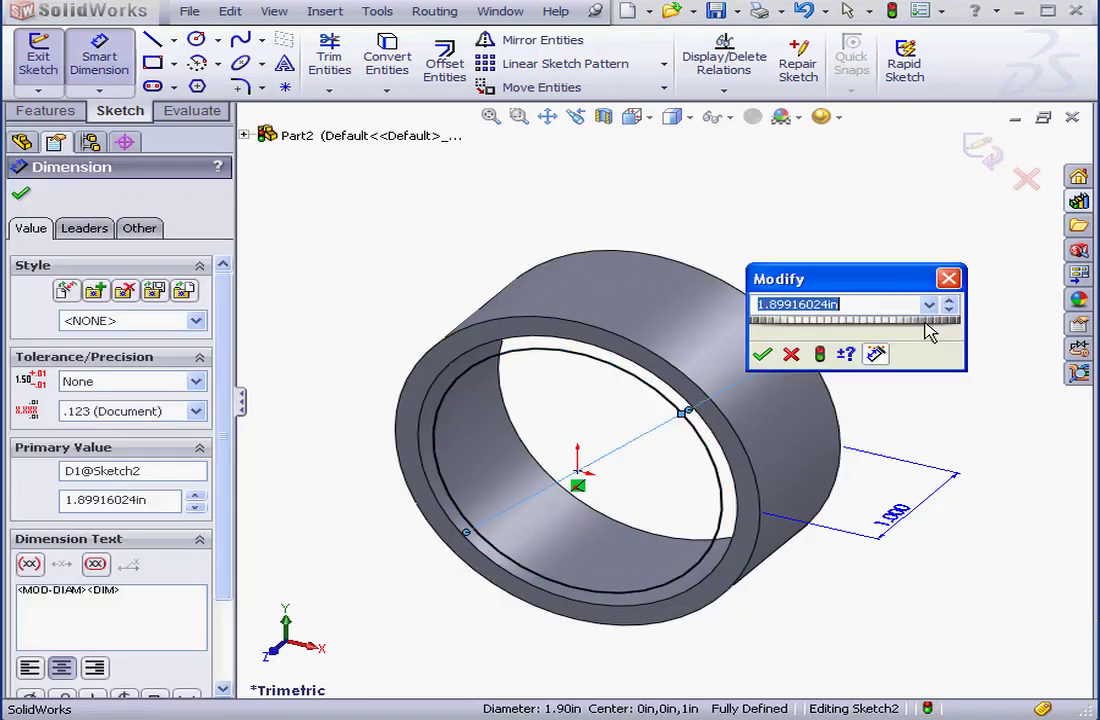
type("2")
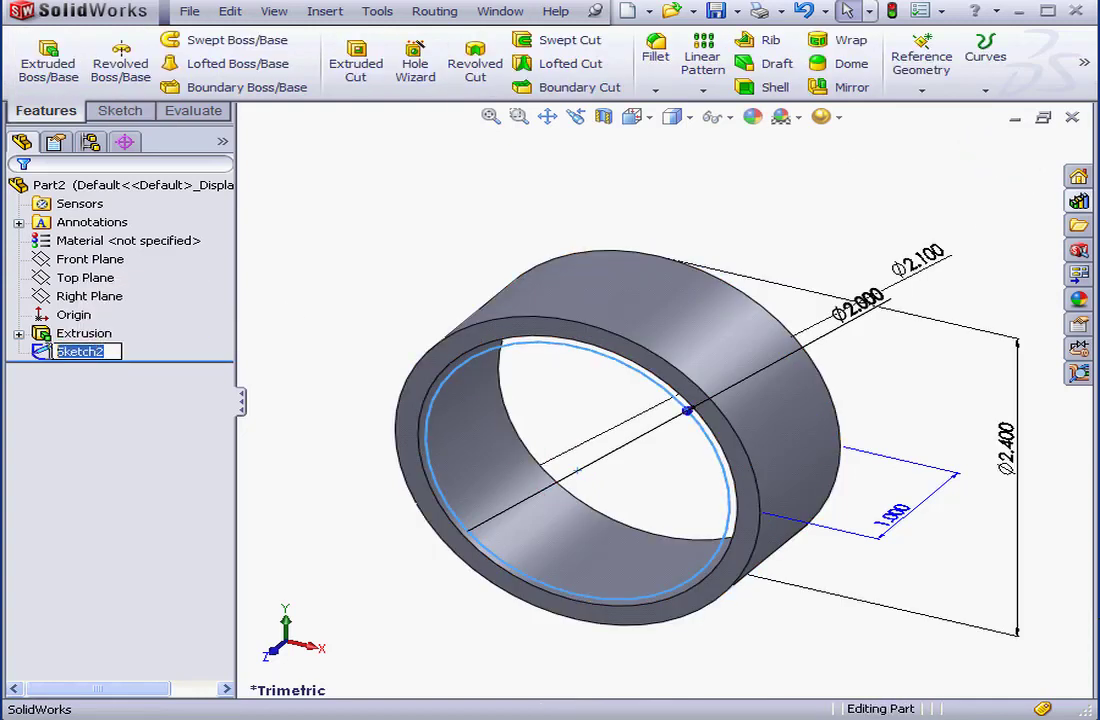
Rename Sketch2 to FilterSketch in the feature tree.
type("F")
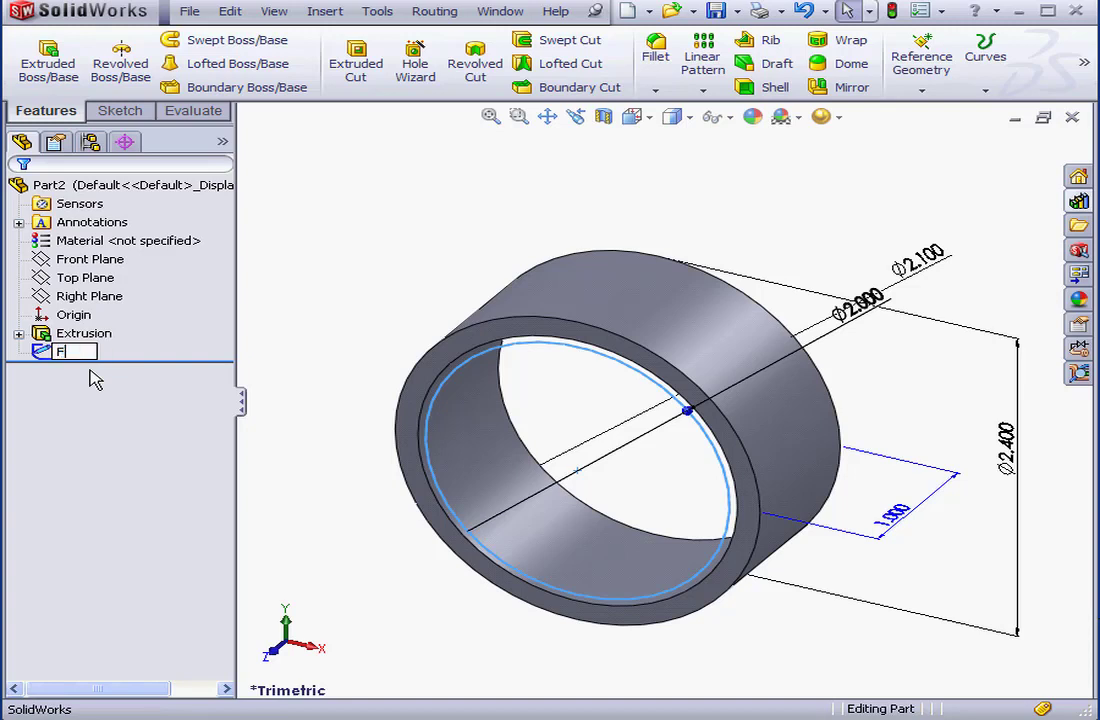
type("ilterSket")
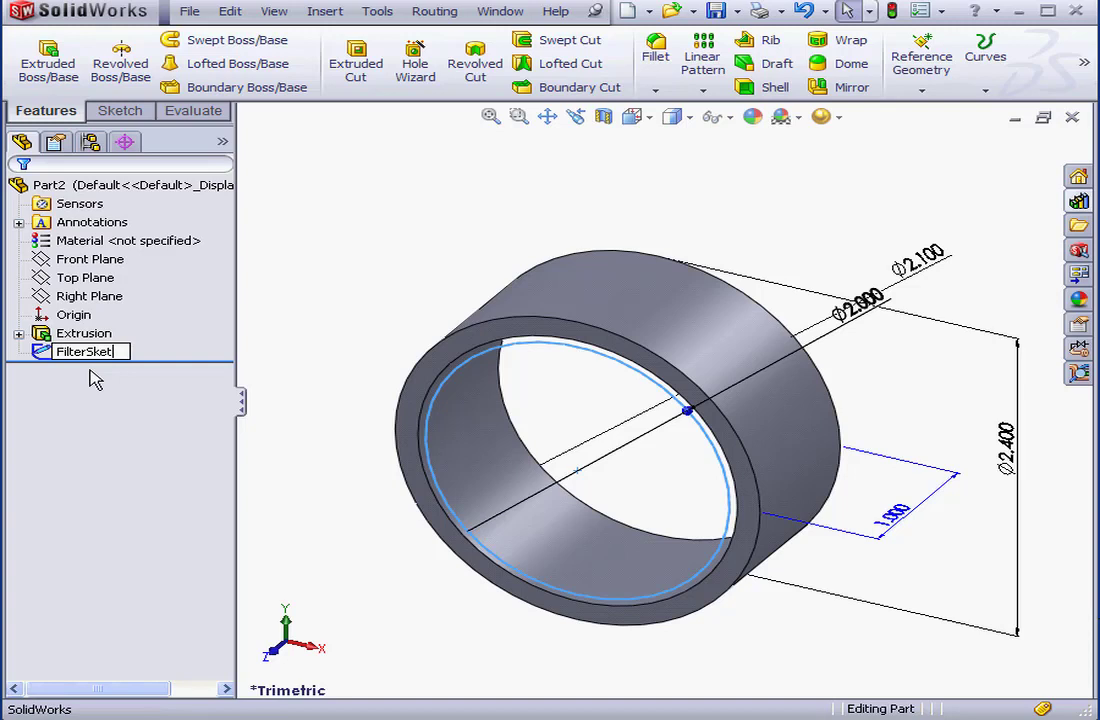
type("ch")
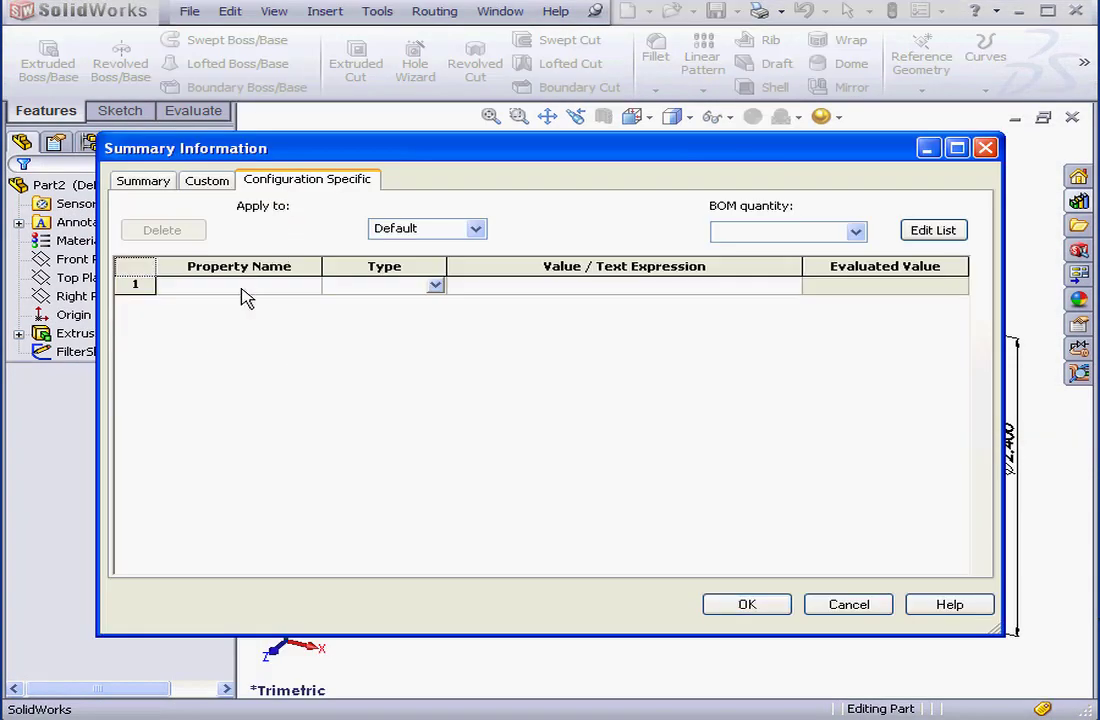
Add configuration-specific text property Pipe Identifier with value 2 in and confirm.
left_click(238, 284)
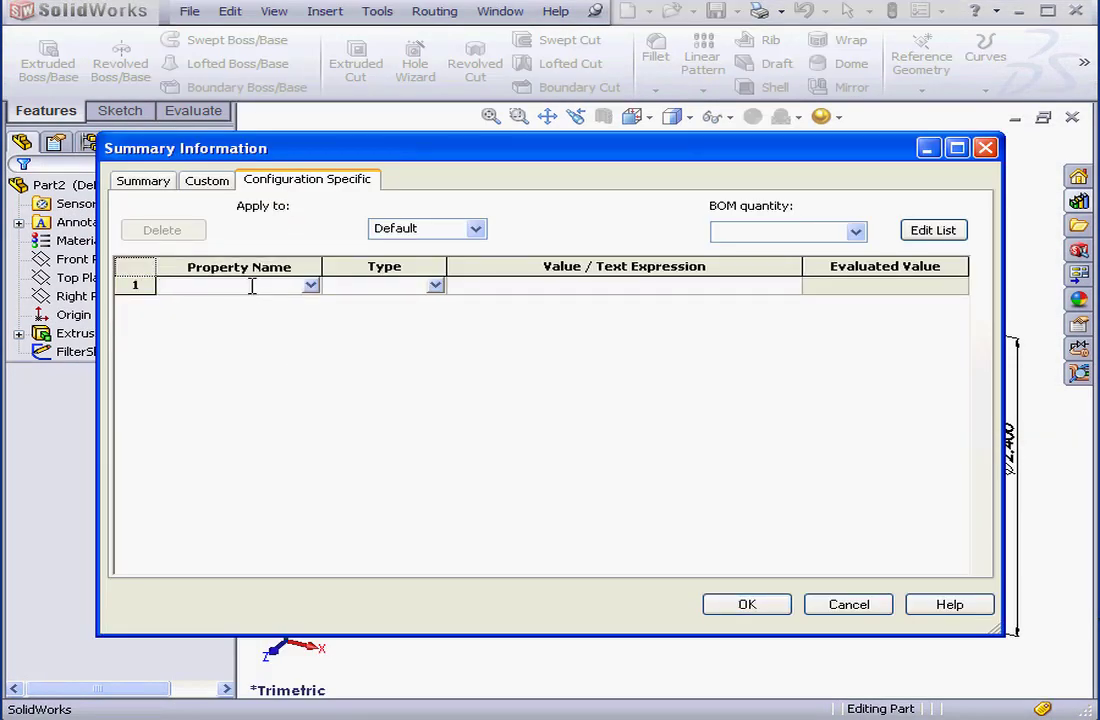
type("Pipe I")
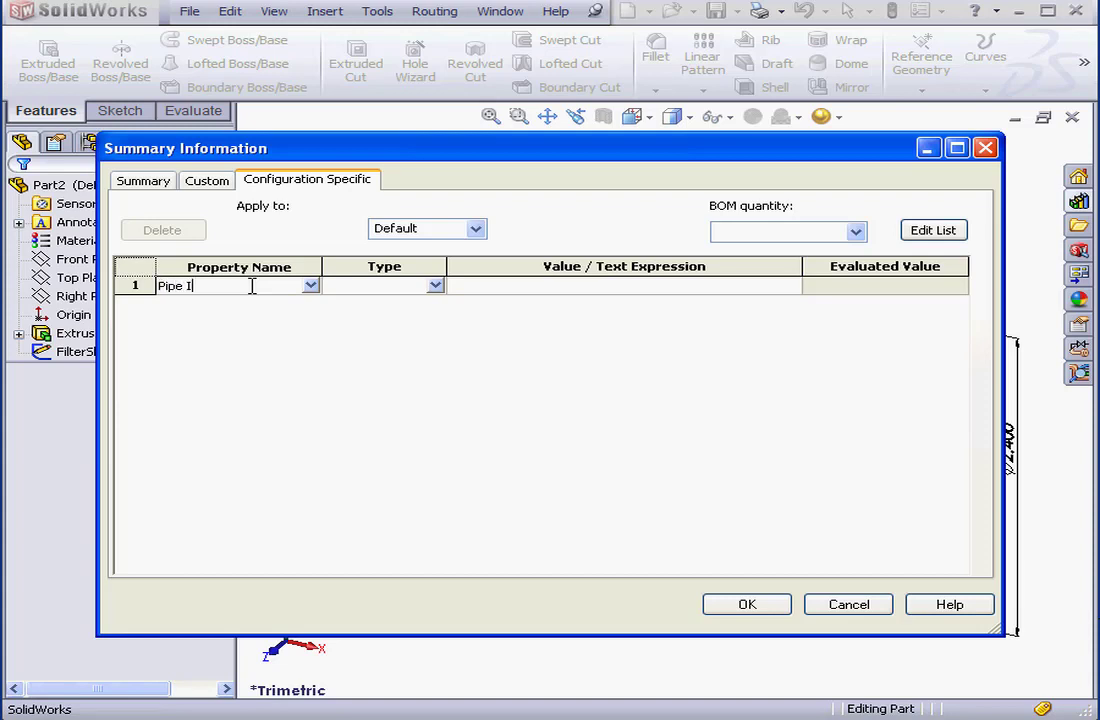
type("dentifier")
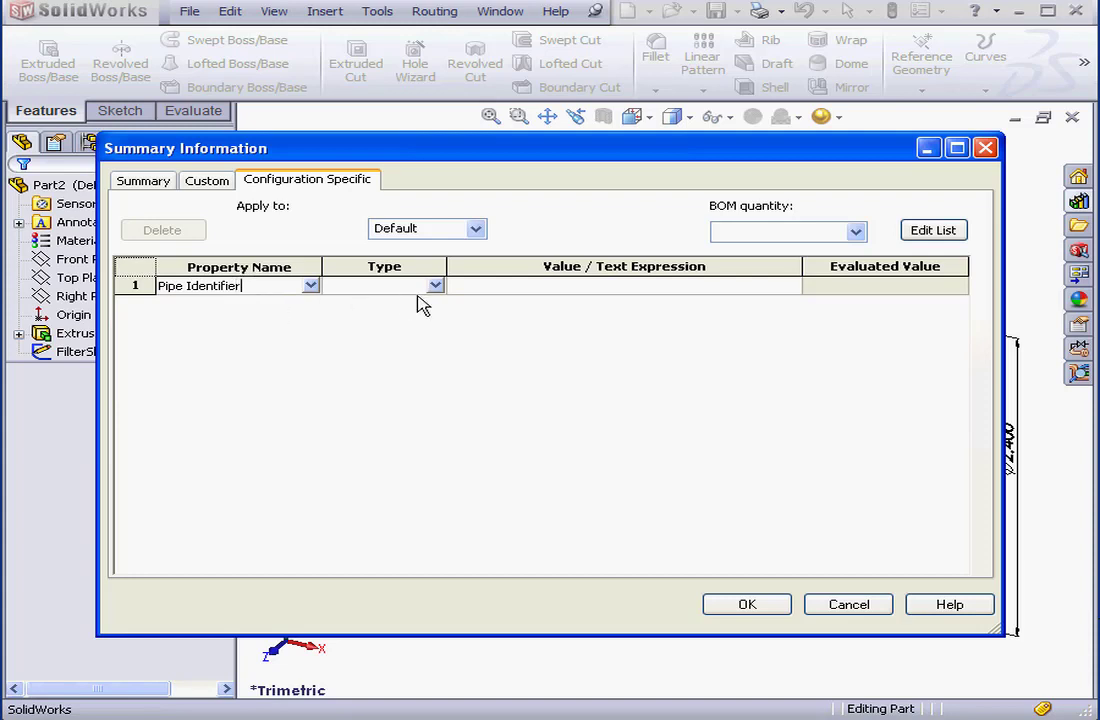
left_click(384, 284)
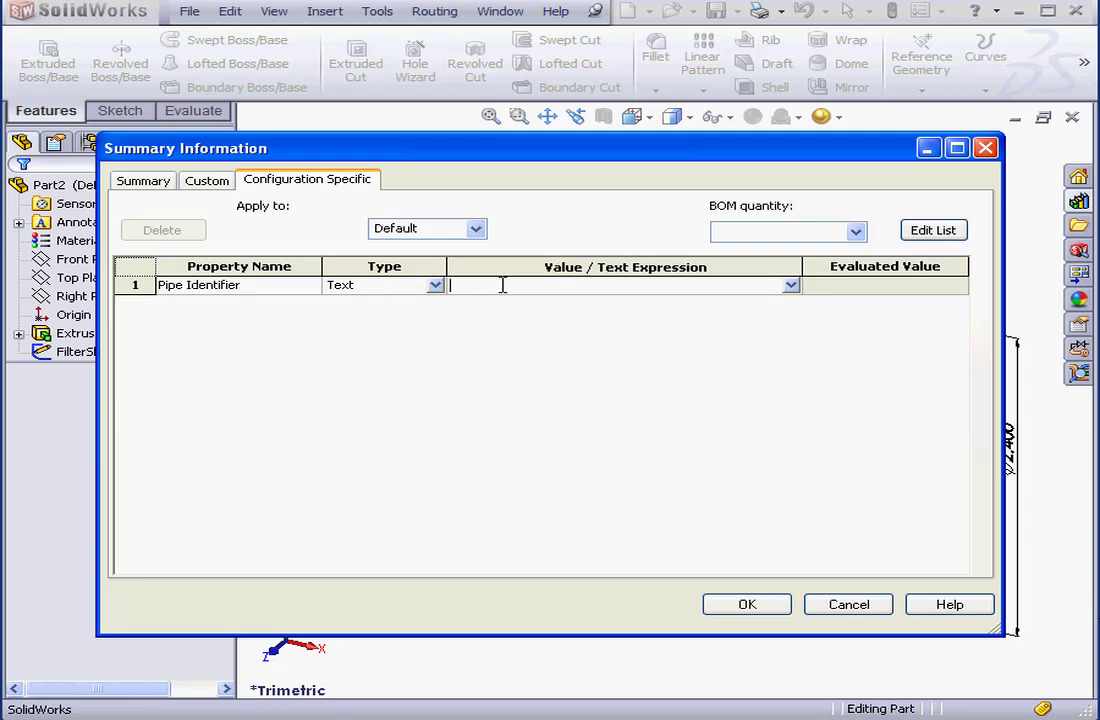
type("2 i")
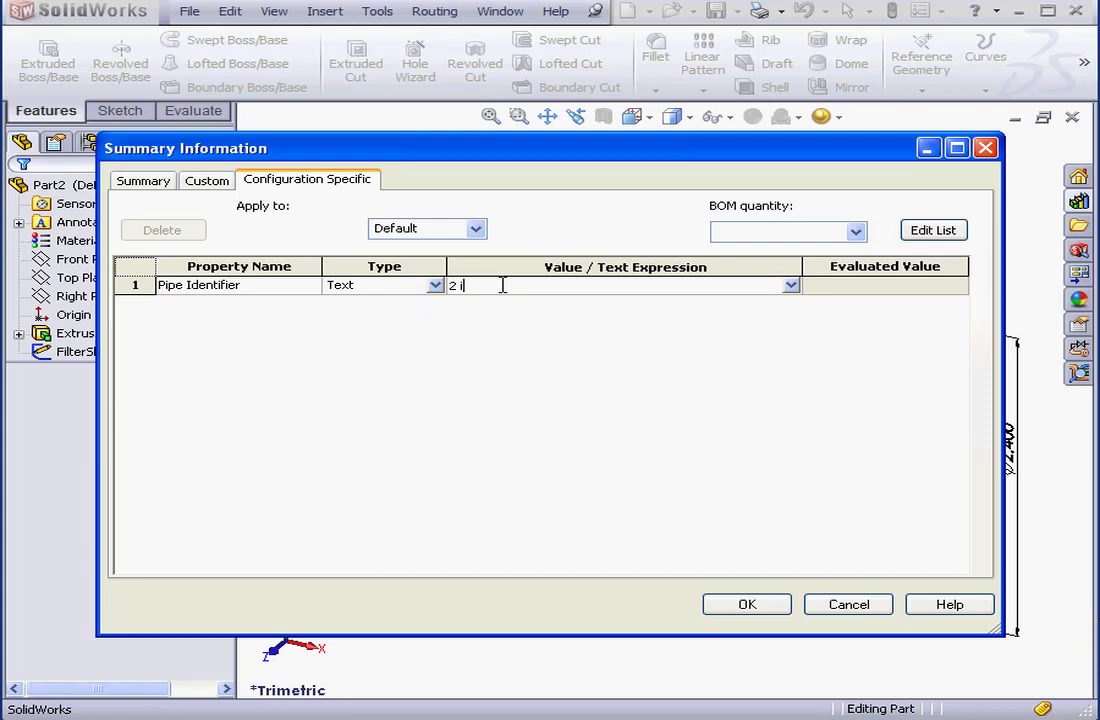
type("n")
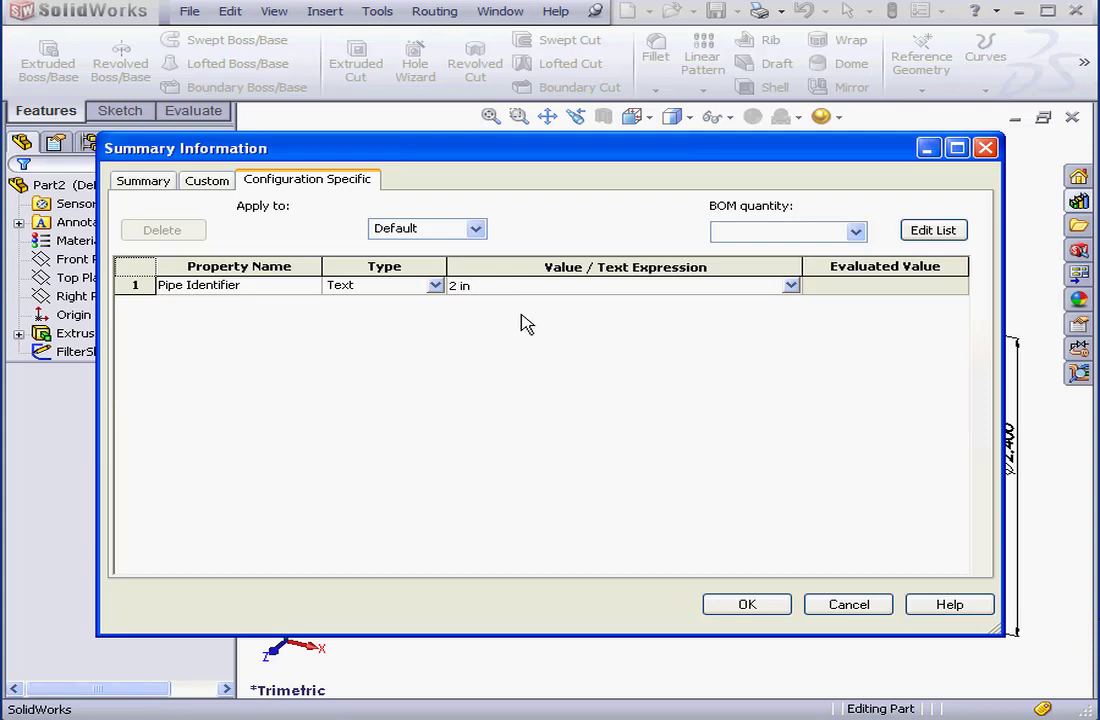
mouse_move(748, 604)
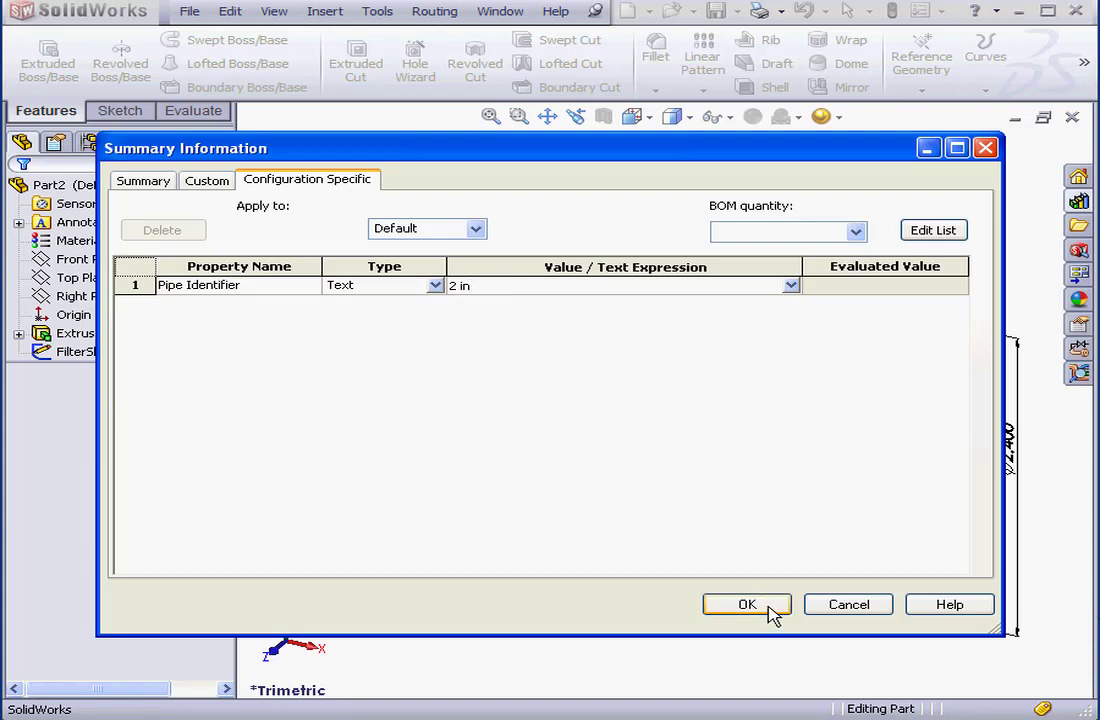
left_click(746, 604)
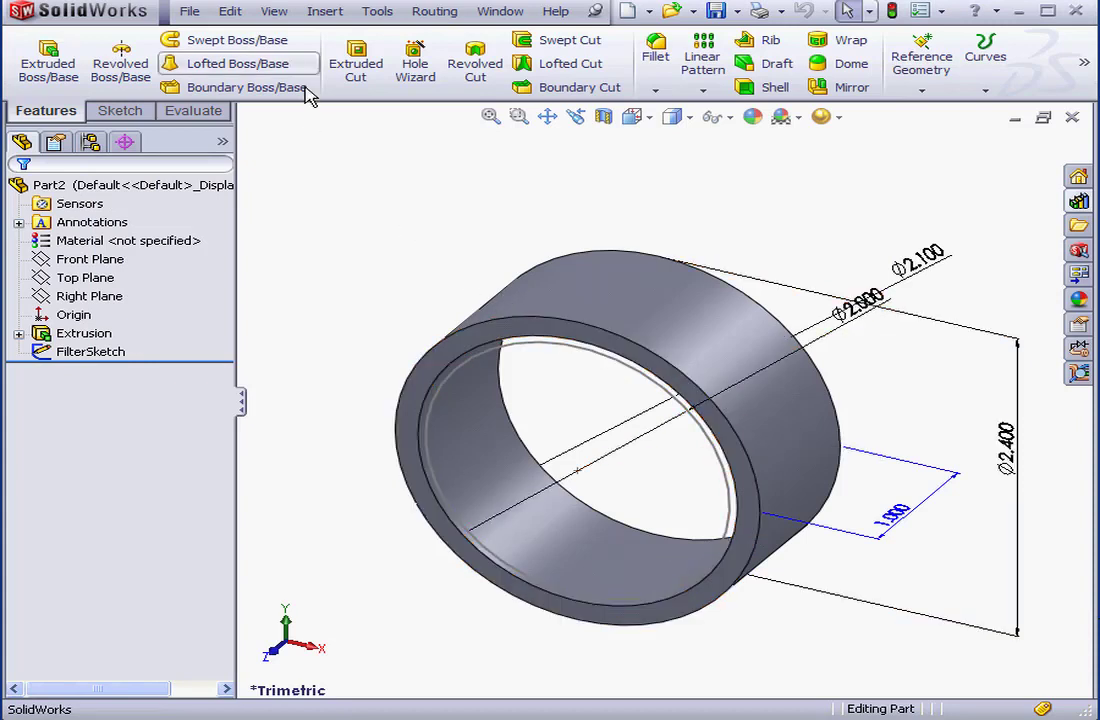
Auto-create a design table with all four dimensions: inner, outer, length and nominal diameter.
left_click(324, 12)
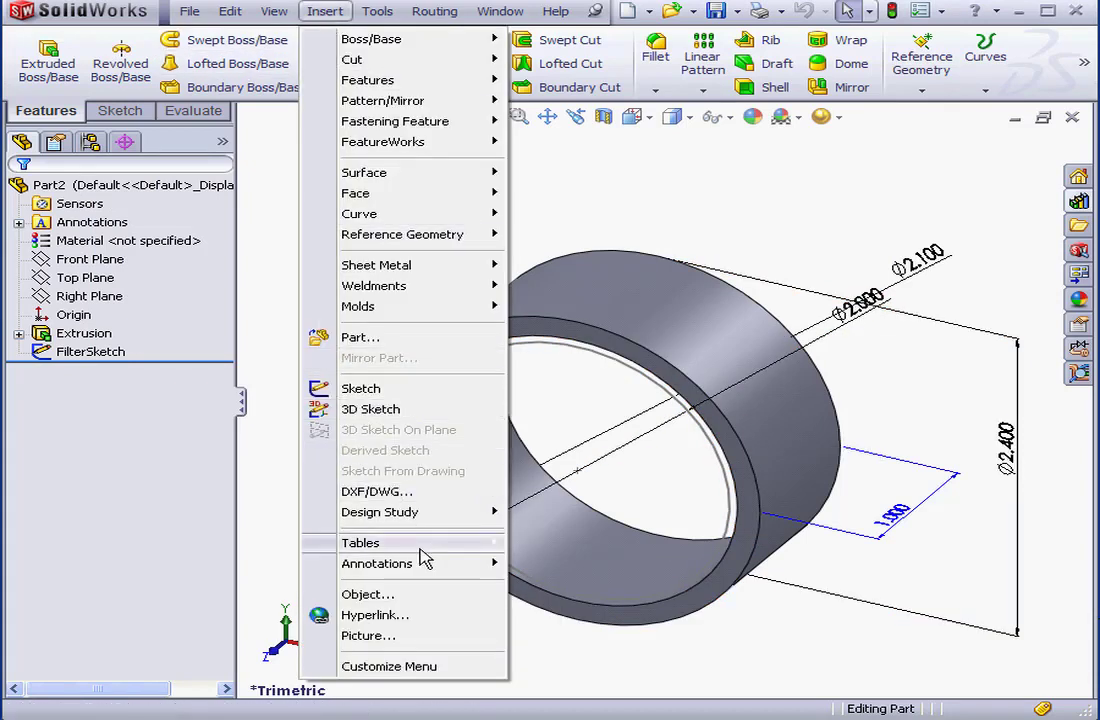
left_click(360, 542)
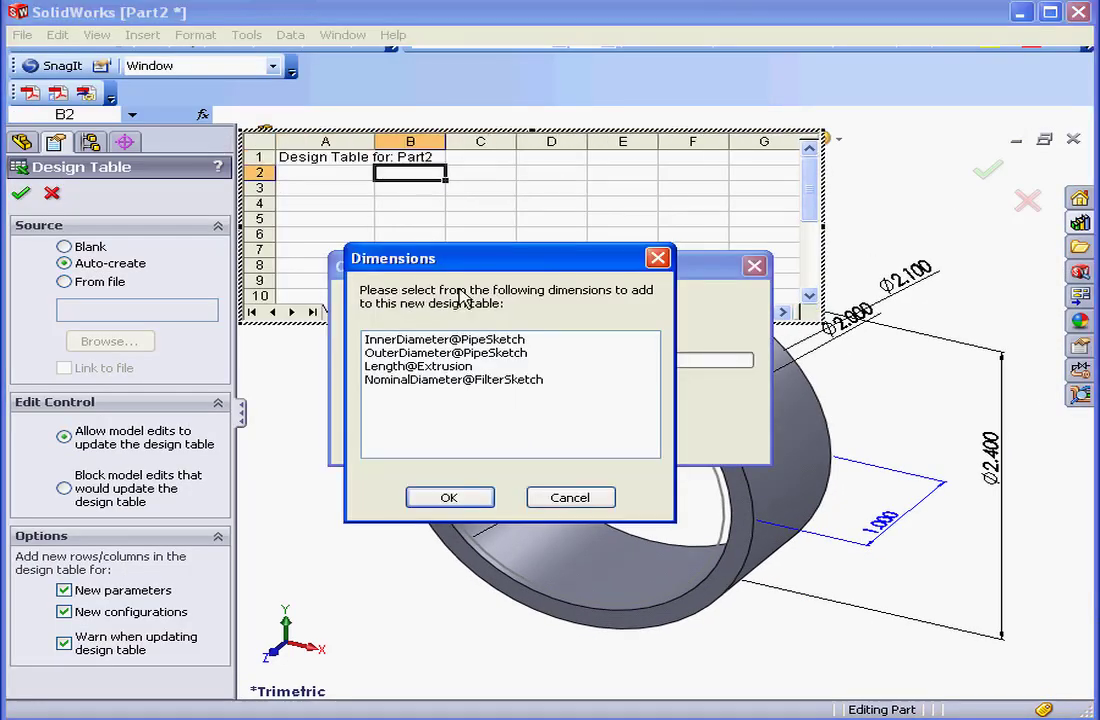
left_click(444, 340)
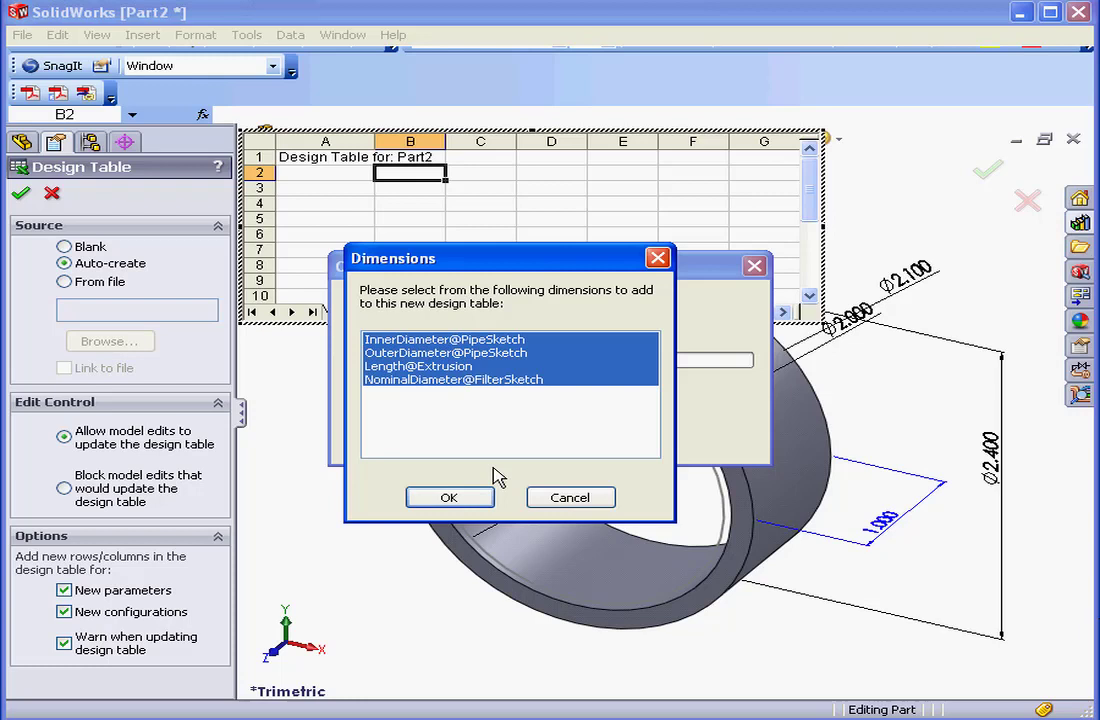
left_click(448, 496)
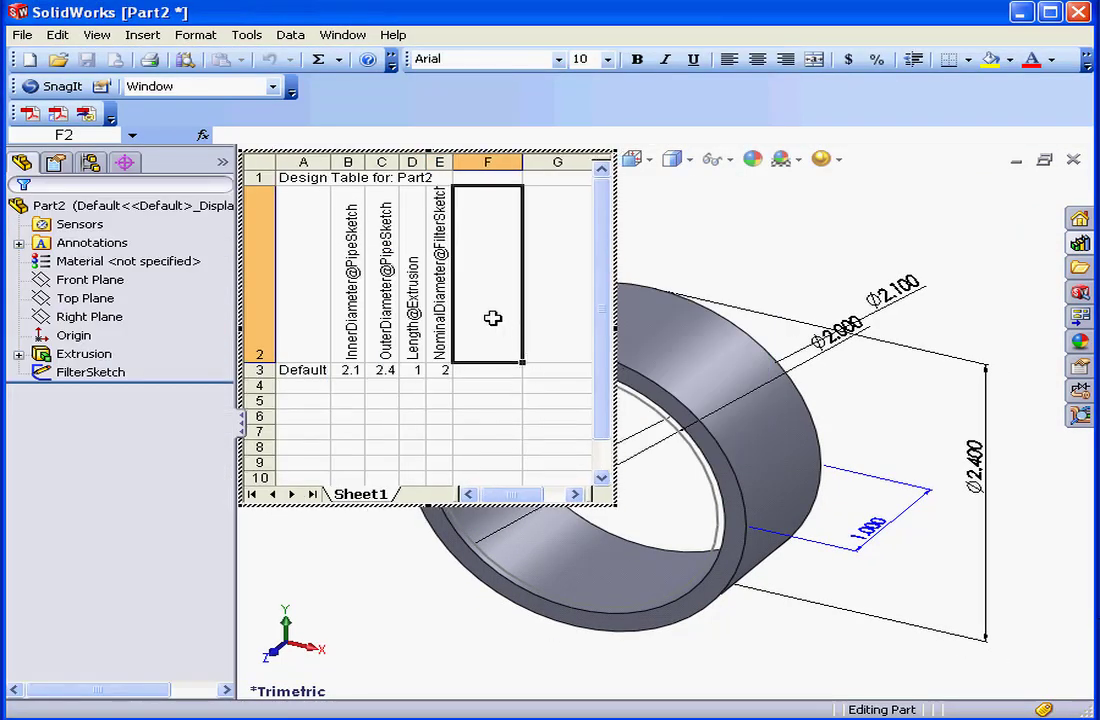
mouse_move(764, 270)
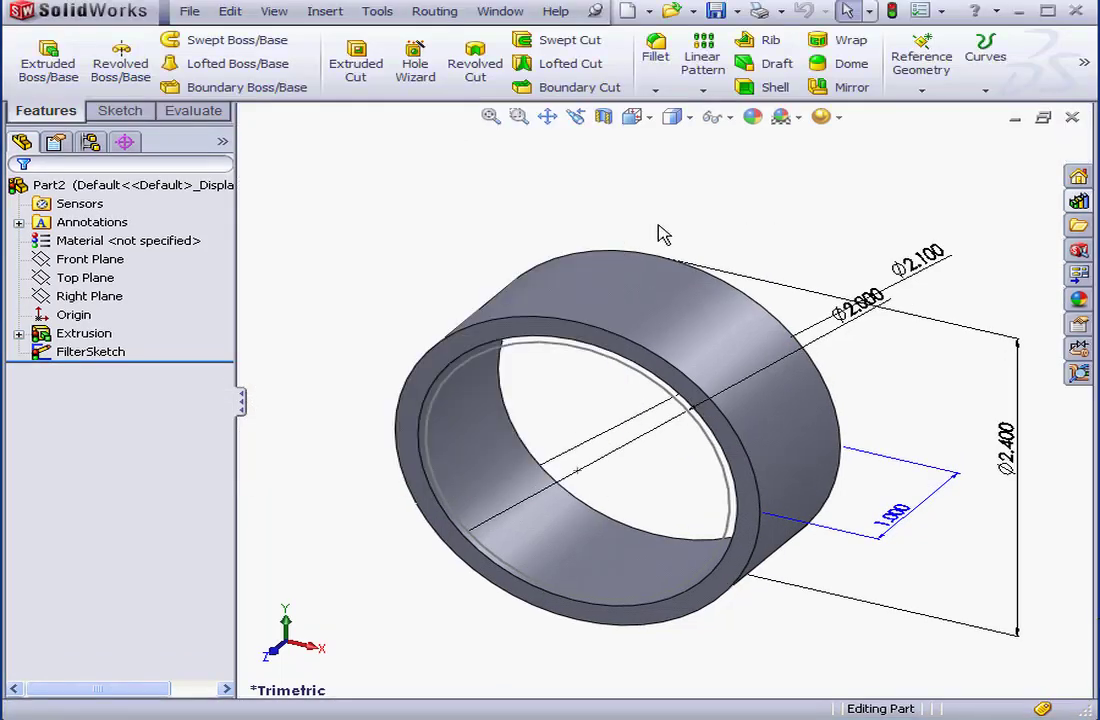
Edit the design table to add a $PRP@Pipe Identifier column showing 2 in.
left_click(90, 142)
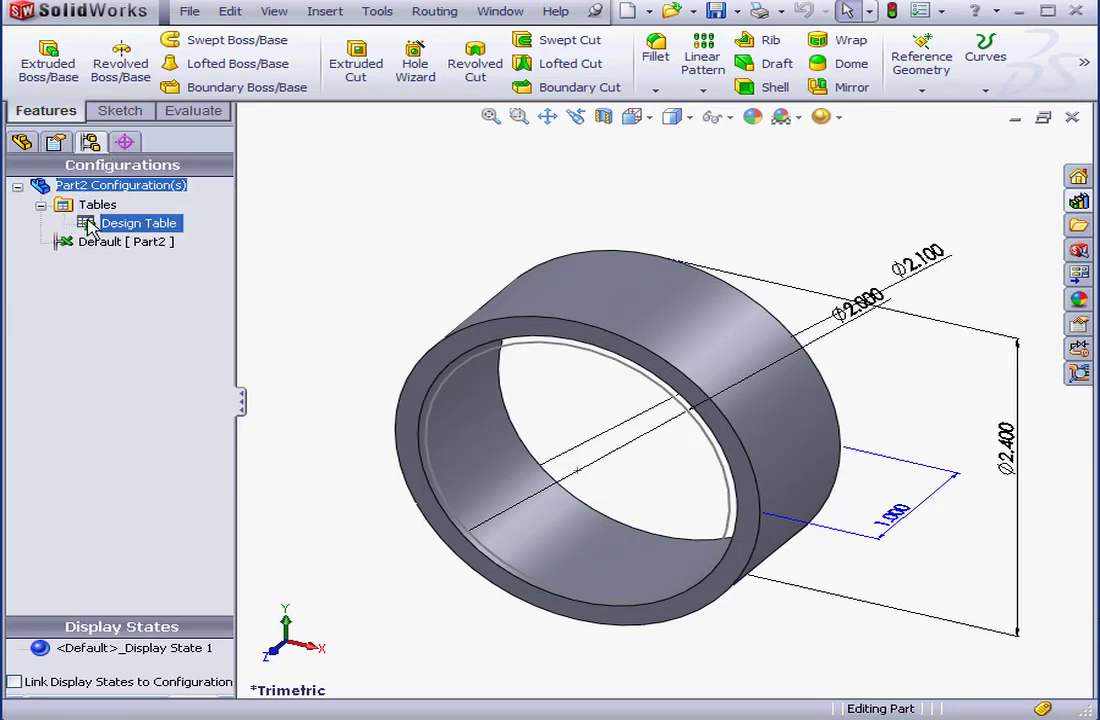
right_click(140, 224)
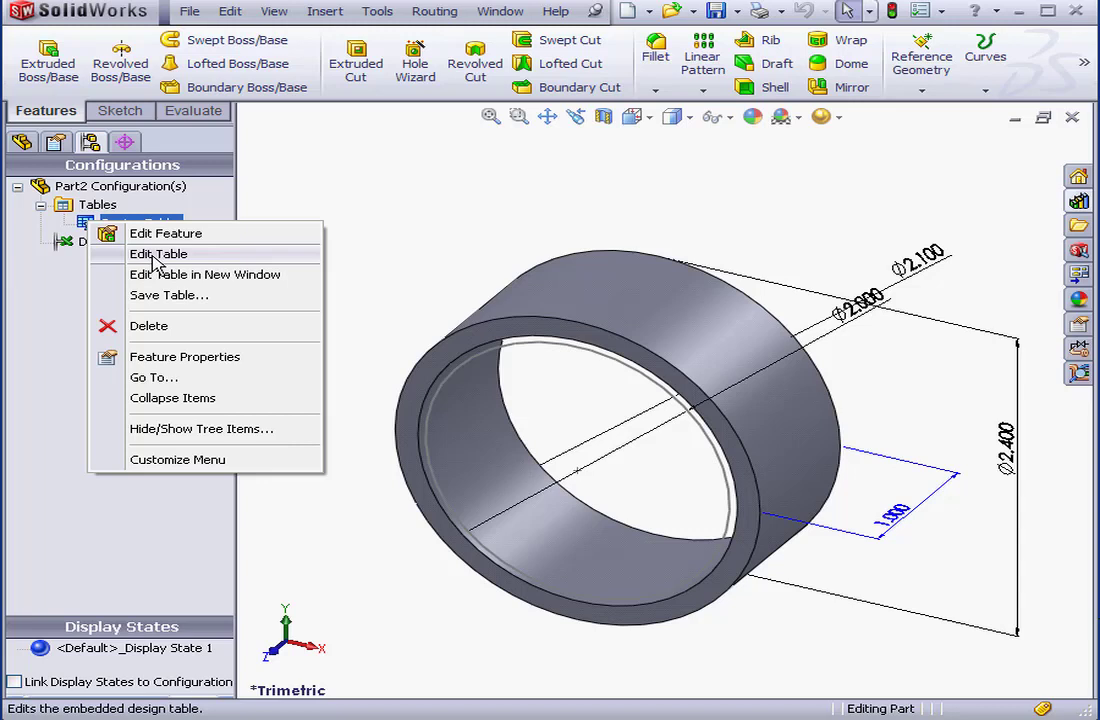
left_click(158, 252)
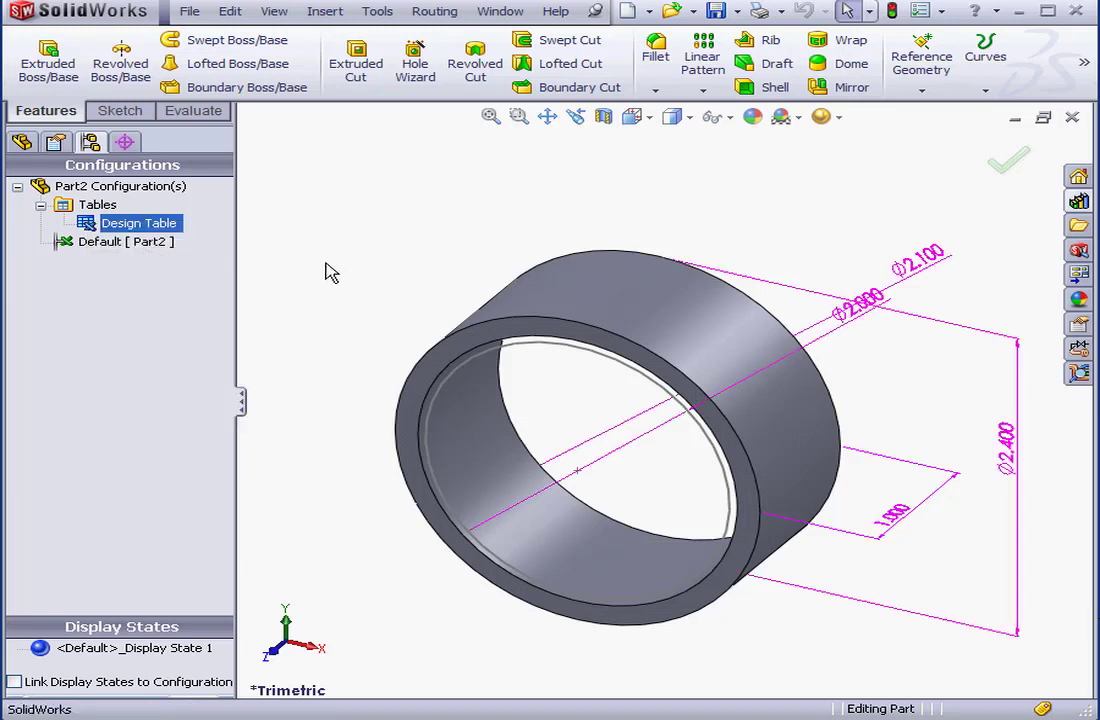
mouse_move(352, 264)
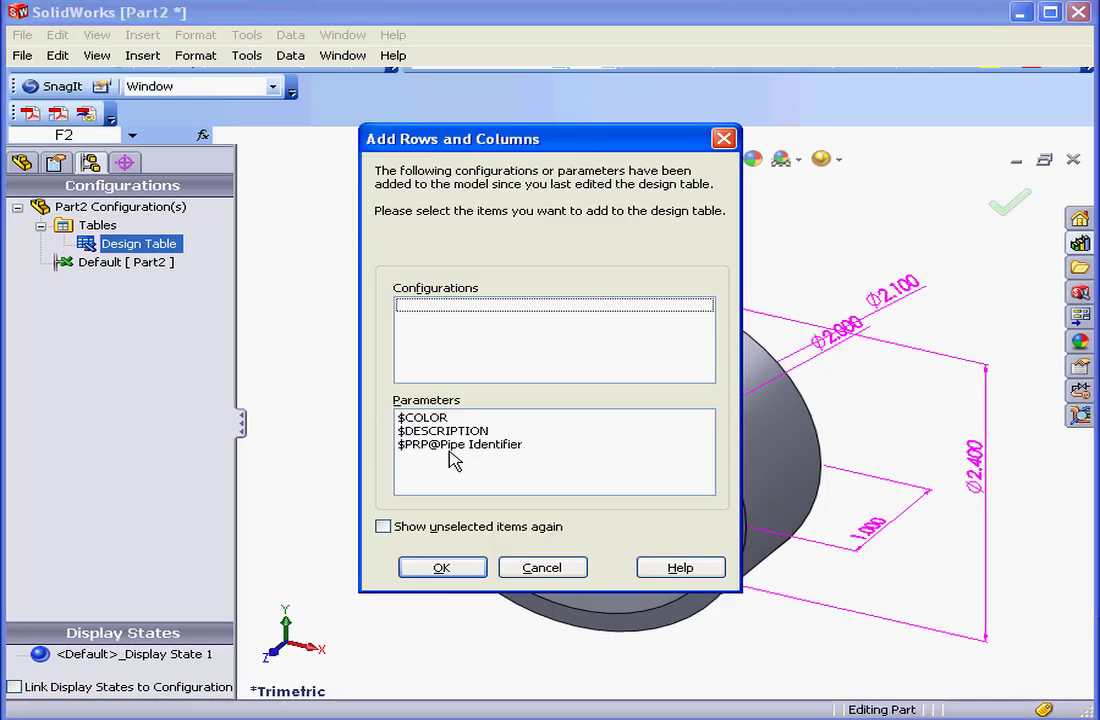
left_click(460, 444)
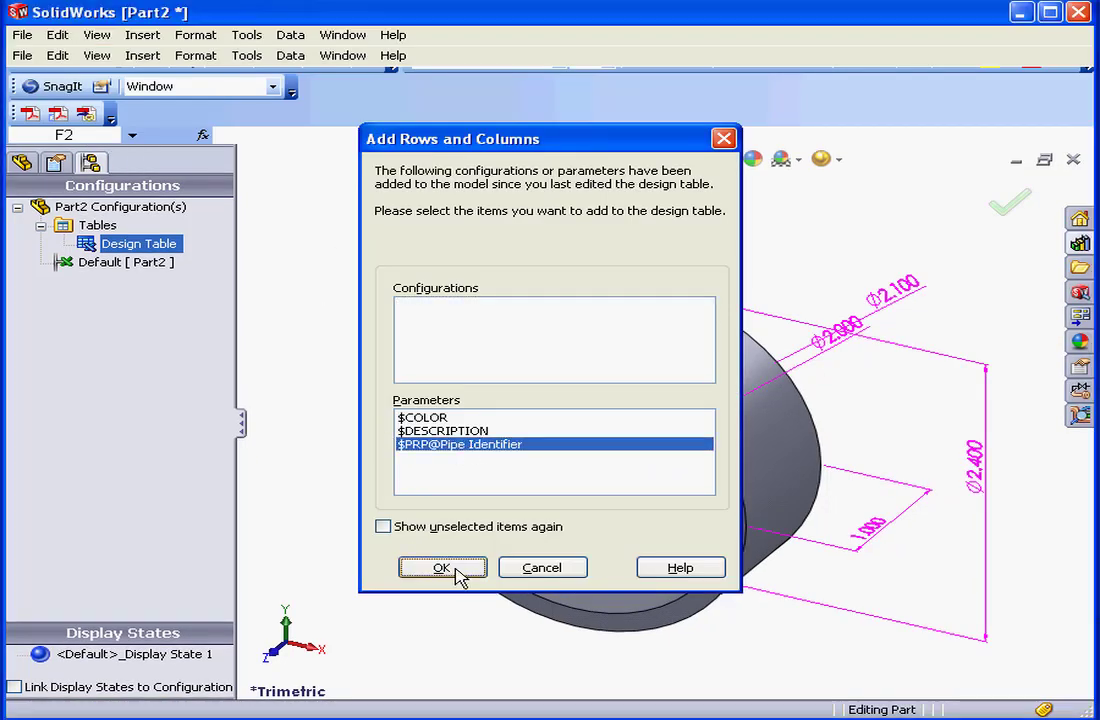
left_click(440, 568)
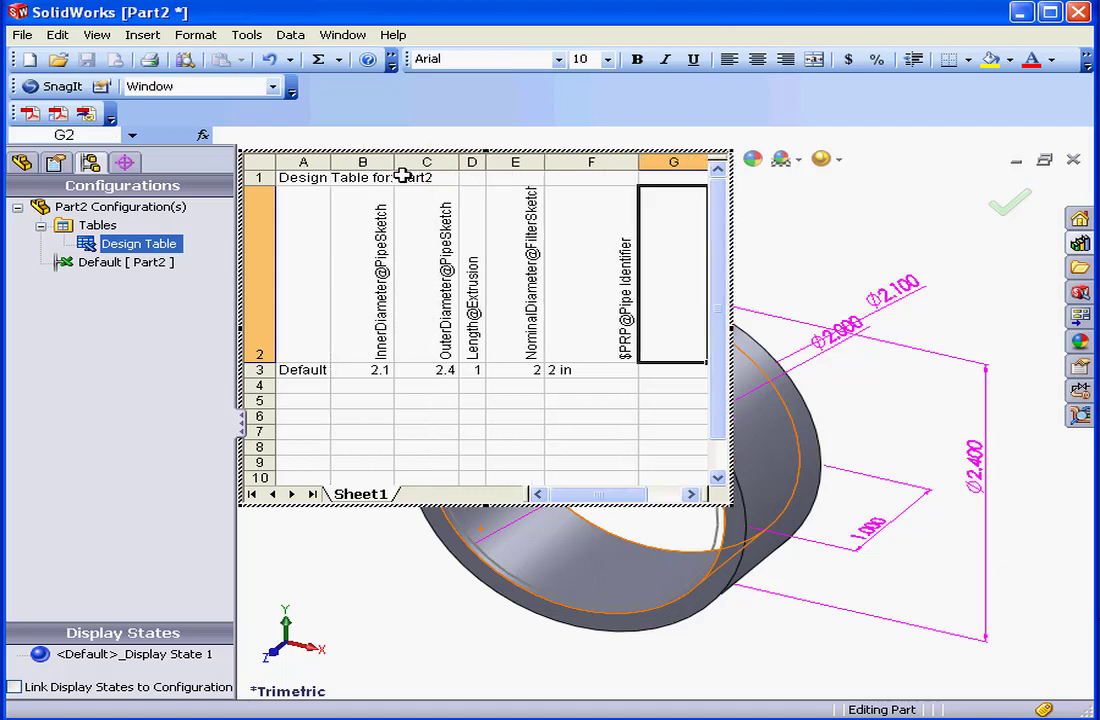
Copy the Default row into row 4 and rename the first configuration 2 in.
left_click_drag(516, 370, 590, 370)
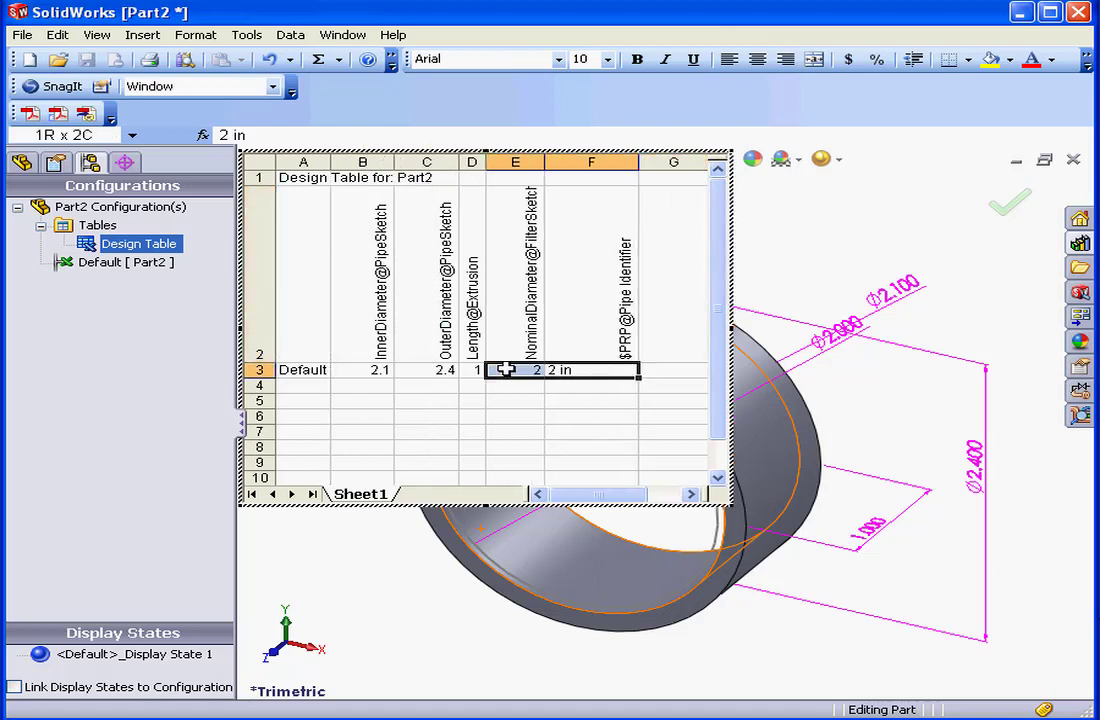
right_click(302, 368)
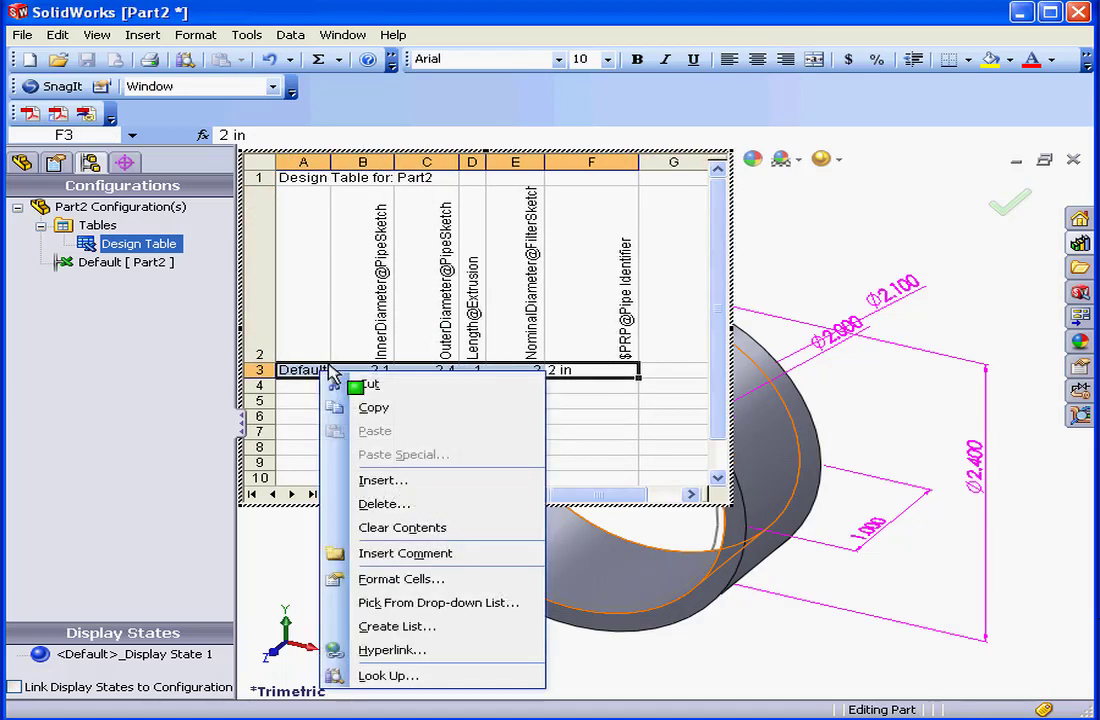
left_click(372, 408)
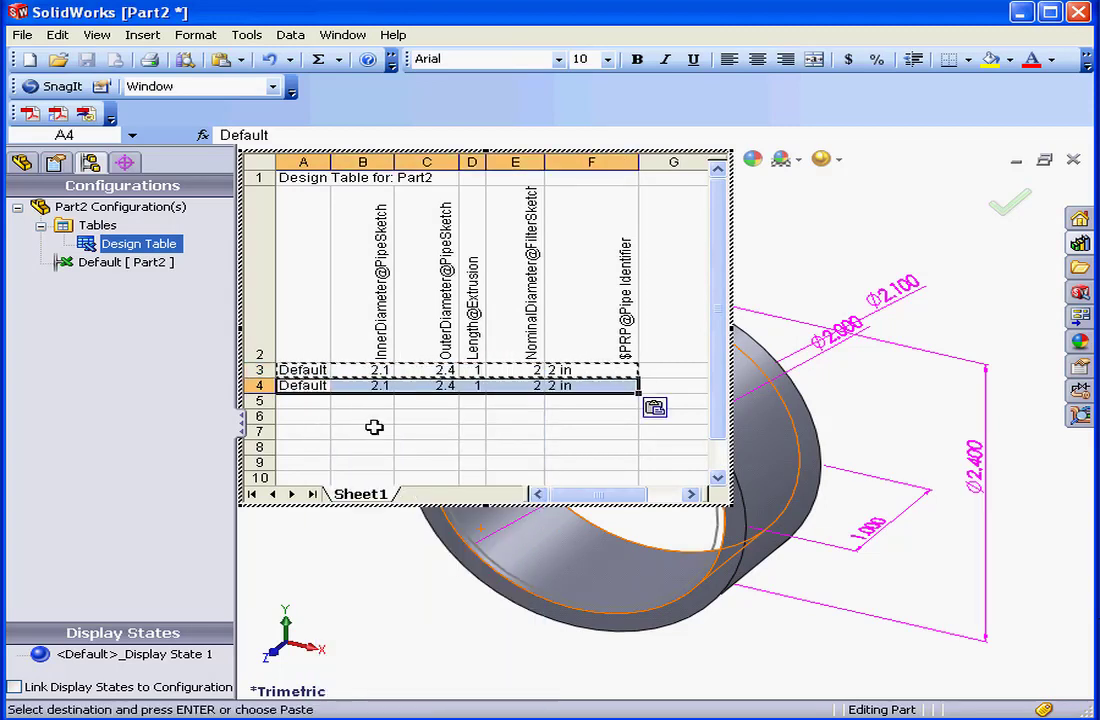
left_click(304, 368)
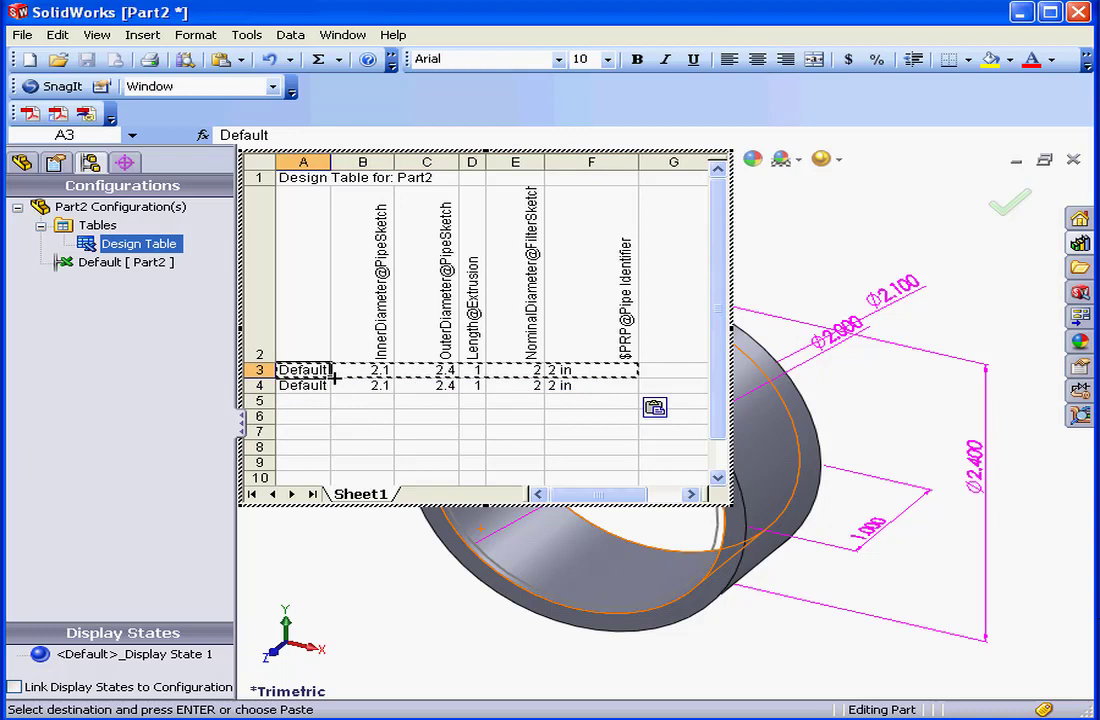
left_click(302, 368)
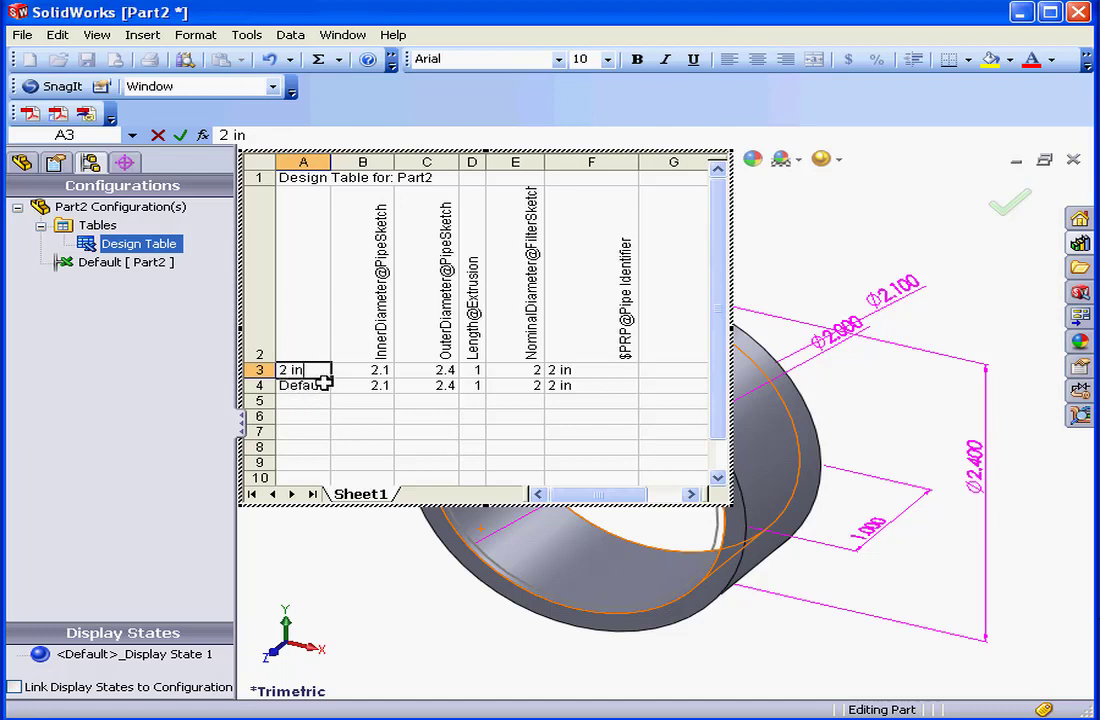
Fill row 4 as configuration 3 in with inner 3.1, outer 3.4 and identifier 3 in.
left_click(302, 384)
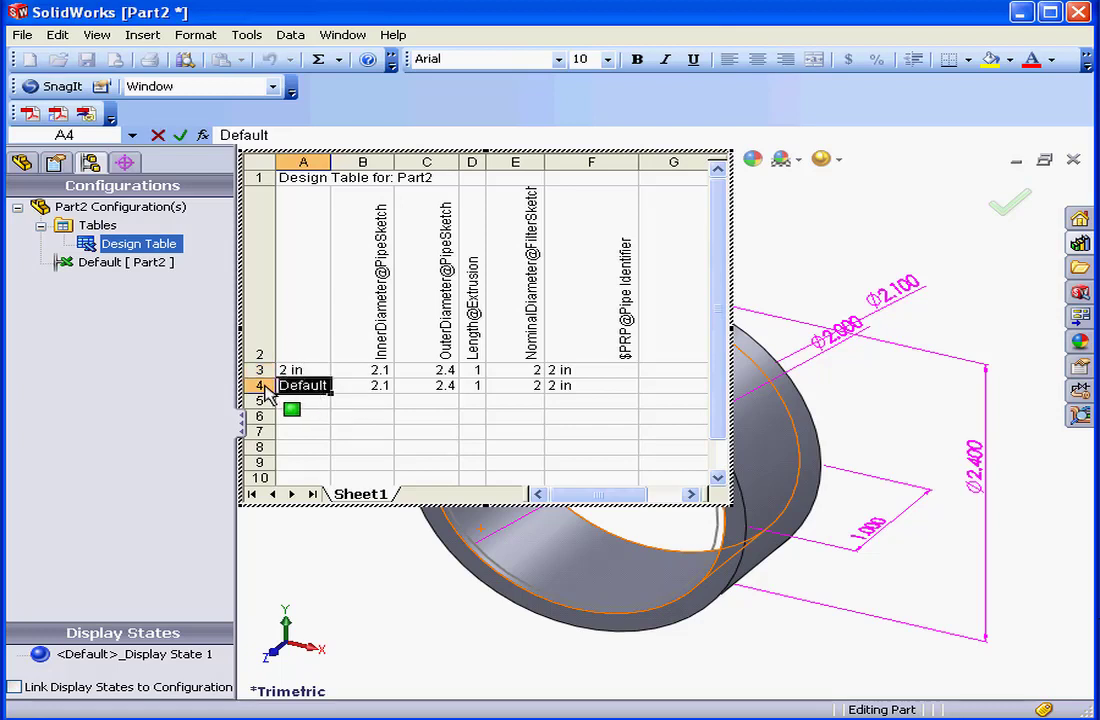
type("3 in")
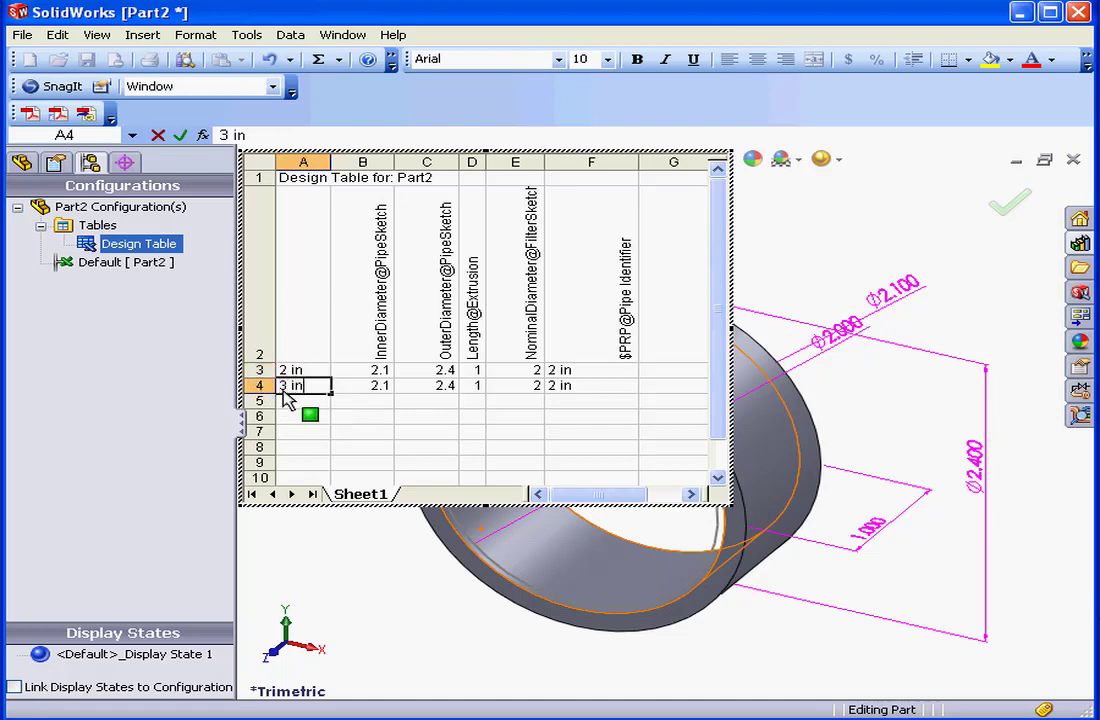
left_click(362, 384)
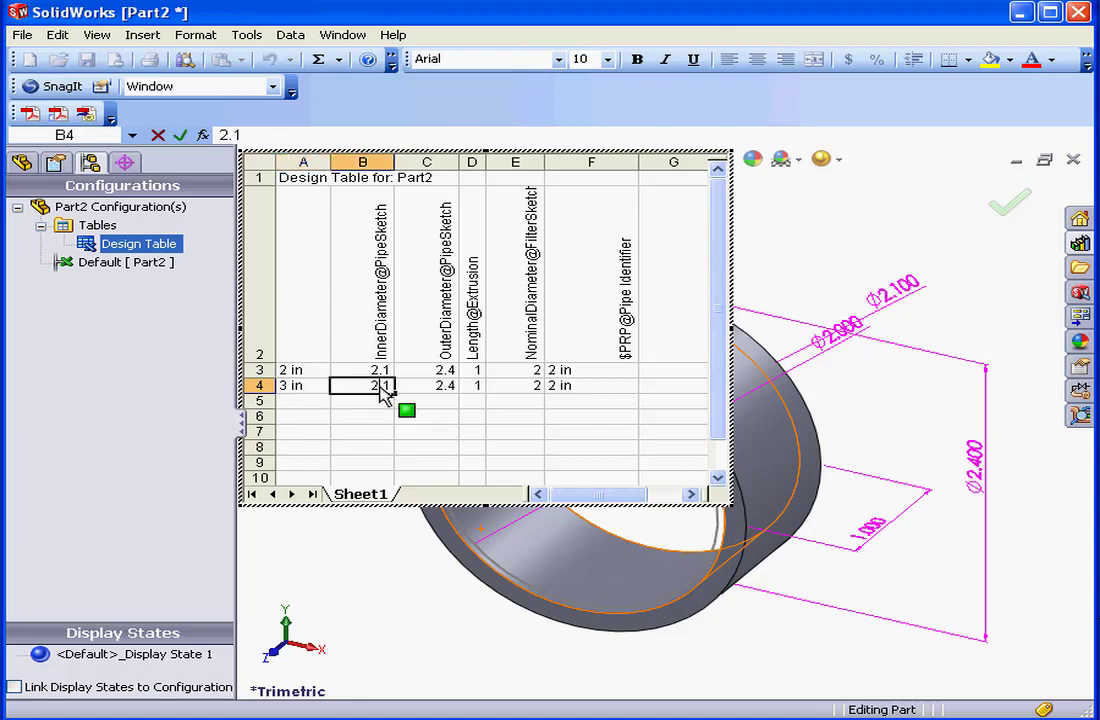
type("3.1")
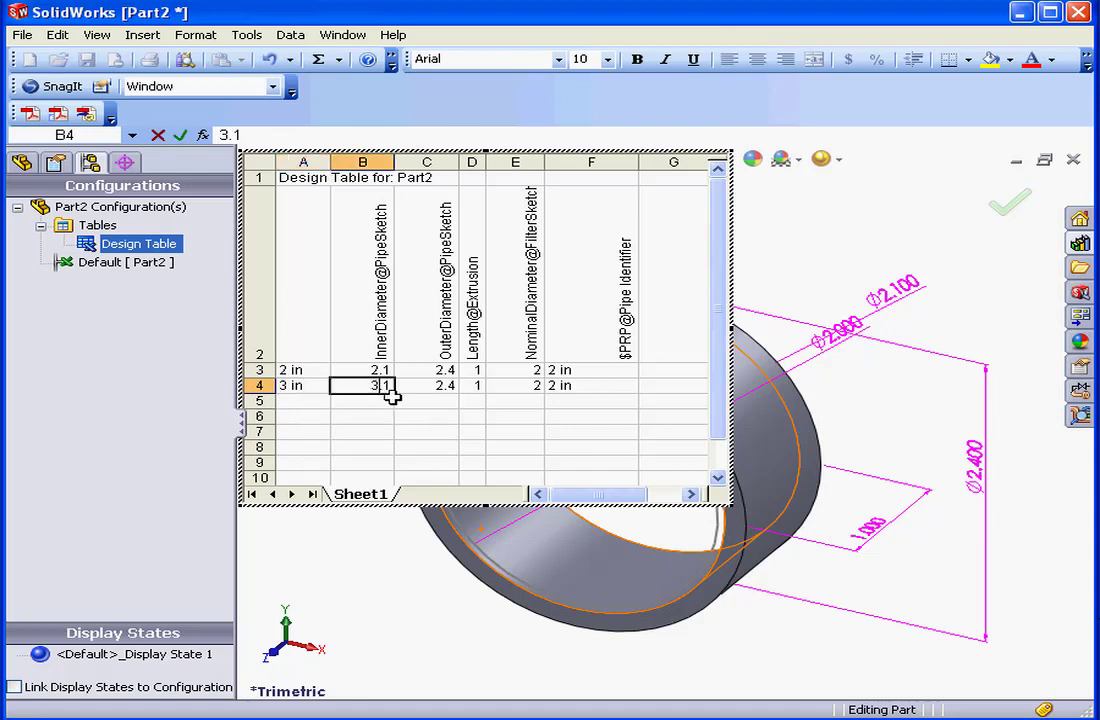
left_click(426, 384)
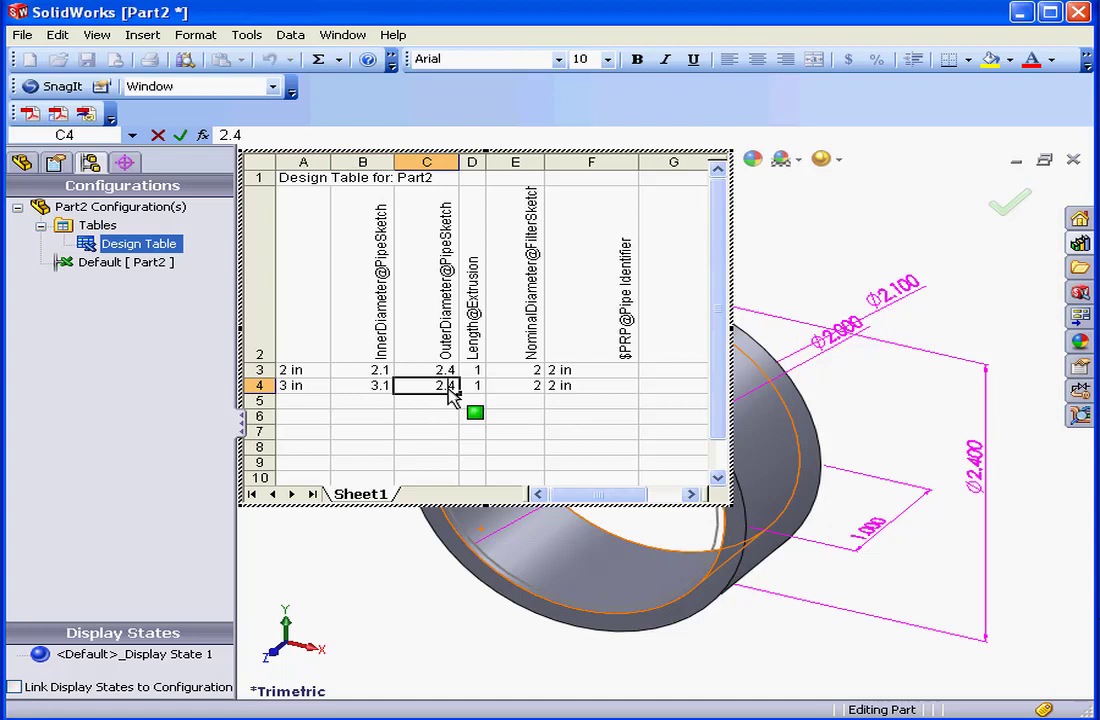
left_click(426, 384)
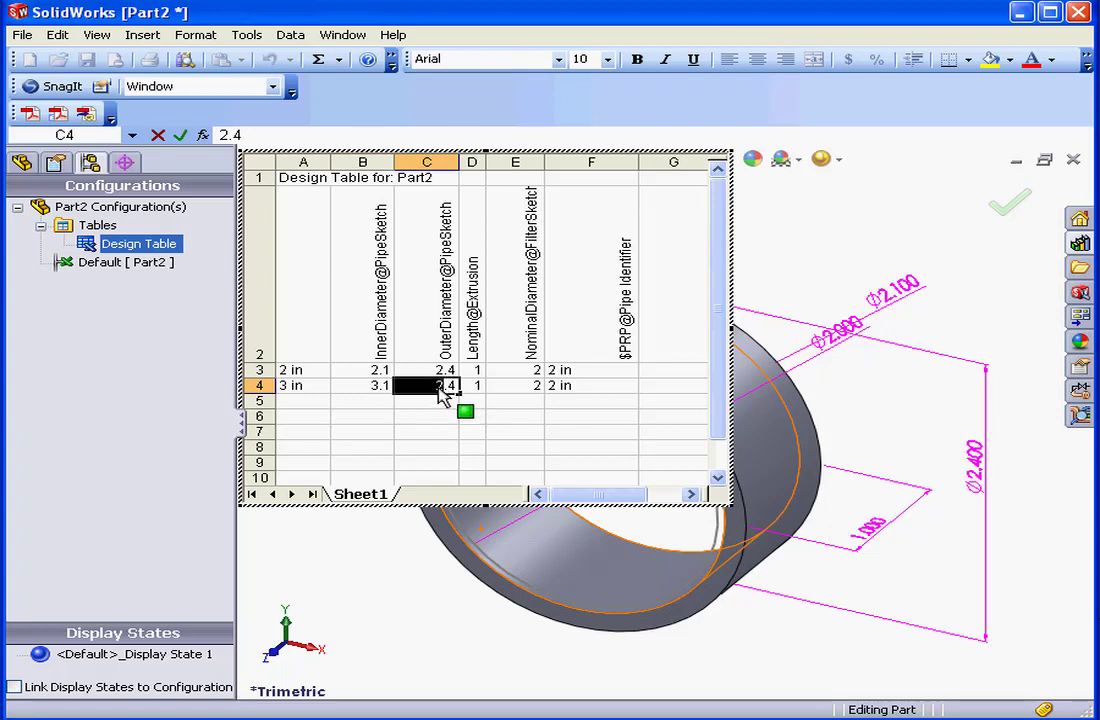
left_click(590, 384)
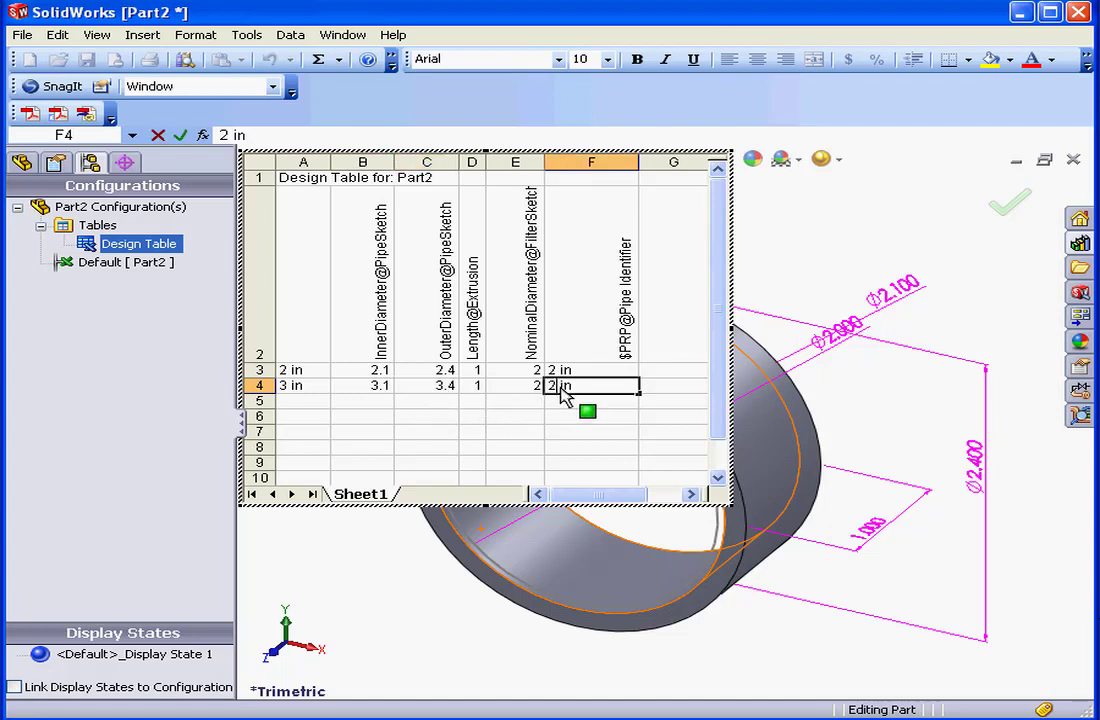
type("3 in")
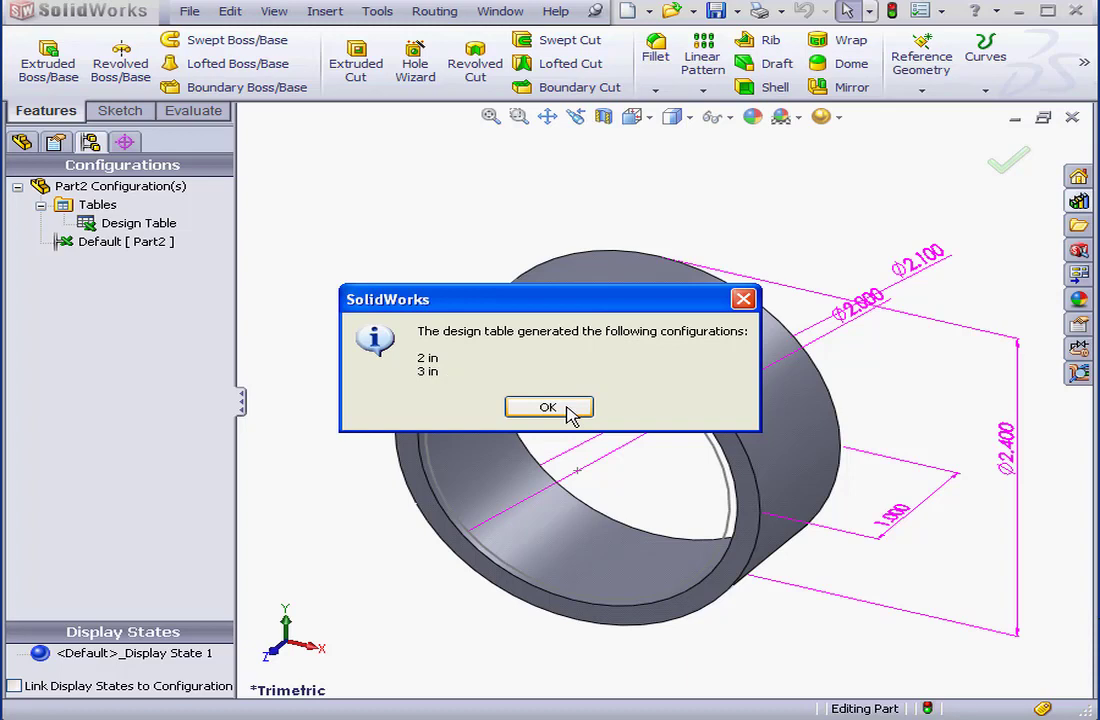
Acknowledge the generated 2 in and 3 in configurations and make 3 in active.
left_click(548, 408)
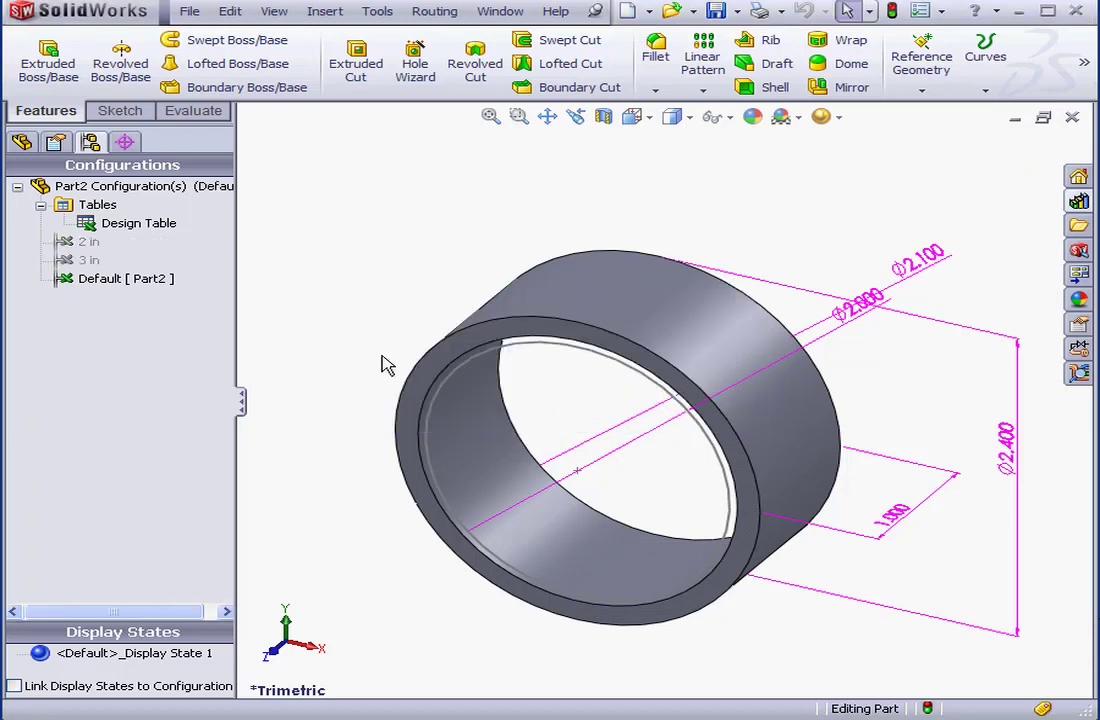
mouse_move(178, 308)
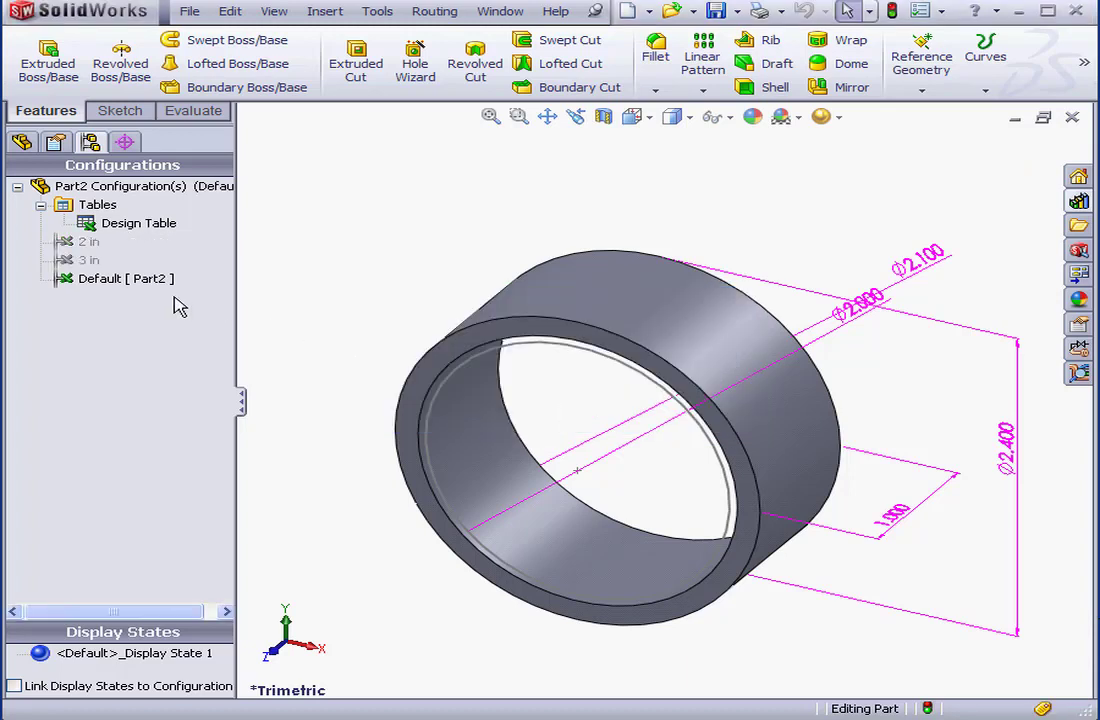
left_click(124, 278)
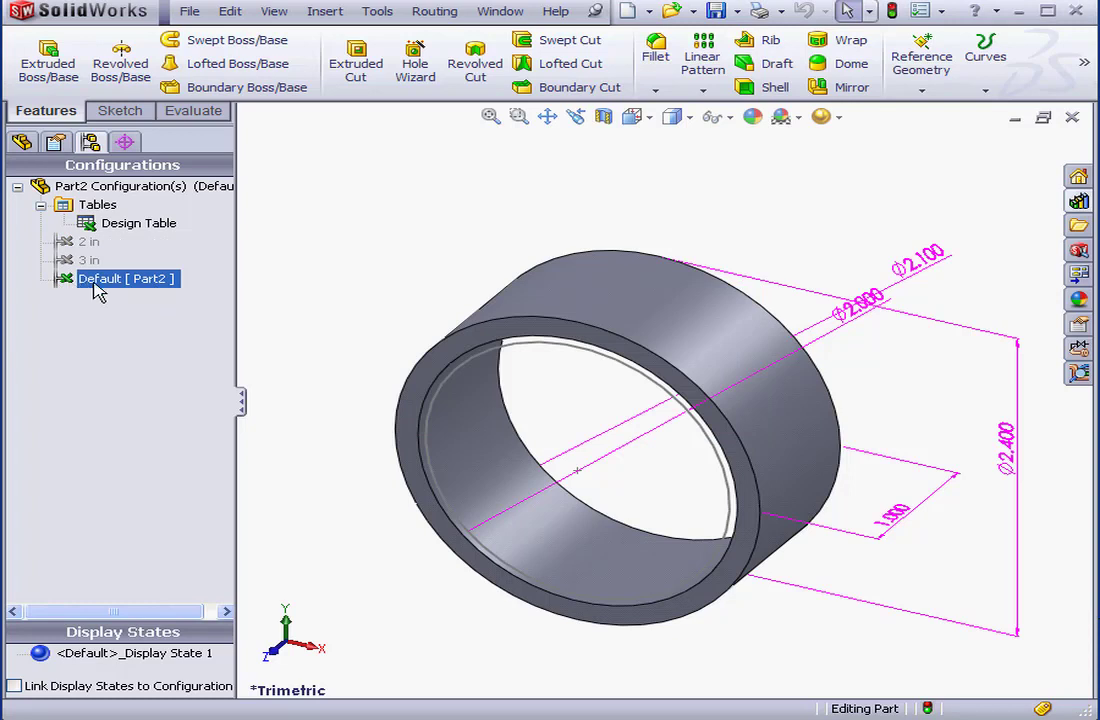
double_click(88, 260)
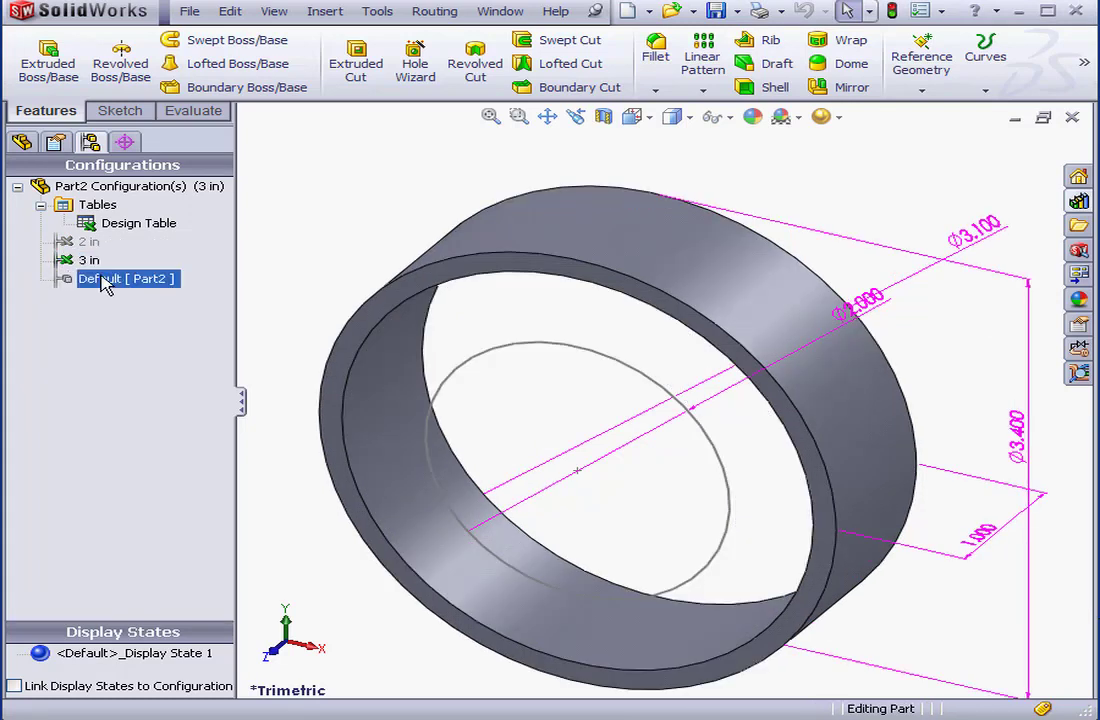
Delete the Default configuration, leaving only 2 in and 3 in.
right_click(108, 278)
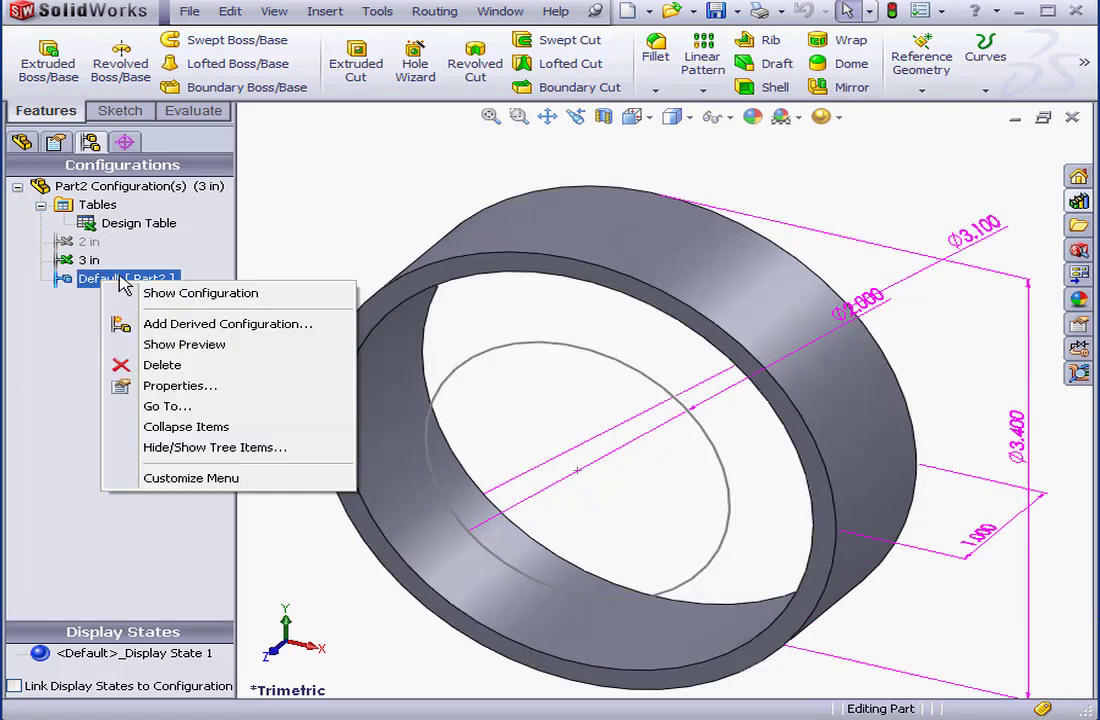
left_click(162, 364)
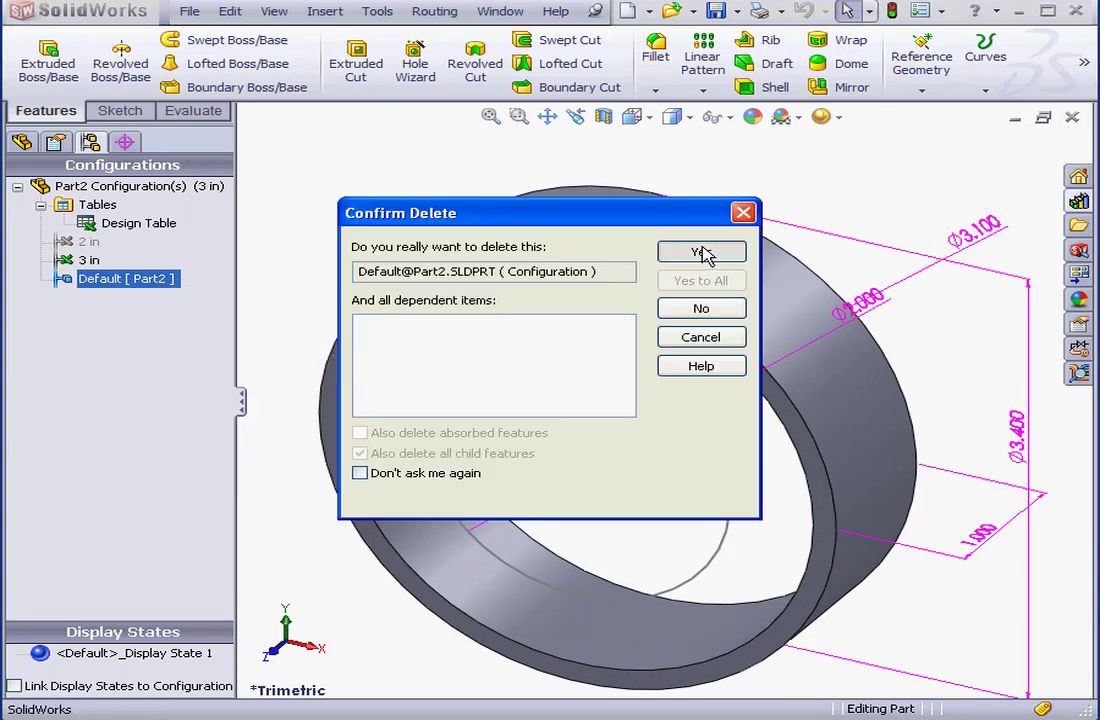
left_click(700, 252)
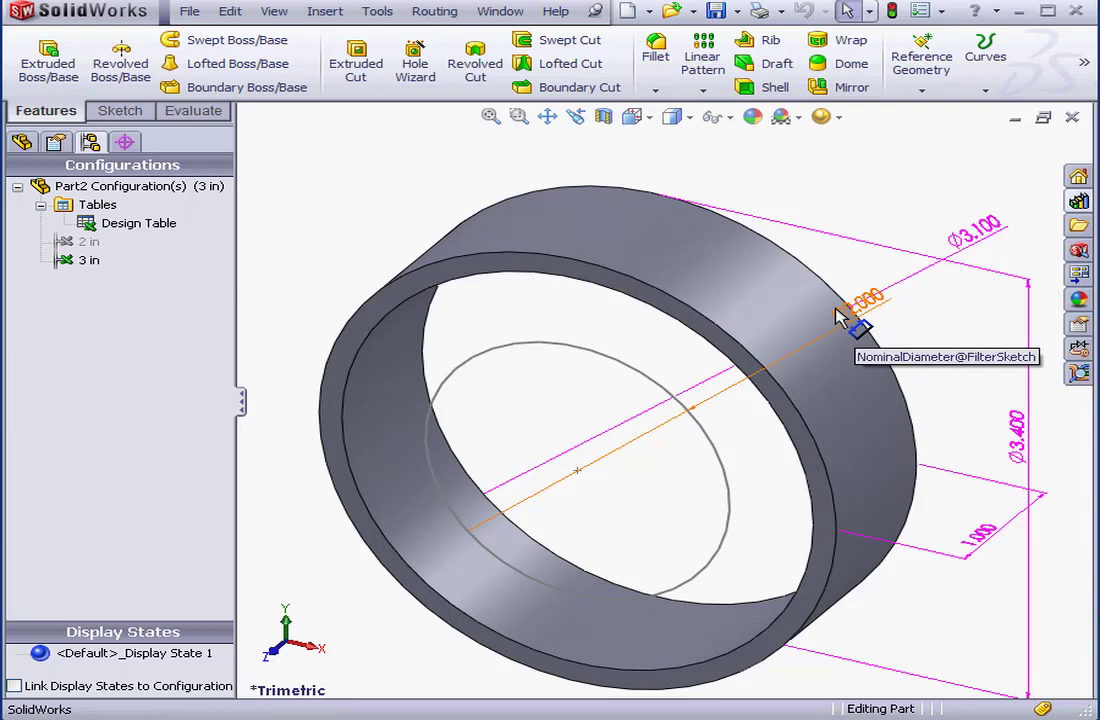
Reopen the design table, dismiss the Add Rows and Columns prompt, and close it so 3 in shows diameter 3.000.
left_click(140, 224)
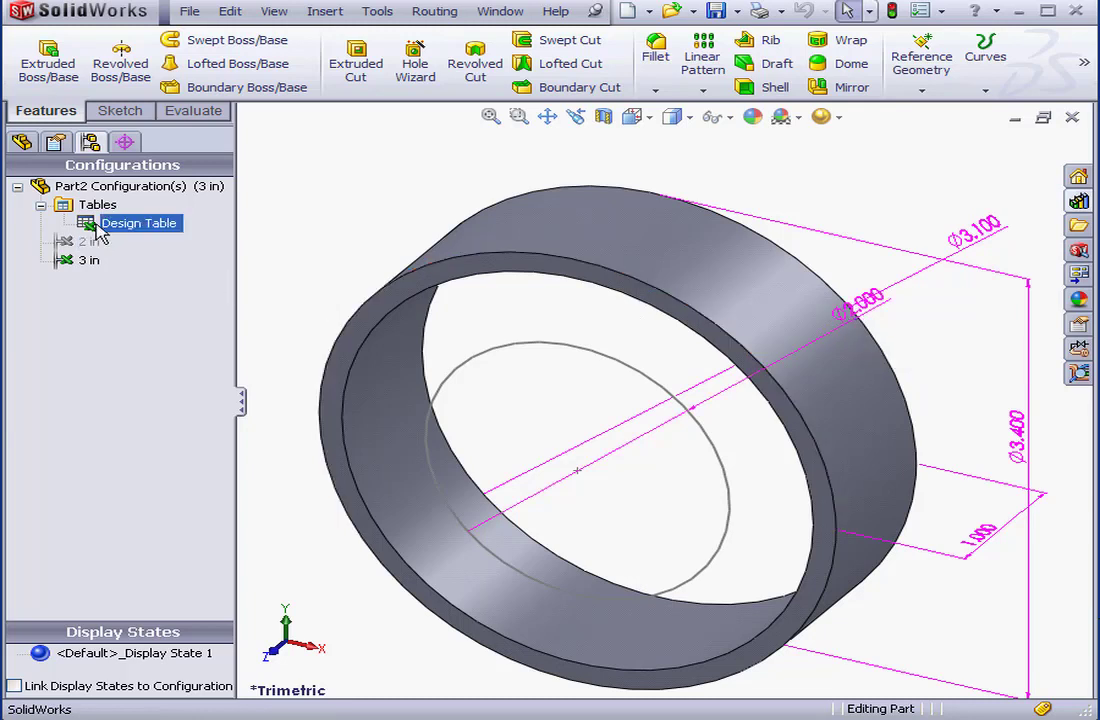
double_click(140, 224)
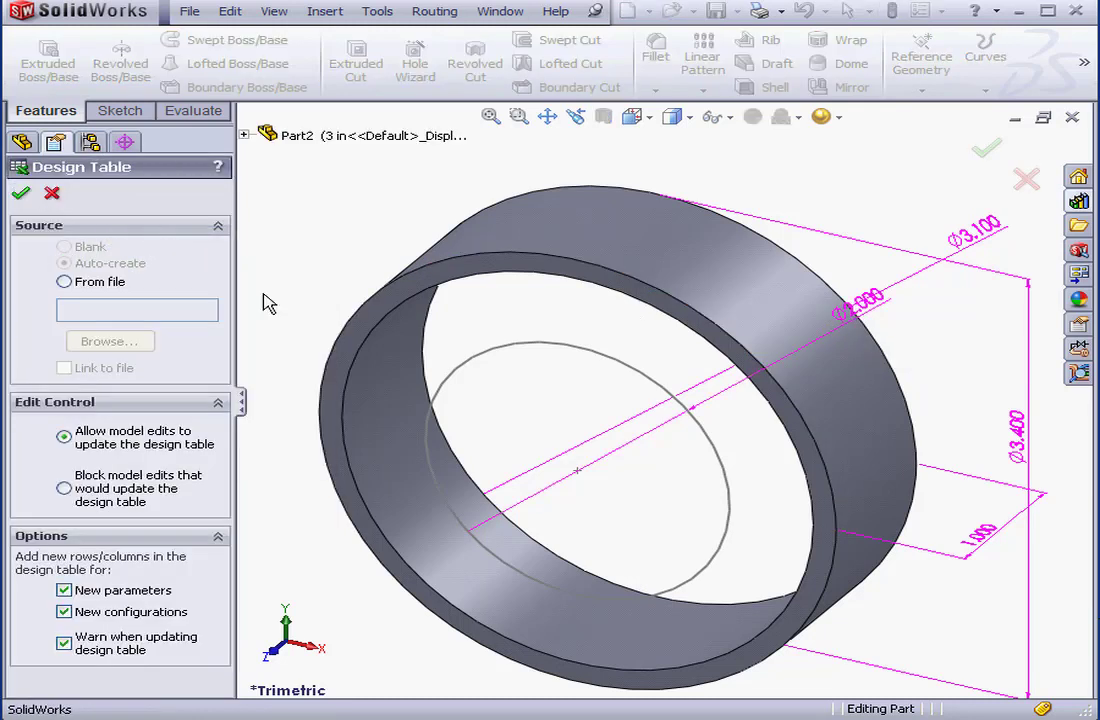
right_click(138, 220)
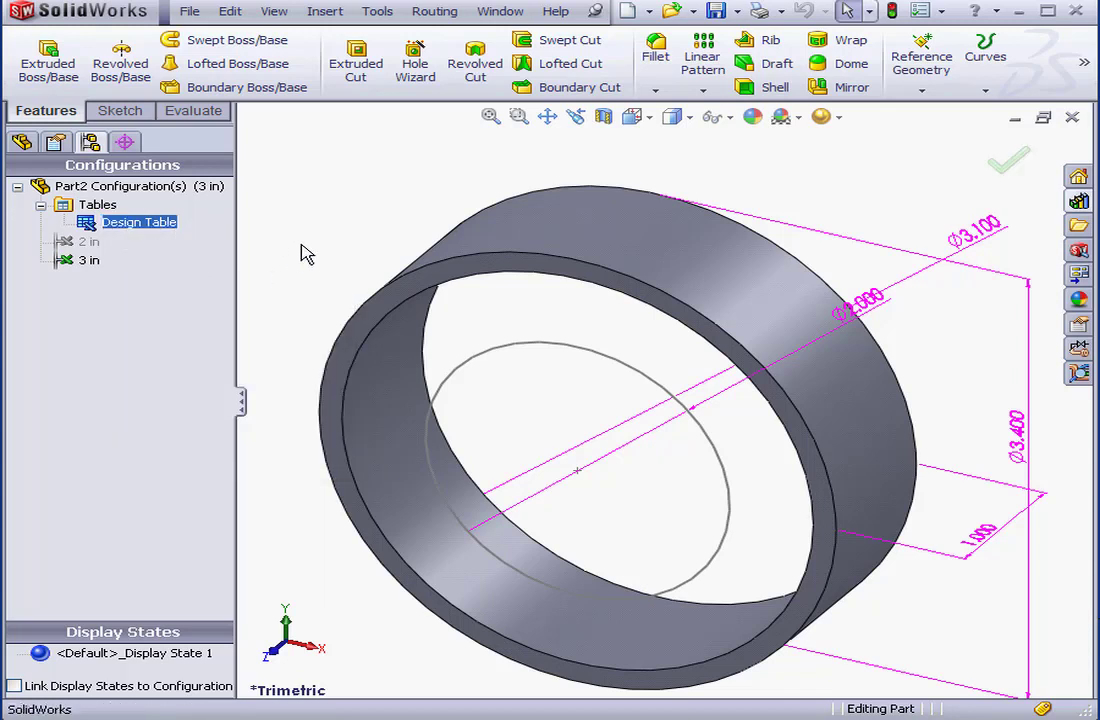
mouse_move(318, 244)
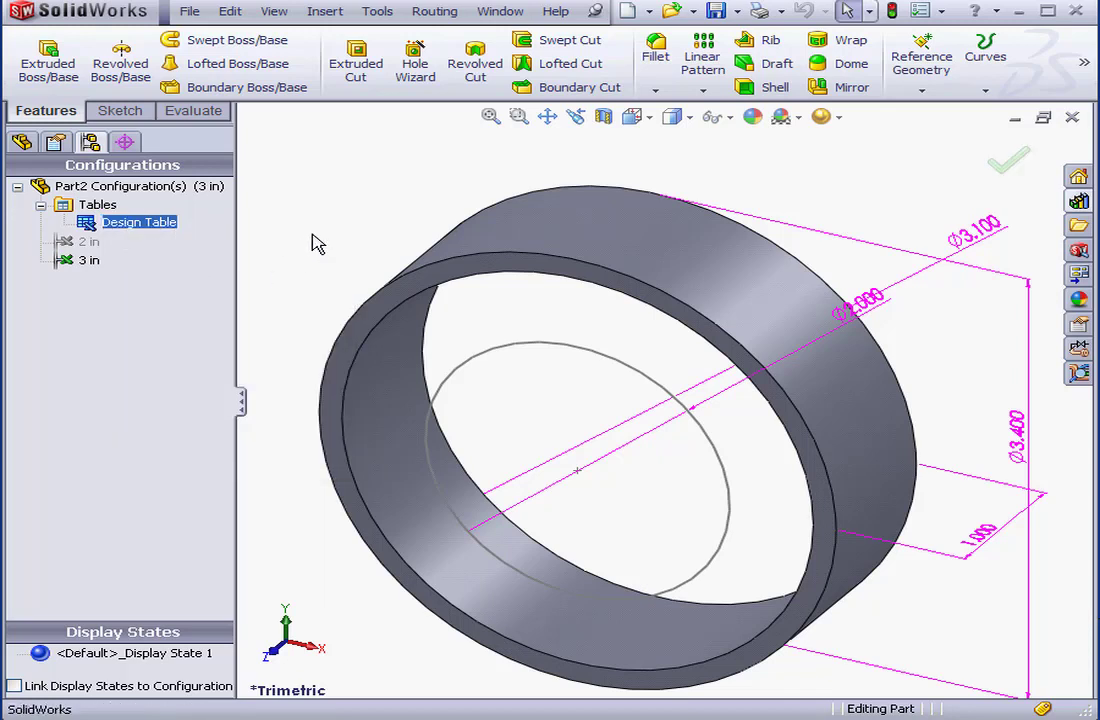
double_click(140, 222)
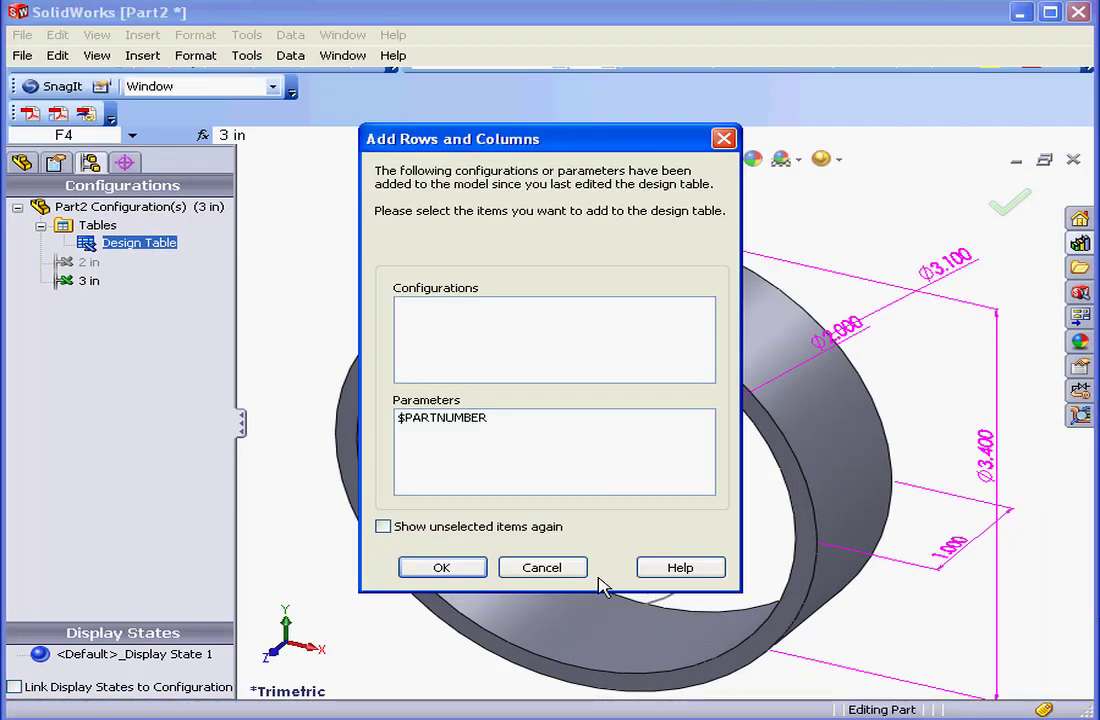
left_click(442, 568)
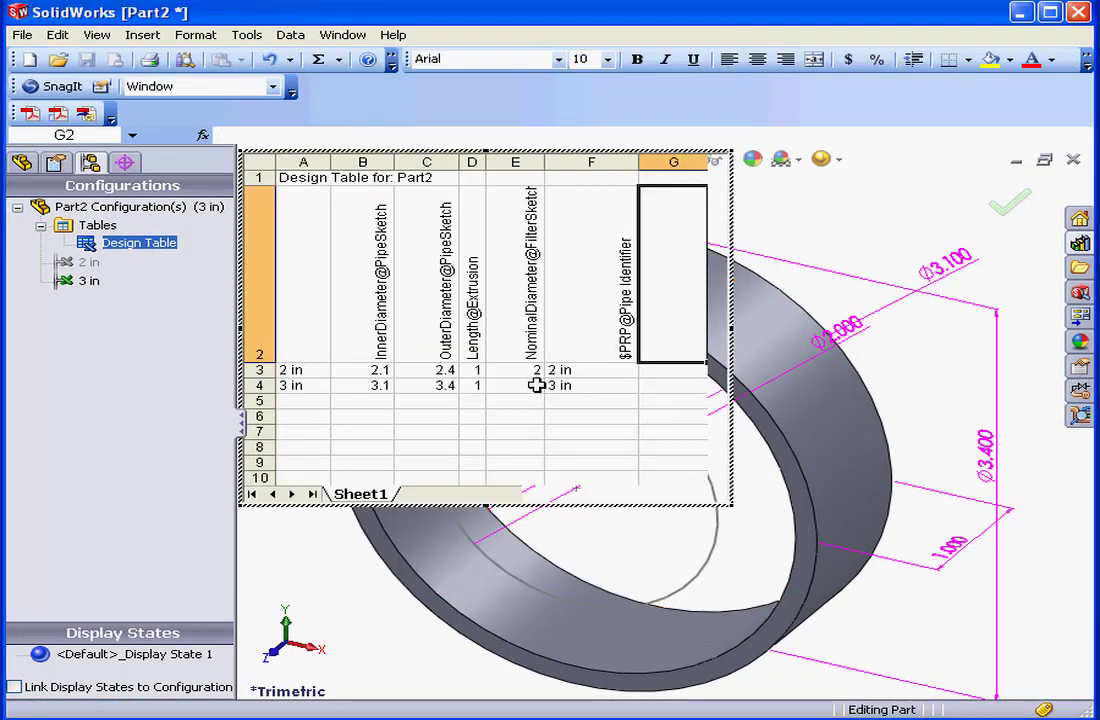
left_click(516, 384)
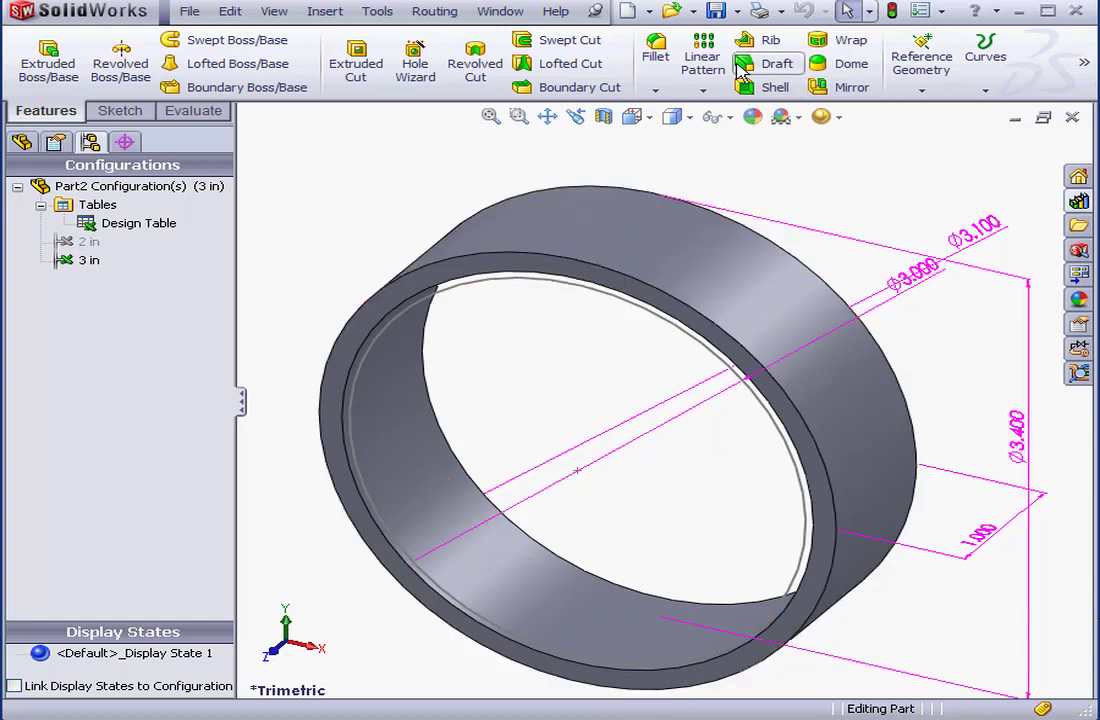
Save the pipe part as 103 in the Exercise-SW folder.
left_click(716, 12)
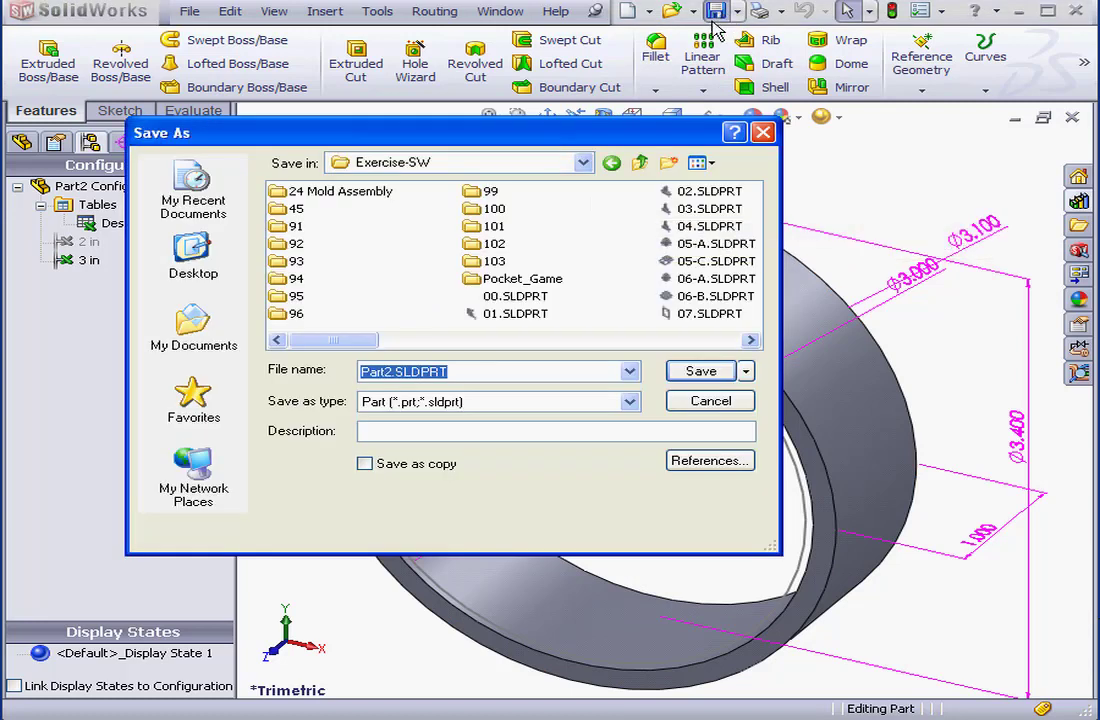
type("103")
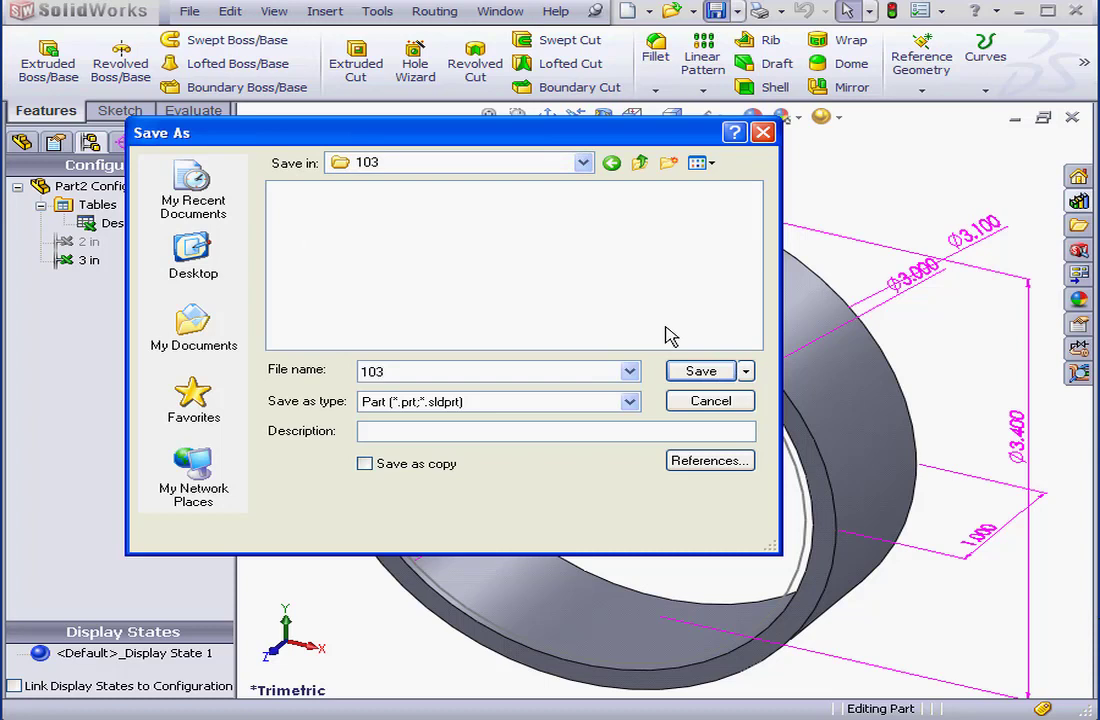
left_click(700, 370)
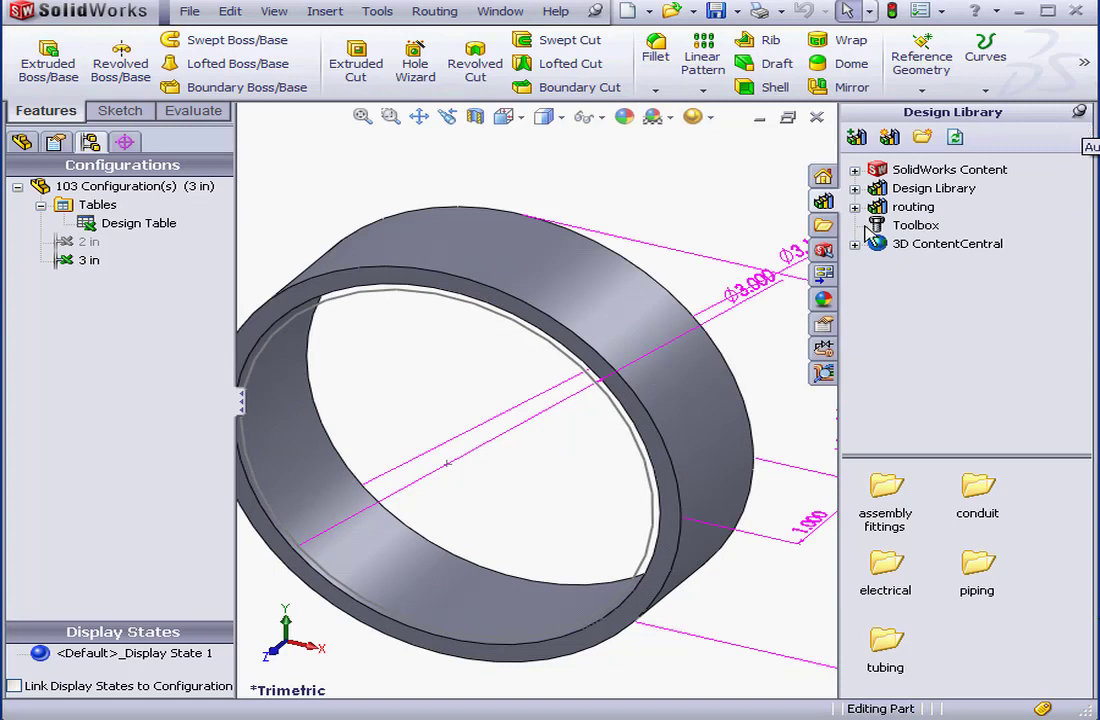
Add the part to the Design Library's routing piping pipes folder as My Pipe.
left_click(856, 206)
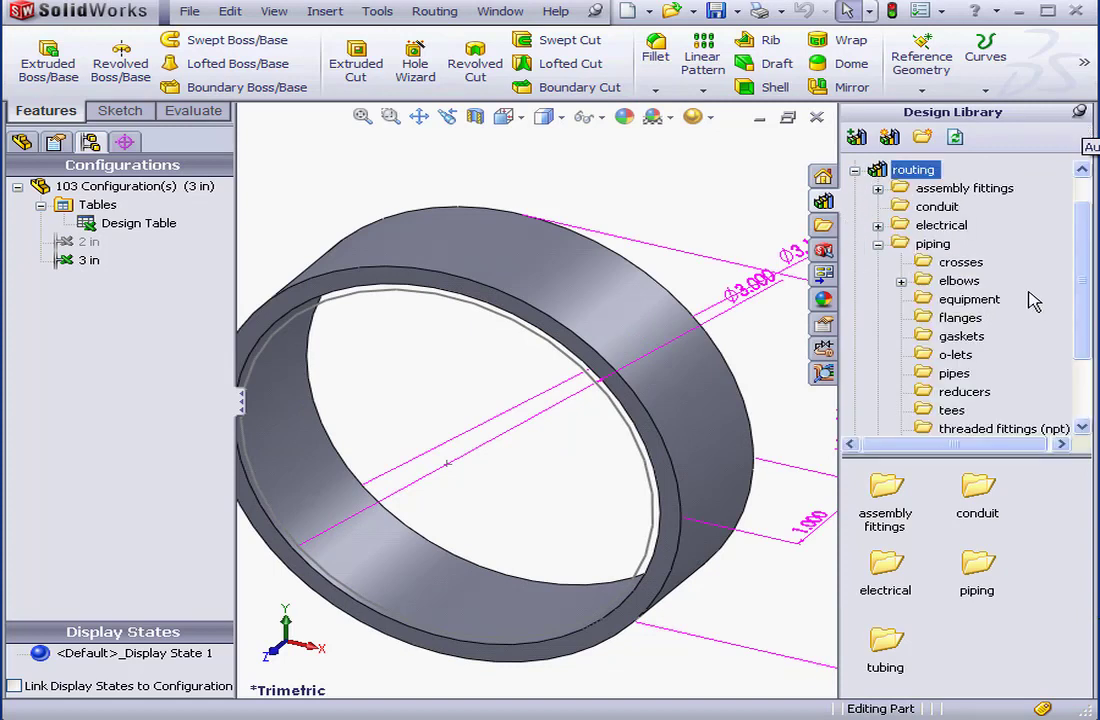
left_click(952, 374)
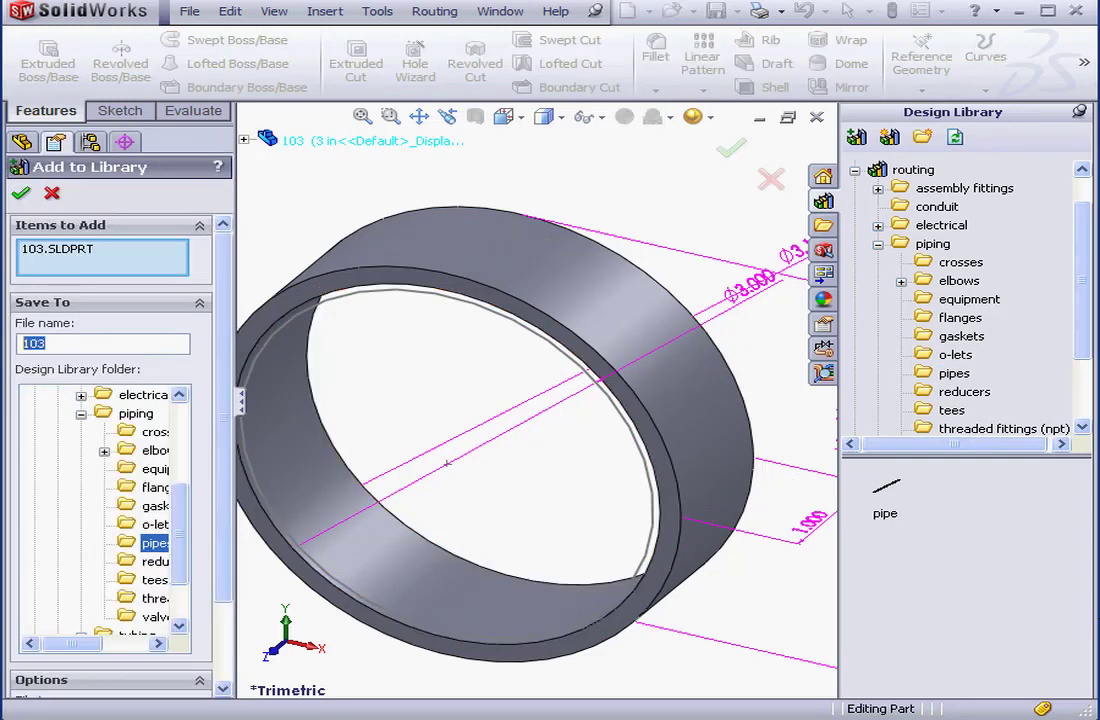
type("My P")
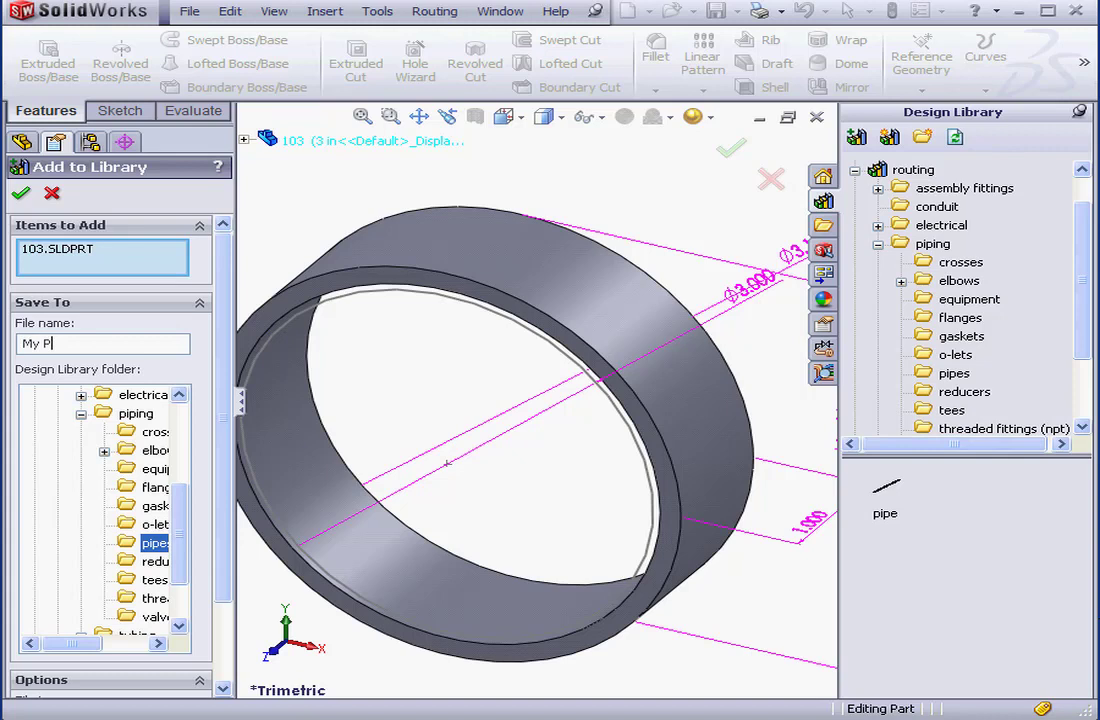
type("ipe")
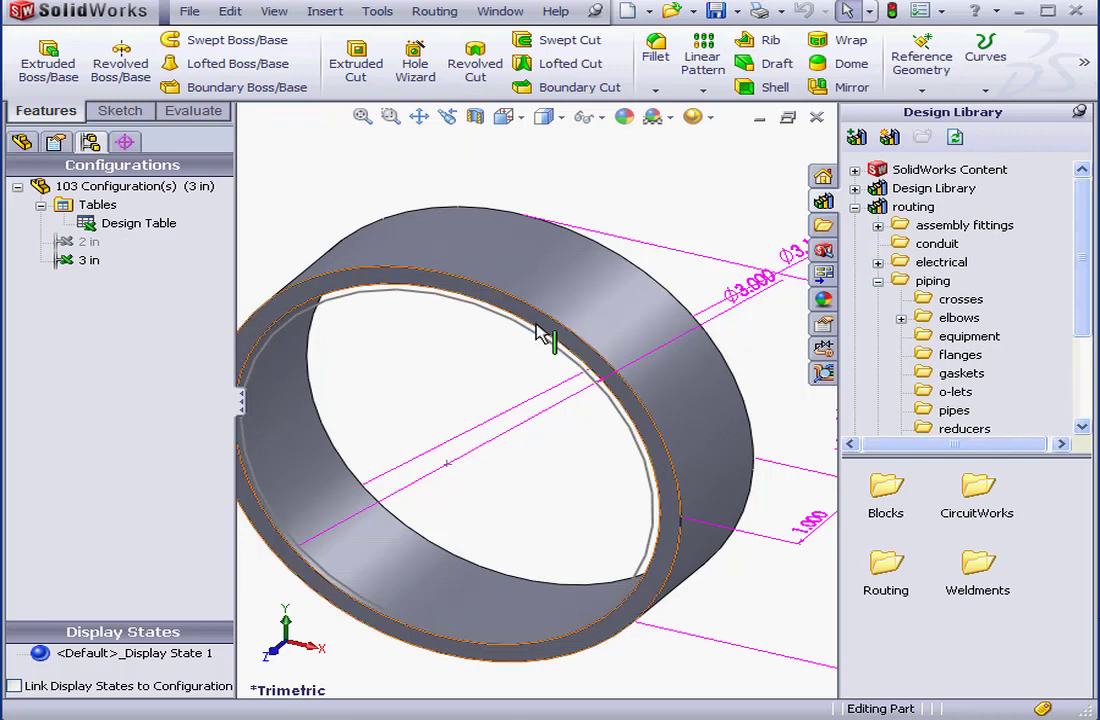
Make an assembly from the part and drop in a socket weld flange sized Socket Flange 150-NPS2.
left_click(628, 12)
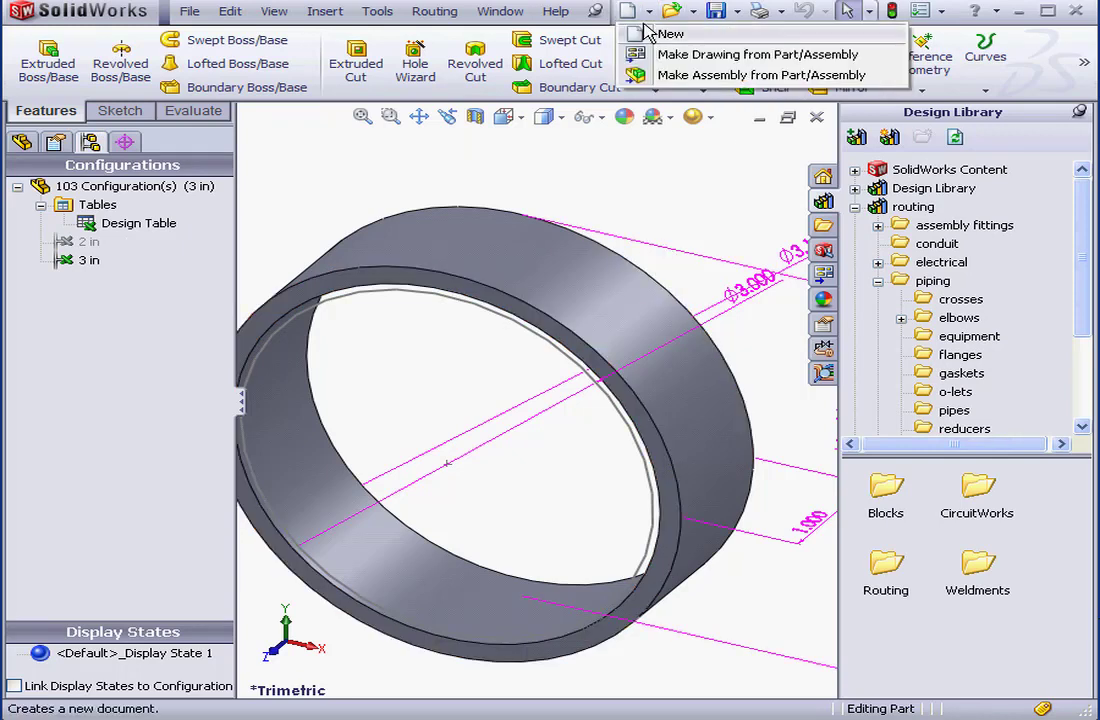
left_click(668, 32)
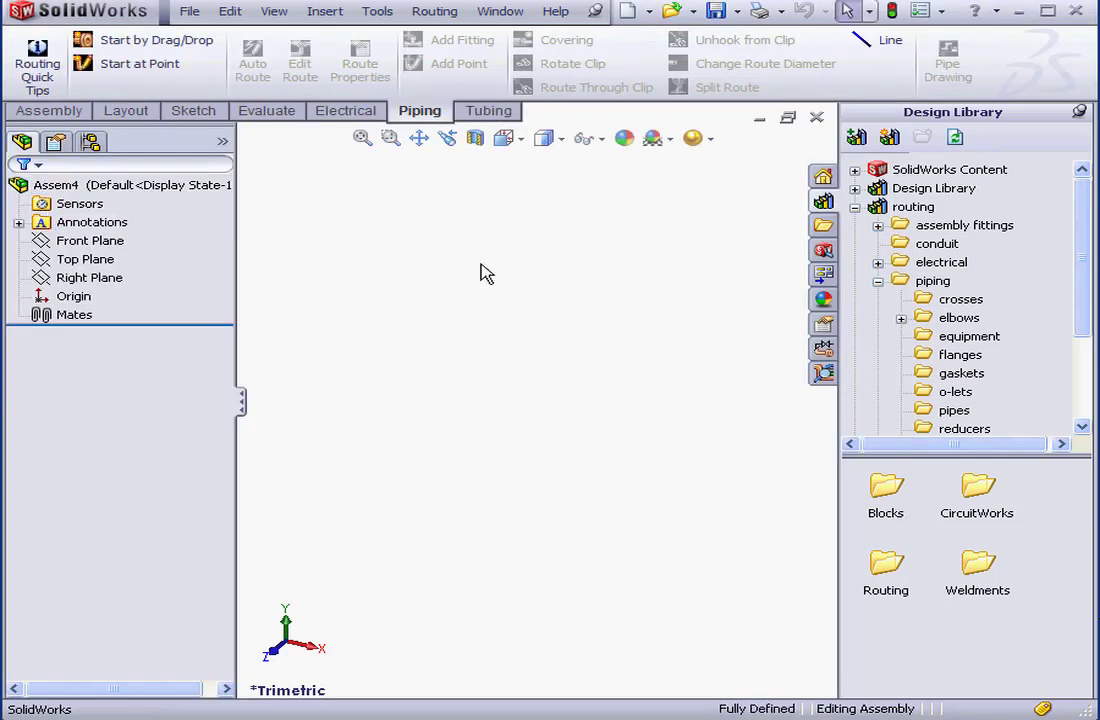
left_click(954, 410)
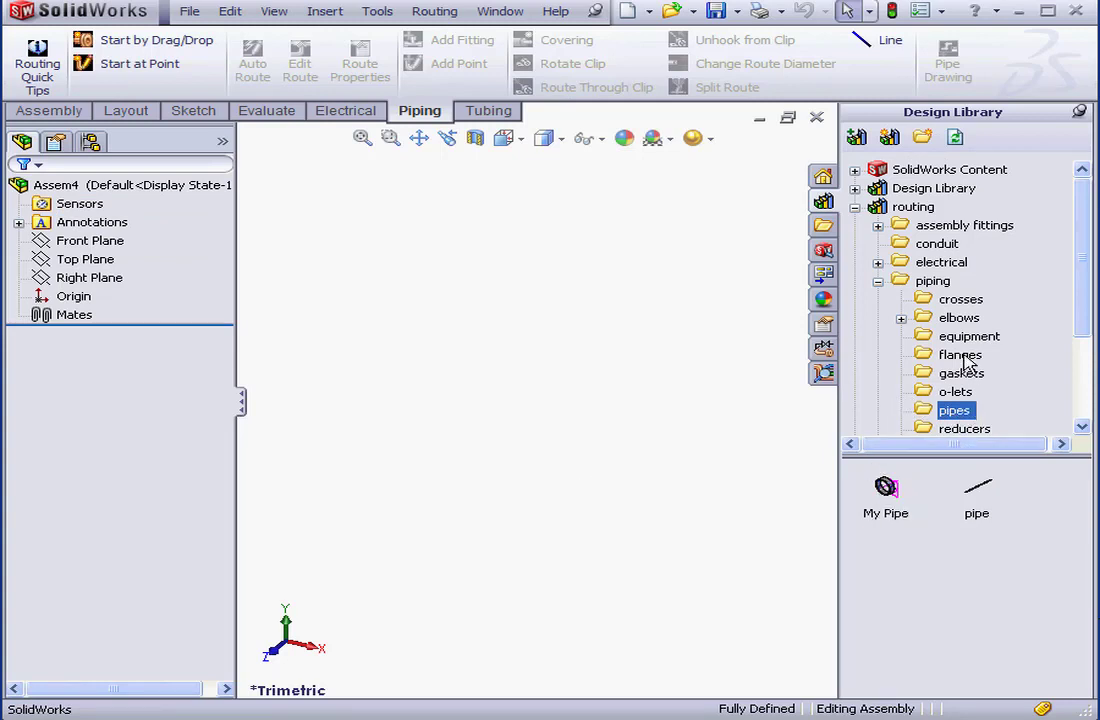
left_click(960, 354)
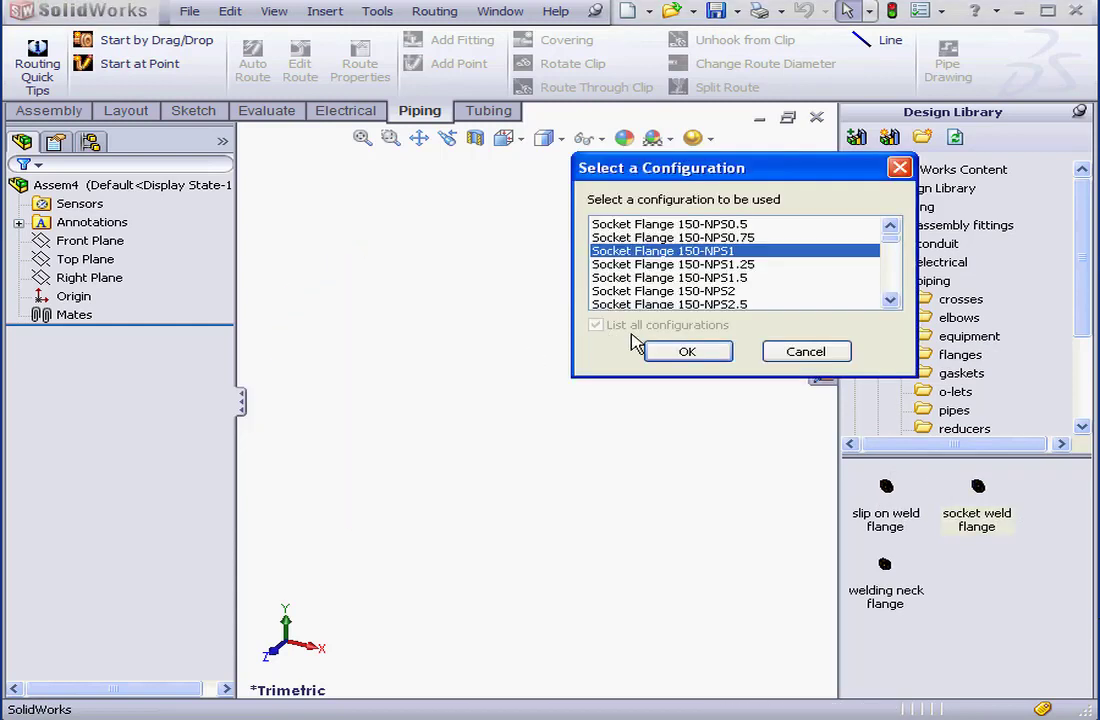
left_click(662, 290)
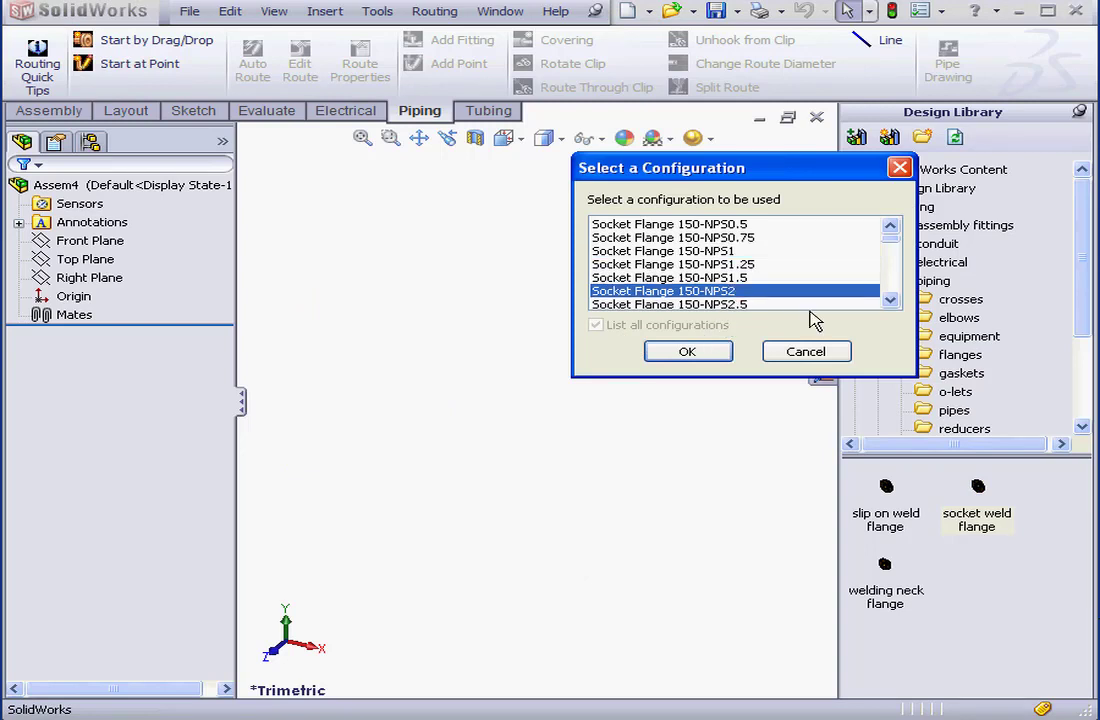
left_click(688, 352)
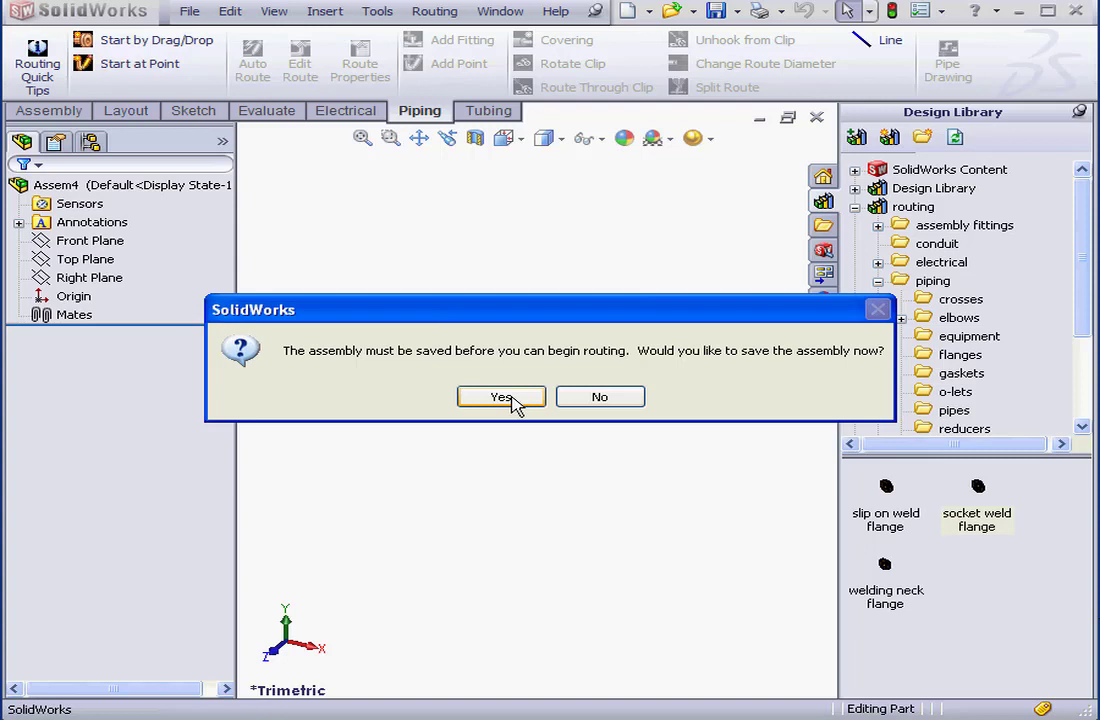
Save the new routing assembly as 103 before starting the route.
left_click(500, 396)
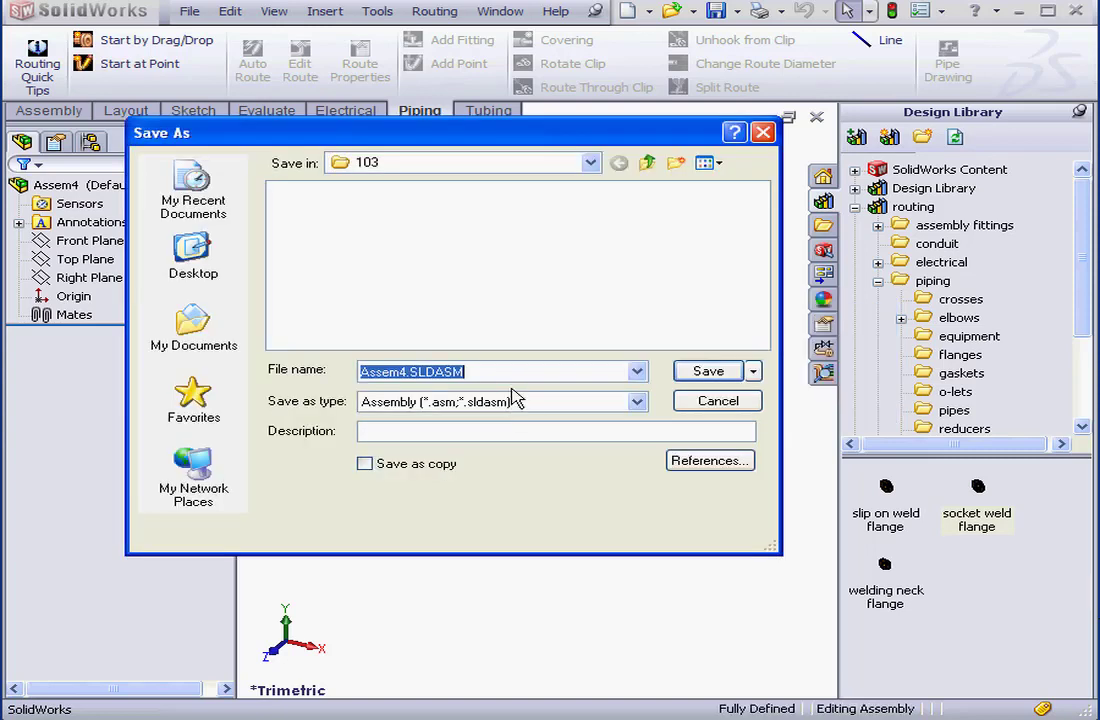
type("103")
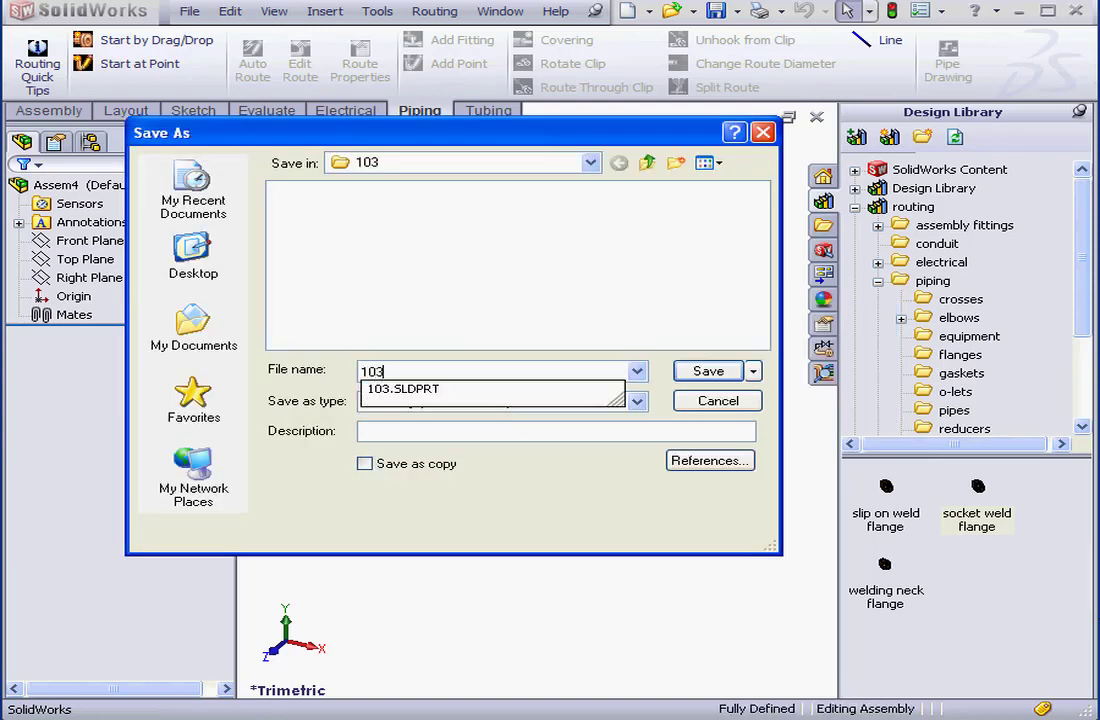
left_click(708, 370)
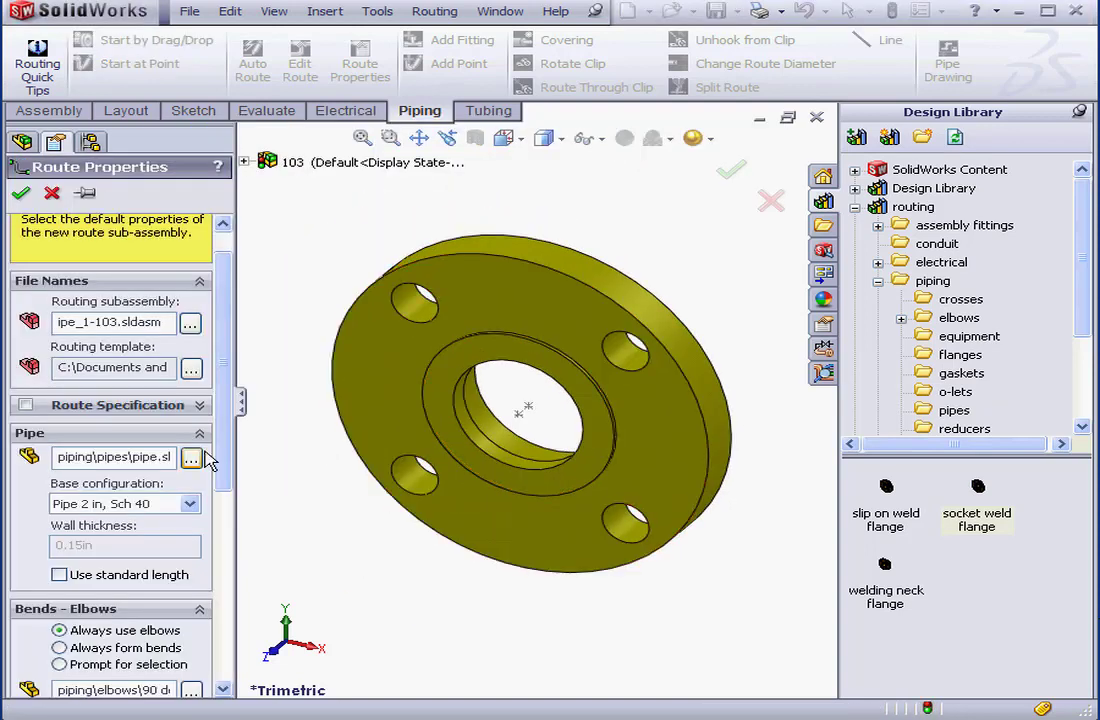
Set the route's pipe to My Pipe.sldprt at base configuration 2 in and start the route.
left_click(204, 456)
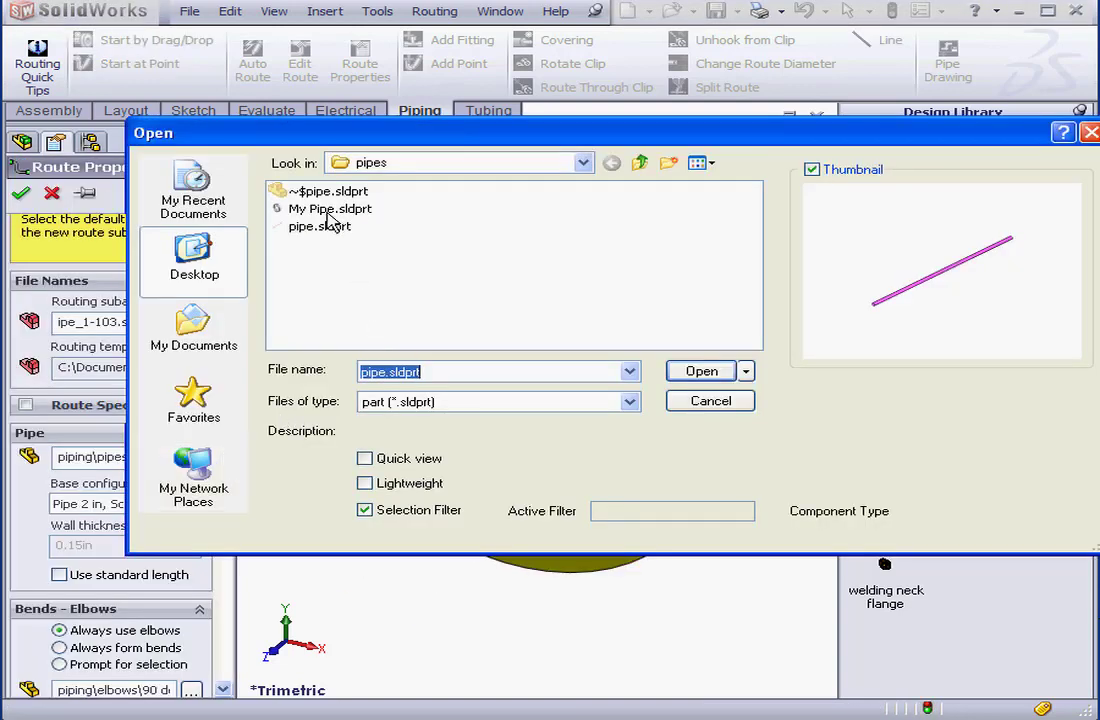
left_click(330, 208)
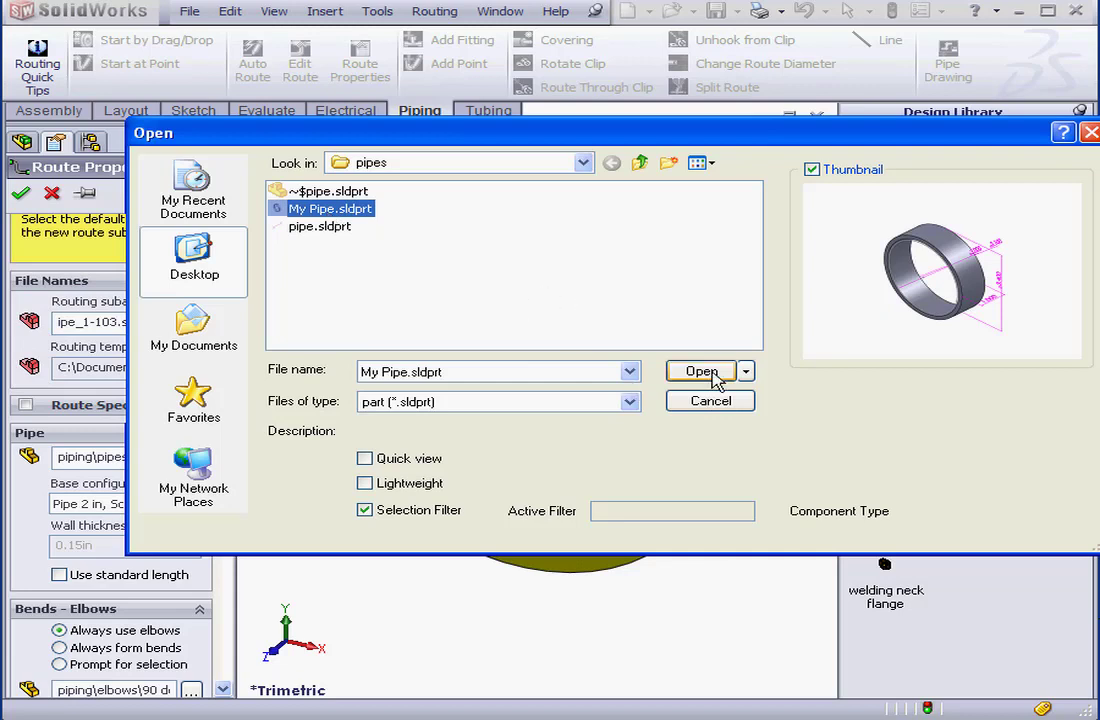
left_click(700, 370)
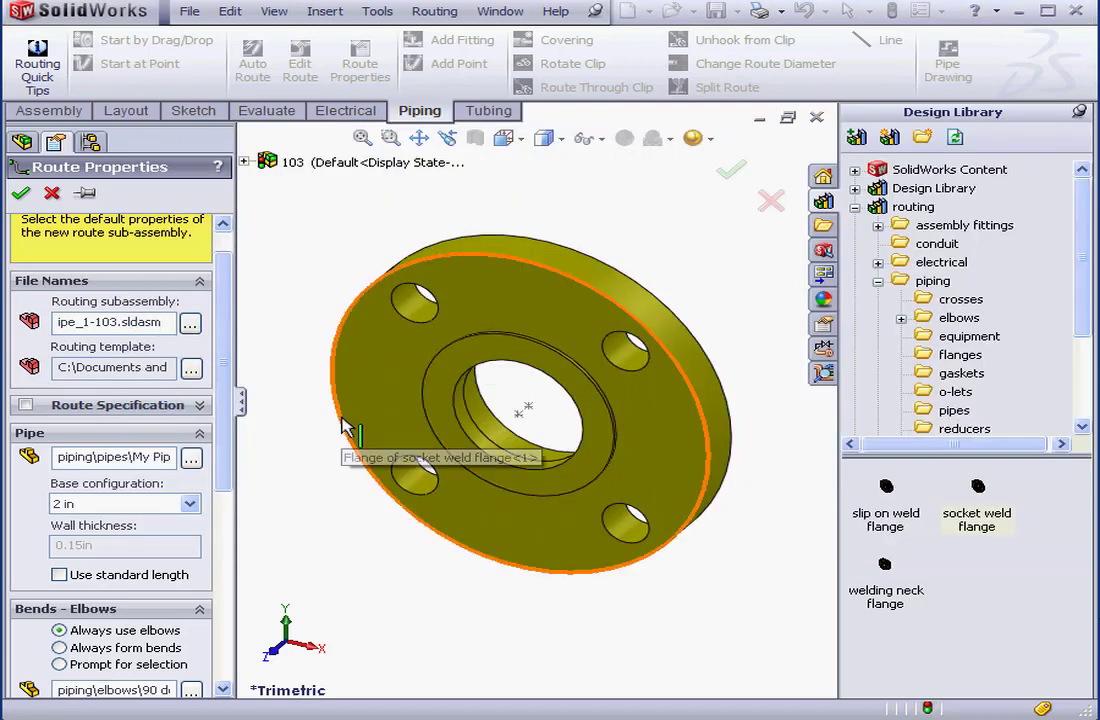
left_click(184, 504)
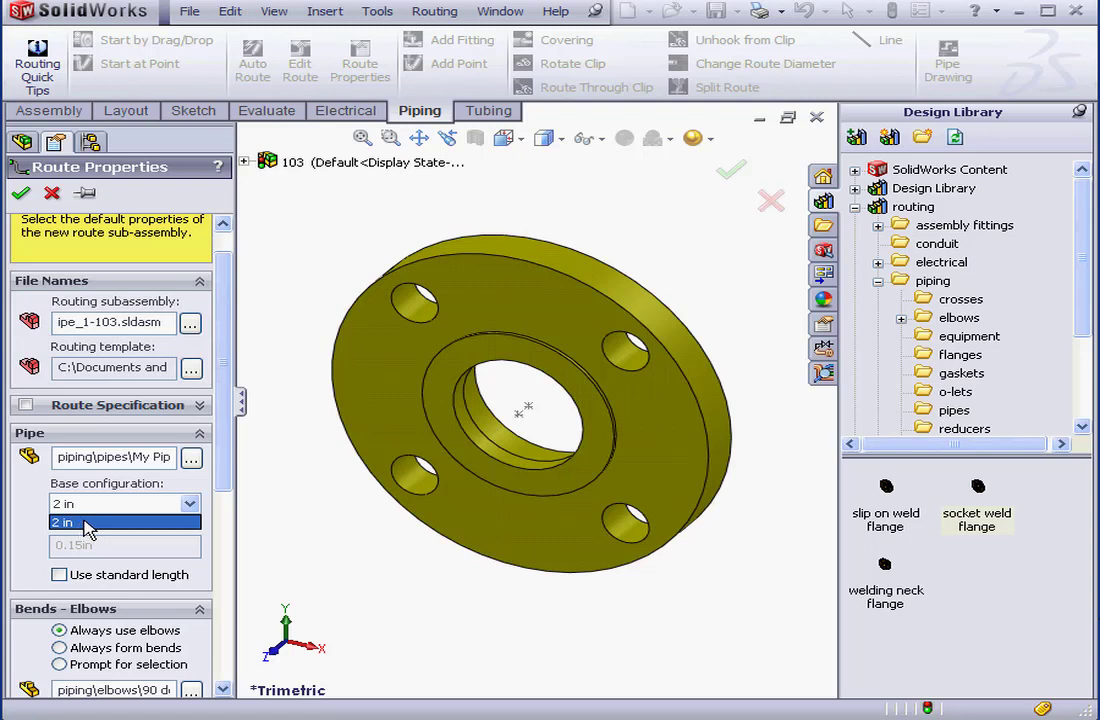
mouse_move(124, 660)
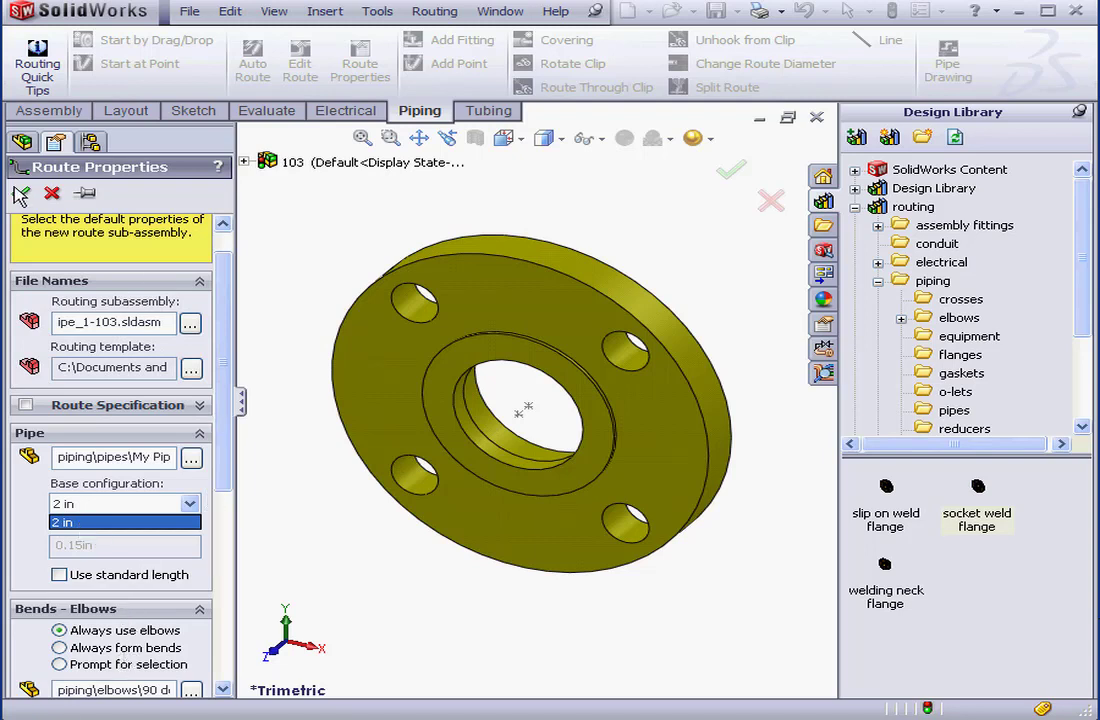
left_click(732, 170)
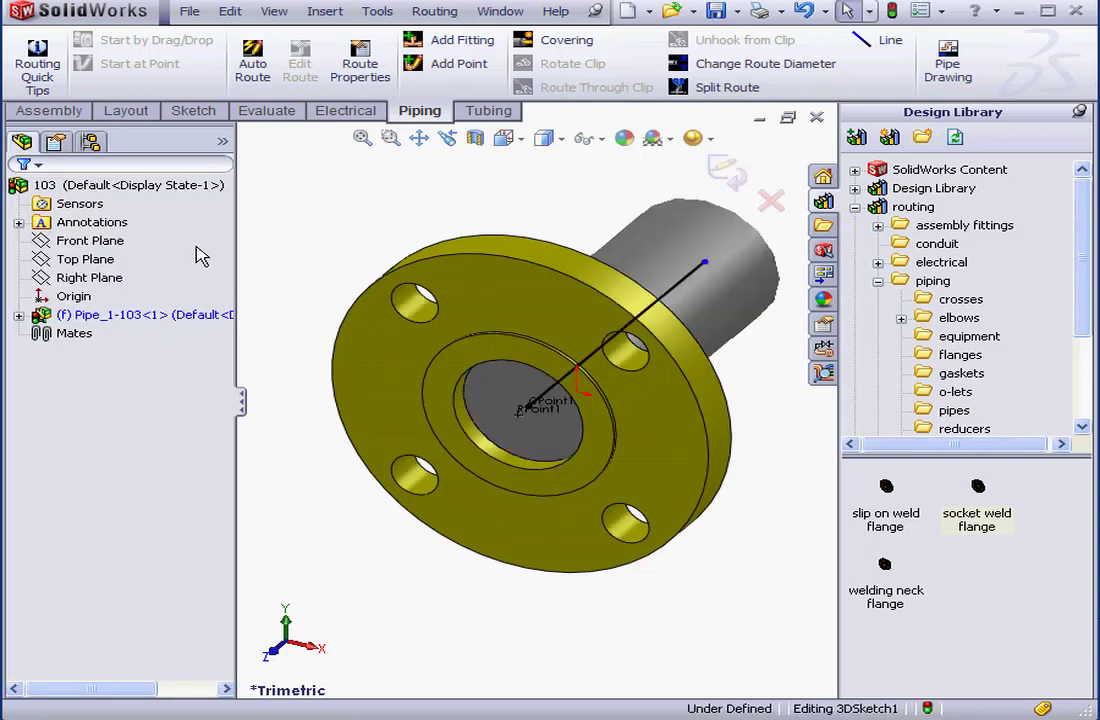
mouse_move(700, 256)
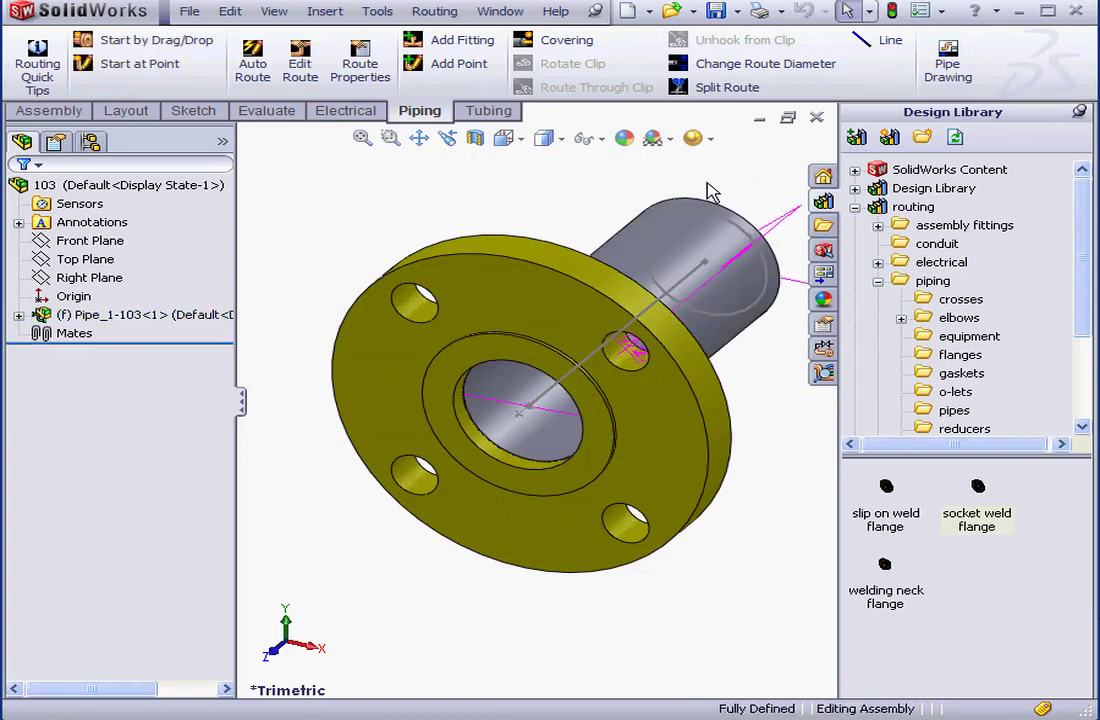
mouse_move(544, 210)
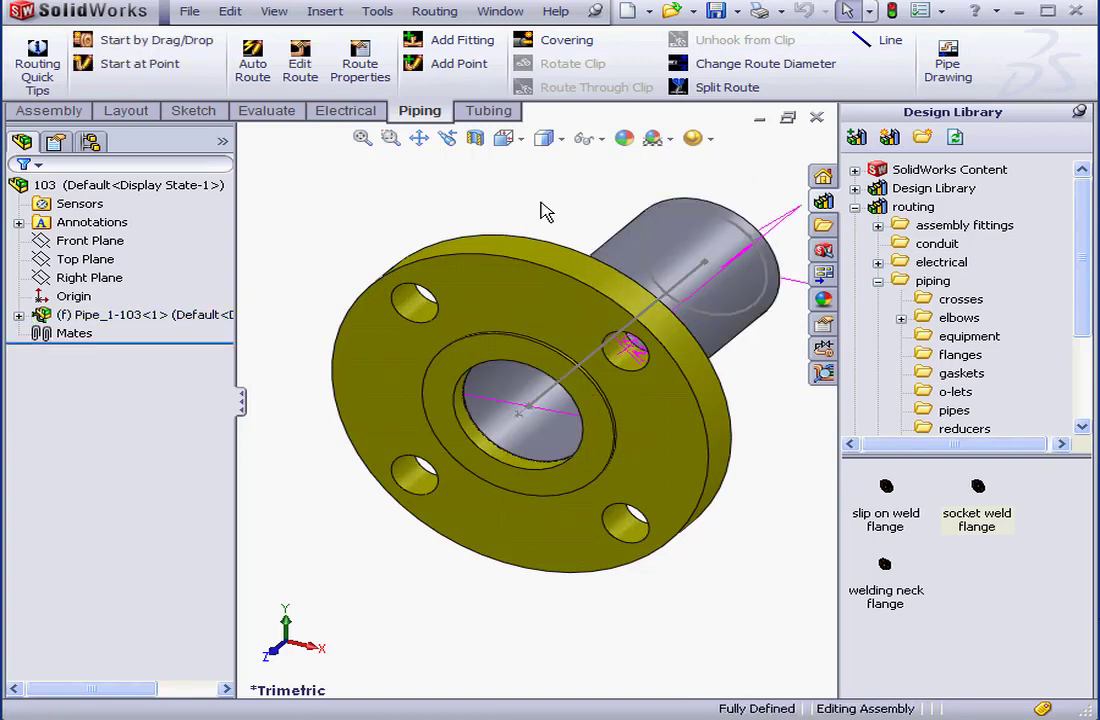
Edit the route and change its diameter to 3 in with Socket Flange 150-NPS3, saving the pipe changes.
right_click(100, 314)
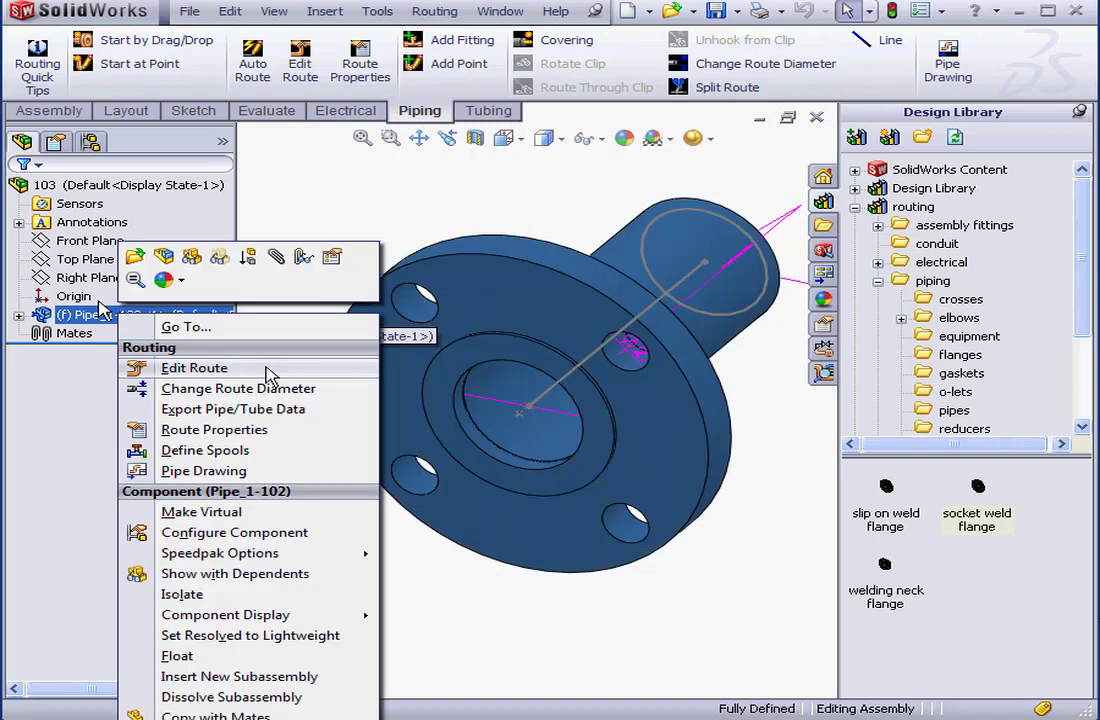
left_click(194, 368)
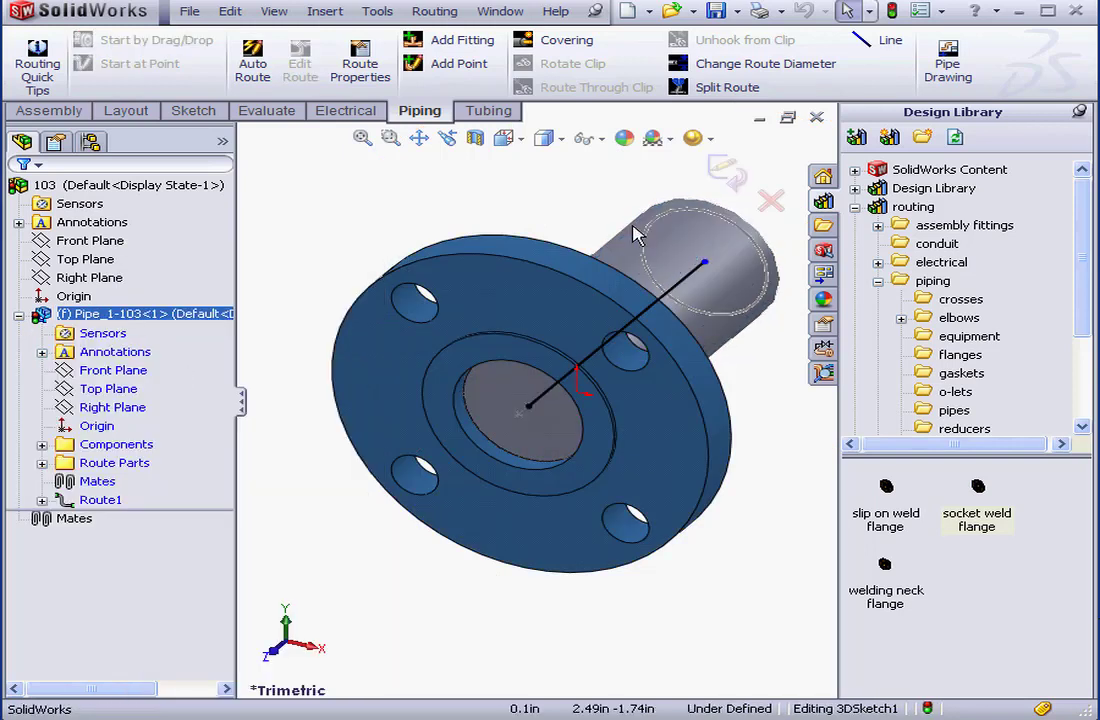
left_click(764, 62)
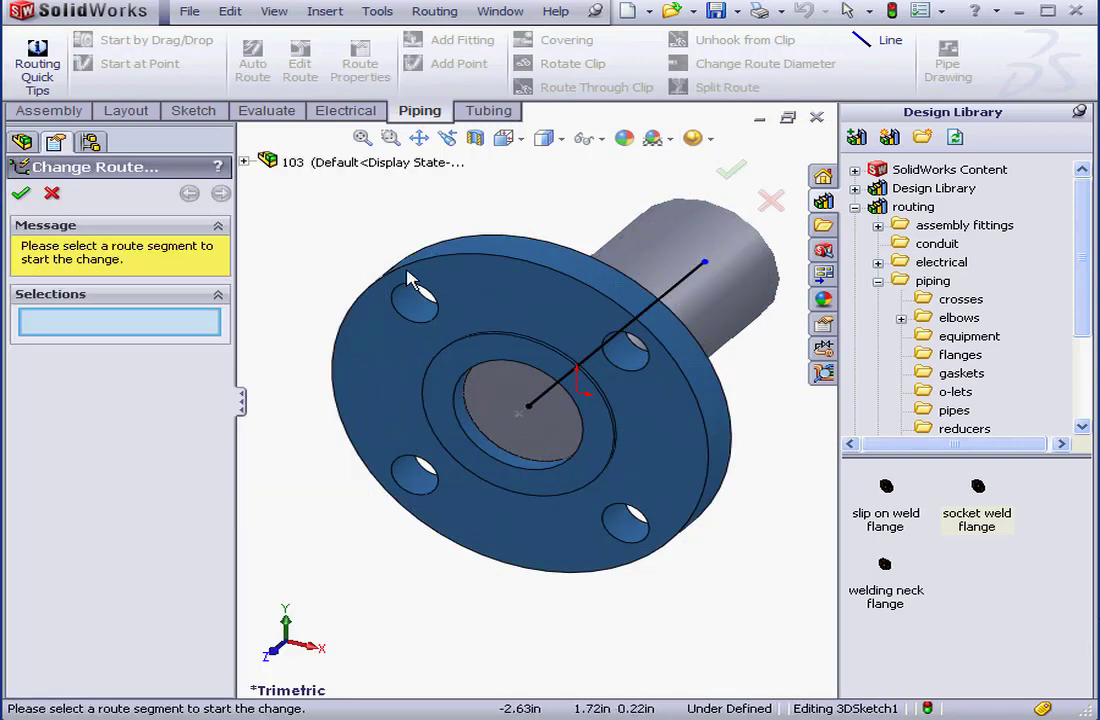
left_click(500, 400)
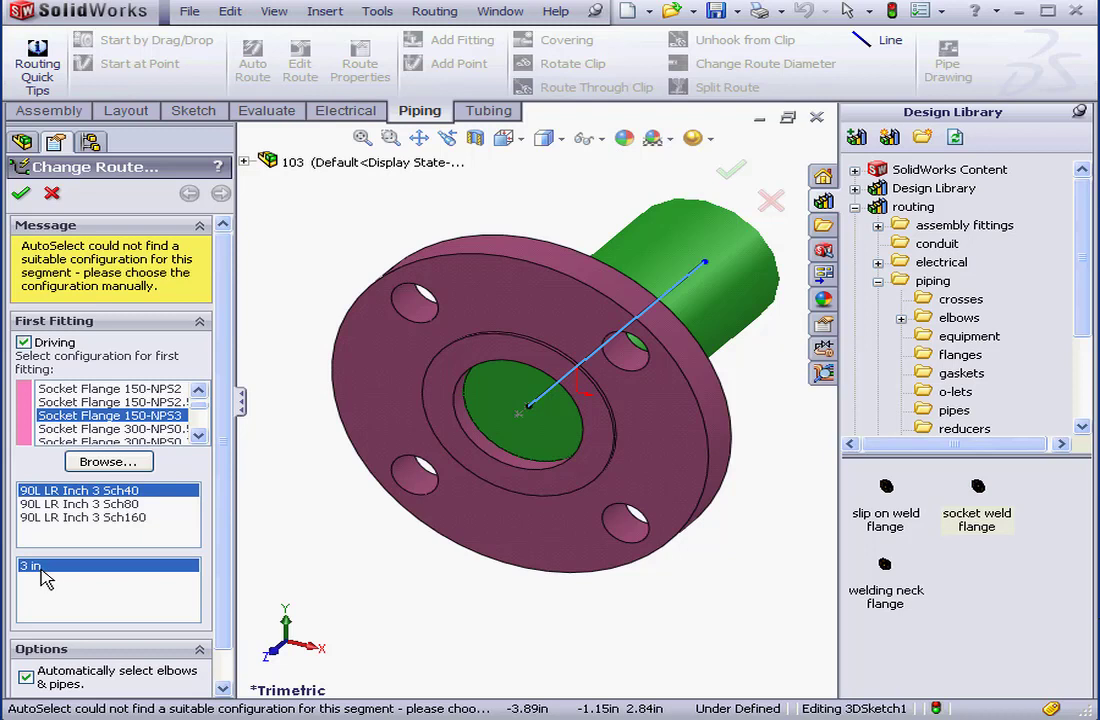
mouse_move(220, 260)
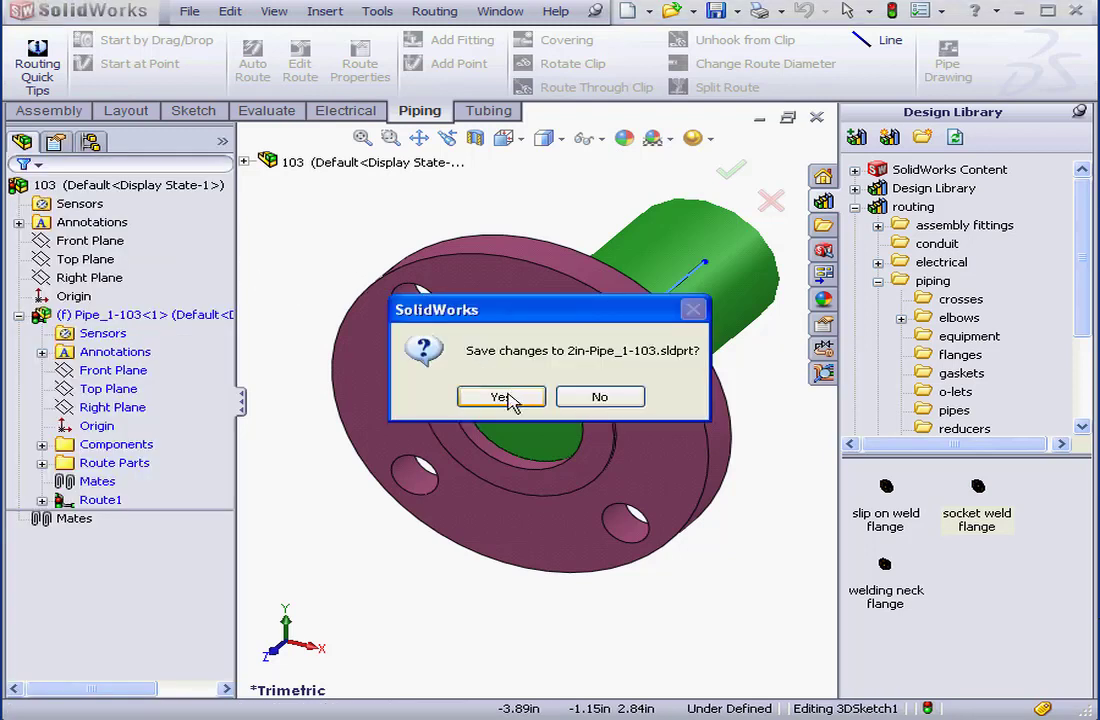
left_click(500, 396)
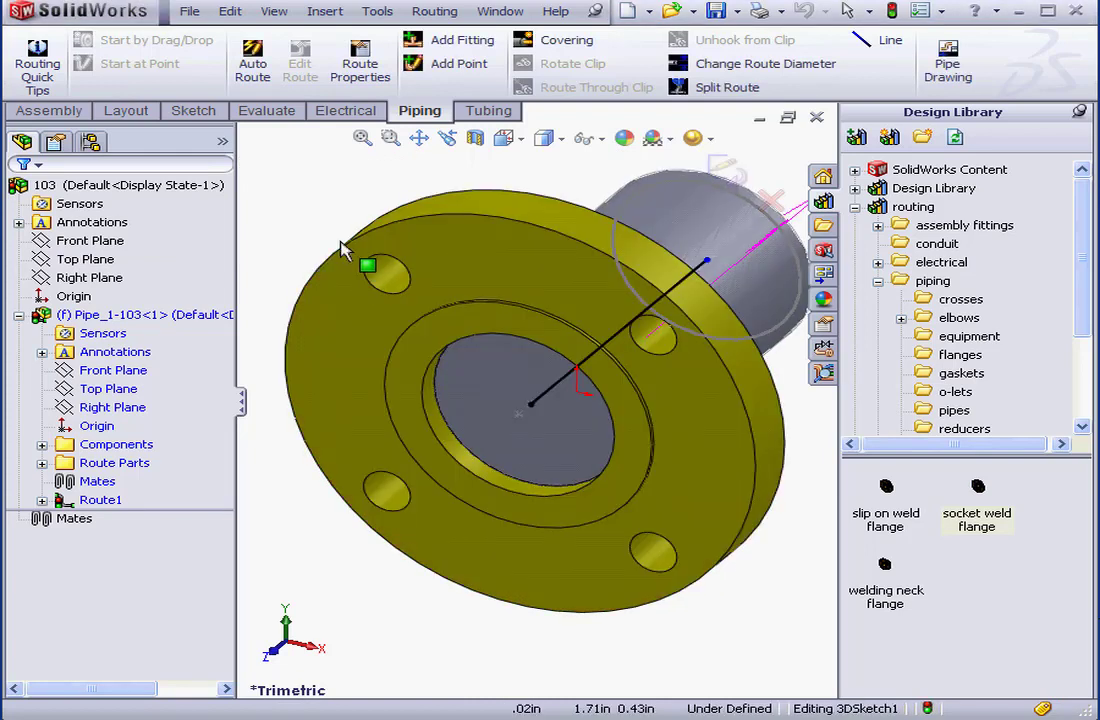